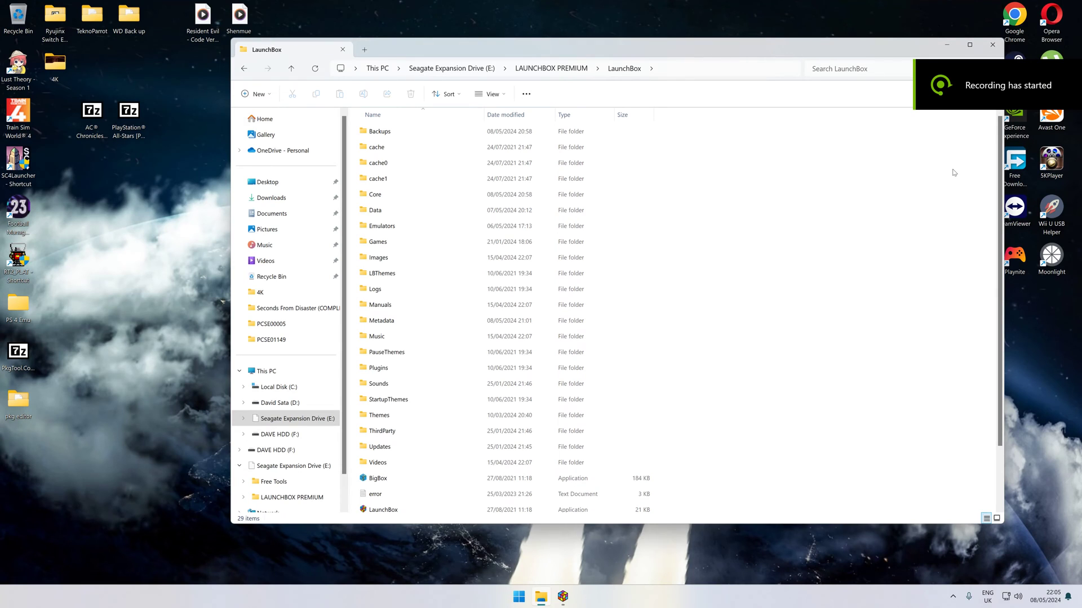
pyautogui.moveTo(833, 261)
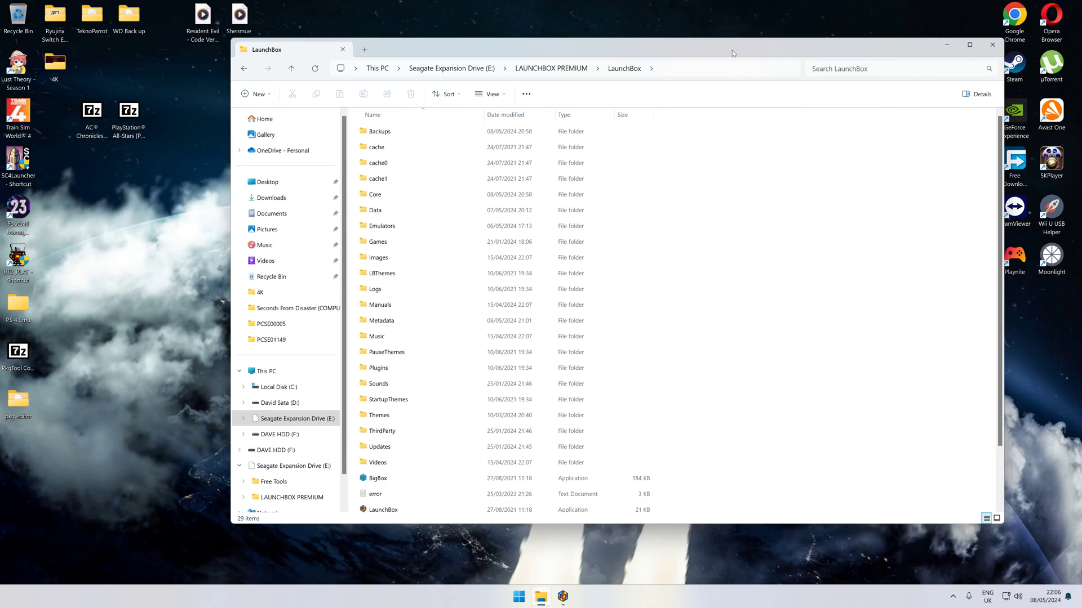
pyautogui.moveTo(107, 168)
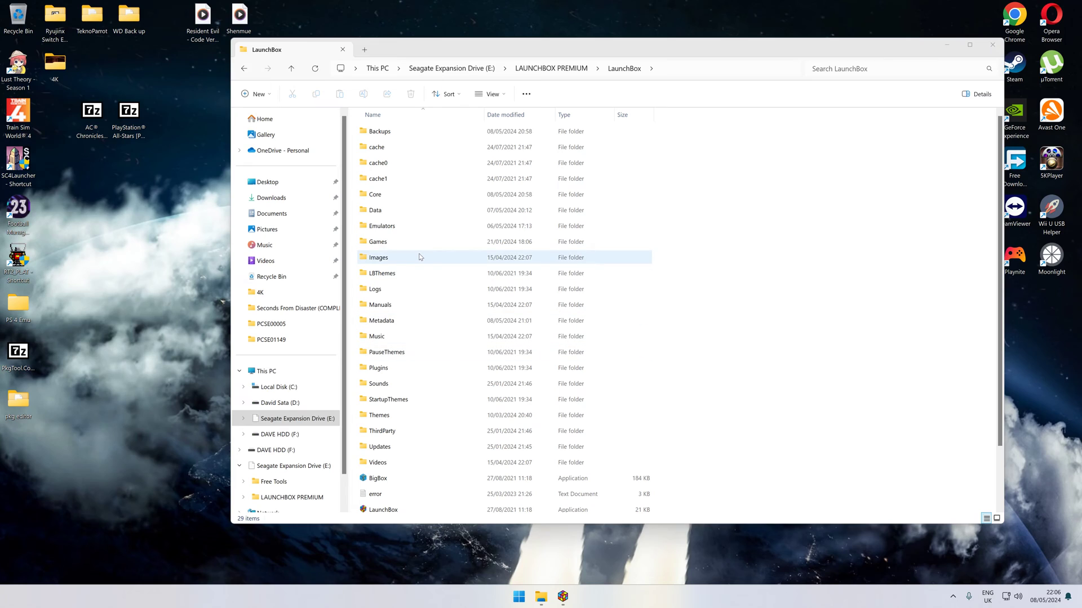
pyautogui.moveTo(404, 174)
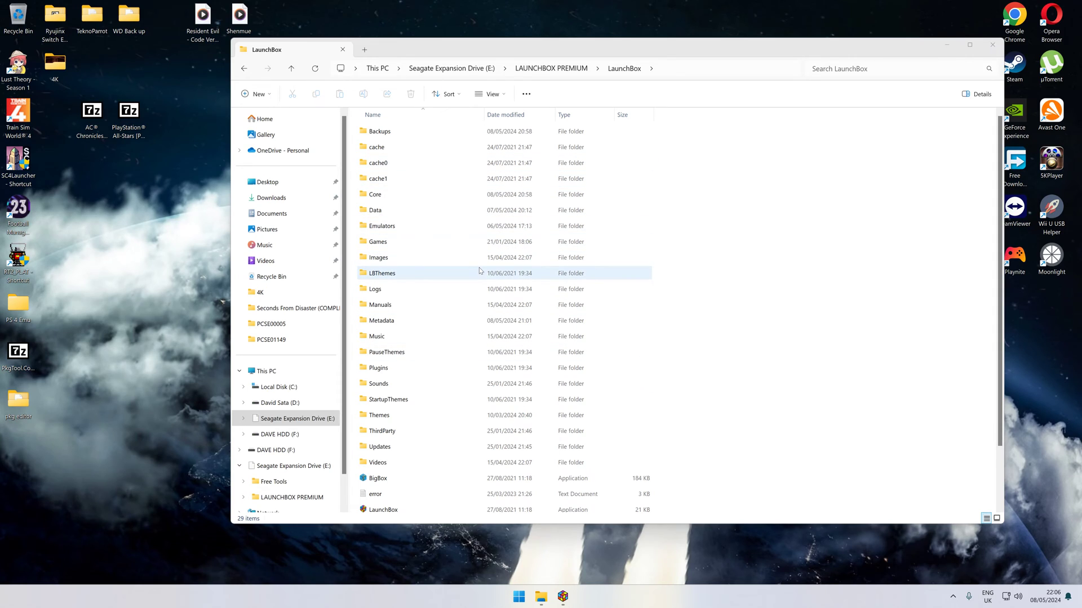
# Scroll LaunchBox's Sony PlayStation Vita library to show Mortal Kombat's details.
pyautogui.scroll(-3)
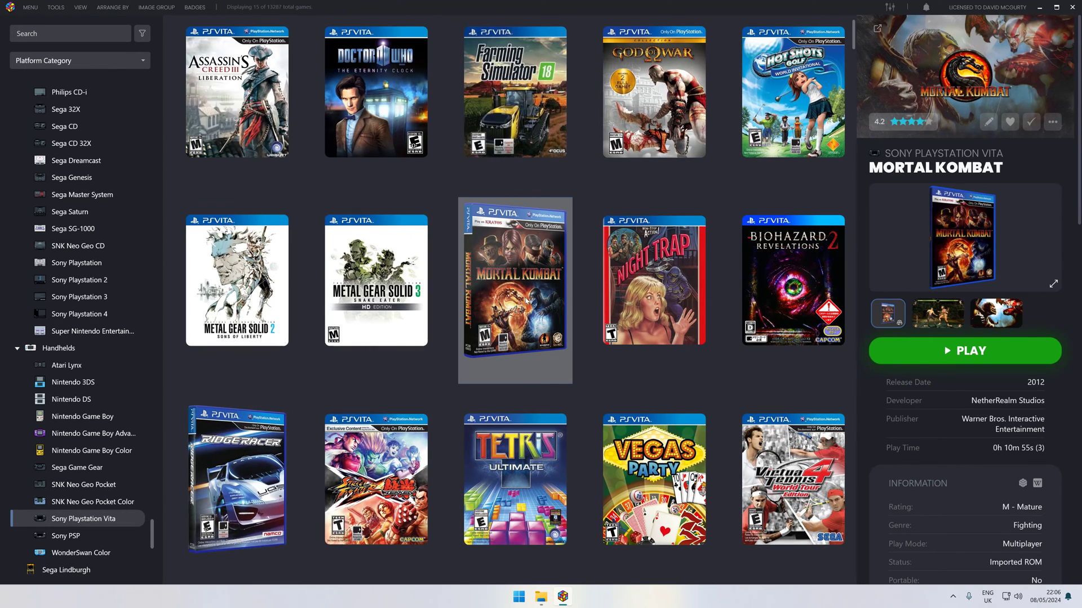
pyautogui.moveTo(1036, 7)
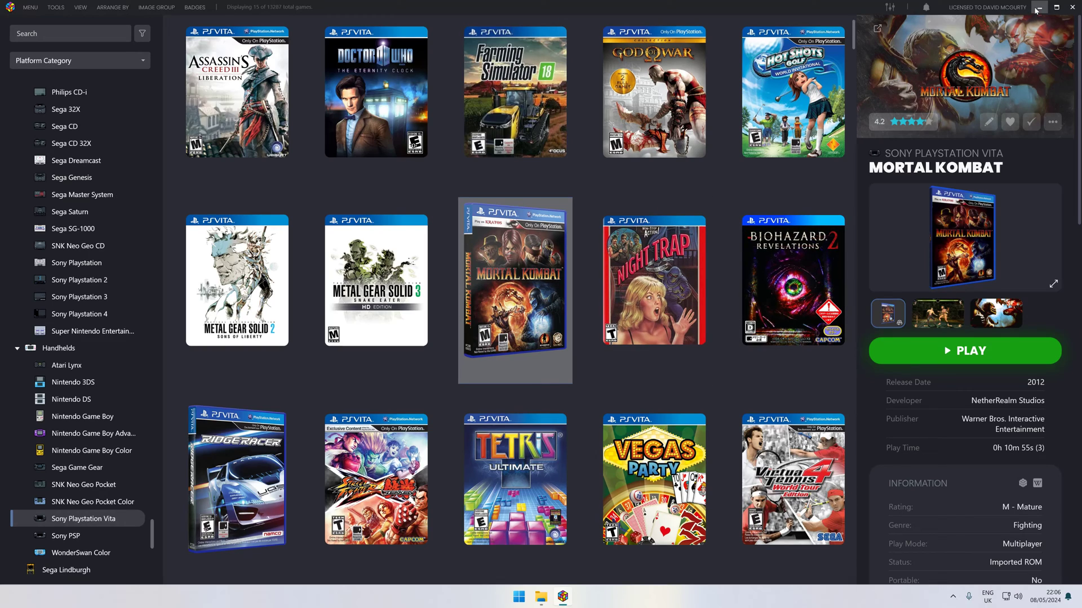
pyautogui.moveTo(1042, 7)
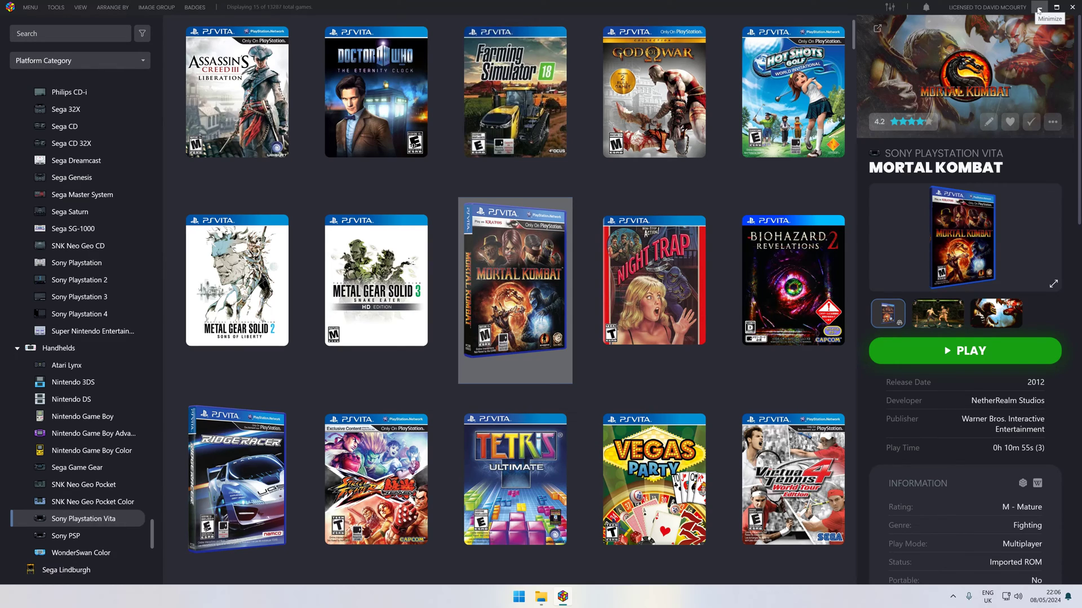
# Minimize LaunchBox and open Emulators > Sony Ps Vita in File Explorer.
pyautogui.click(1042, 7)
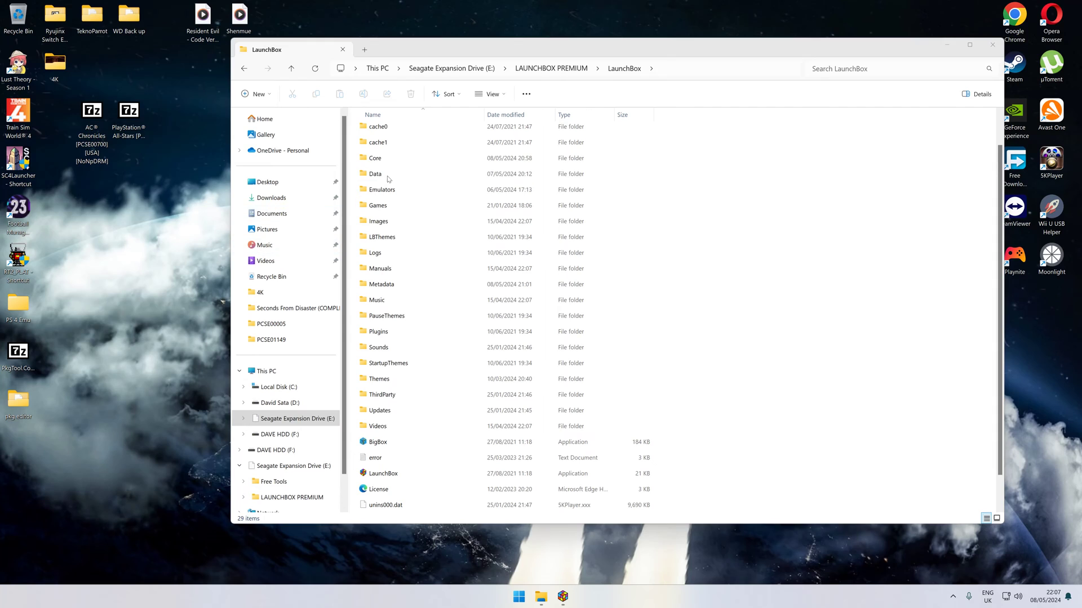
pyautogui.click(382, 190)
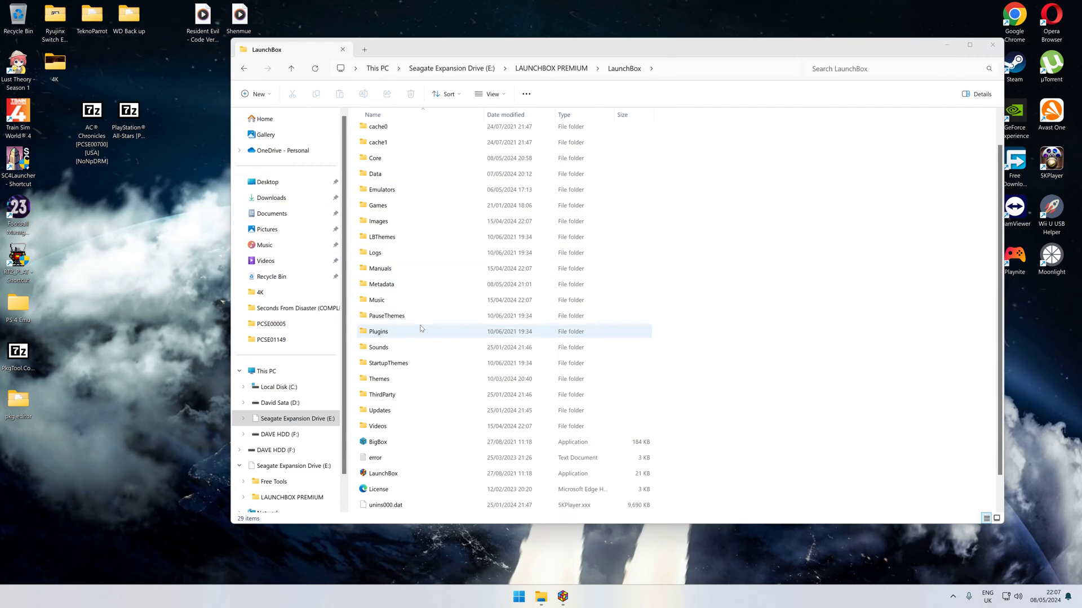
pyautogui.scroll(3)
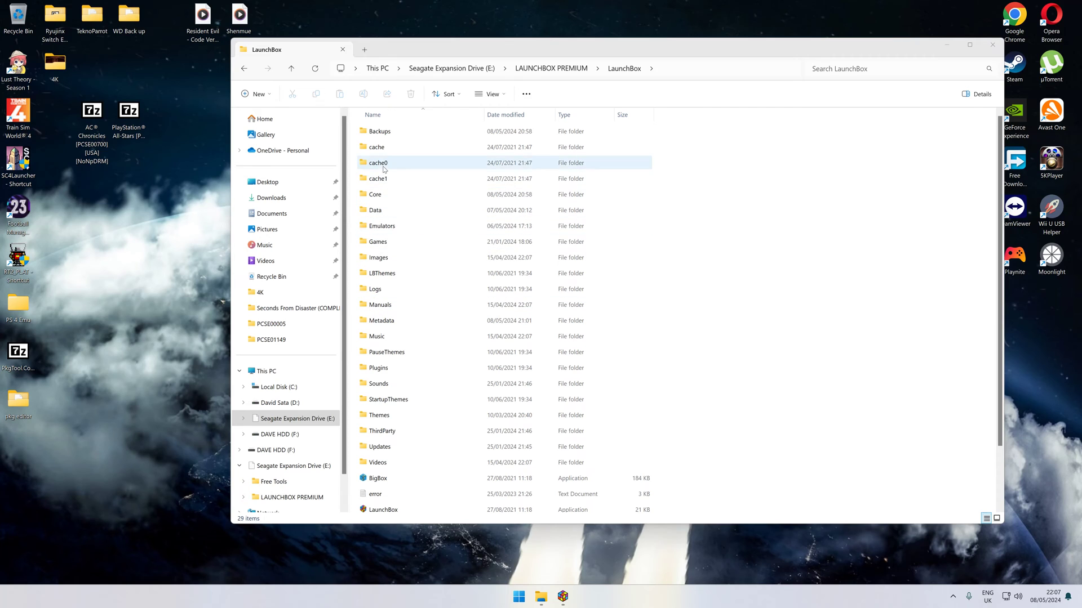
pyautogui.doubleClick(381, 225)
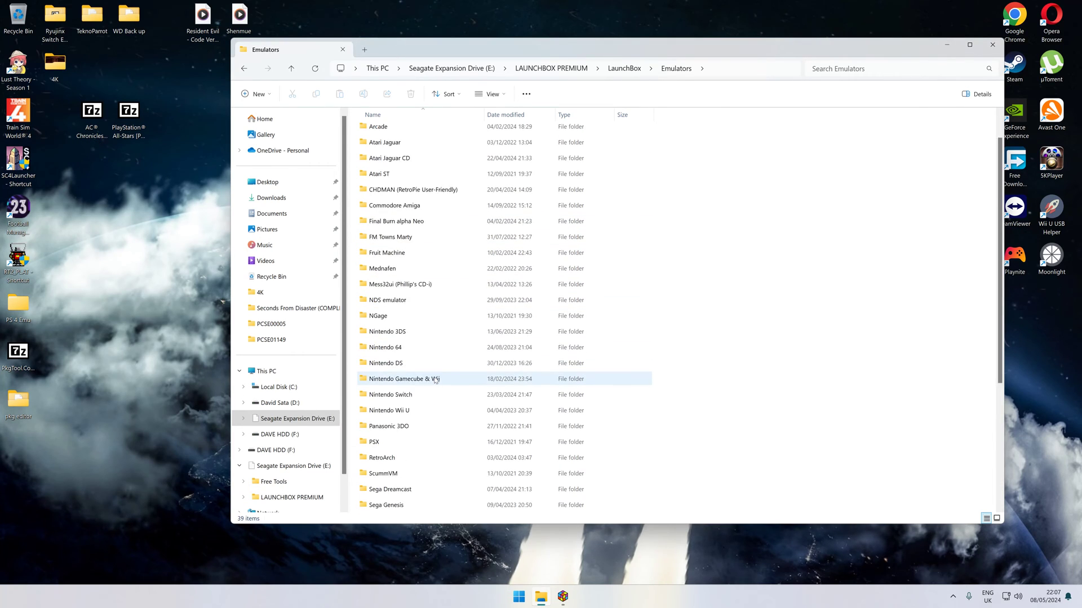
pyautogui.scroll(-3)
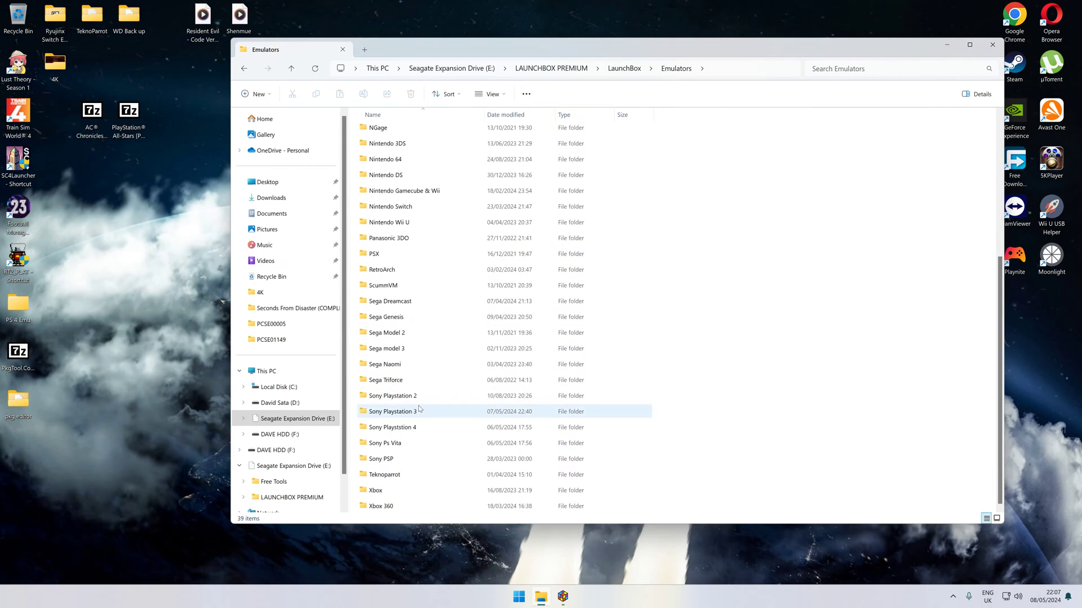
pyautogui.click(385, 443)
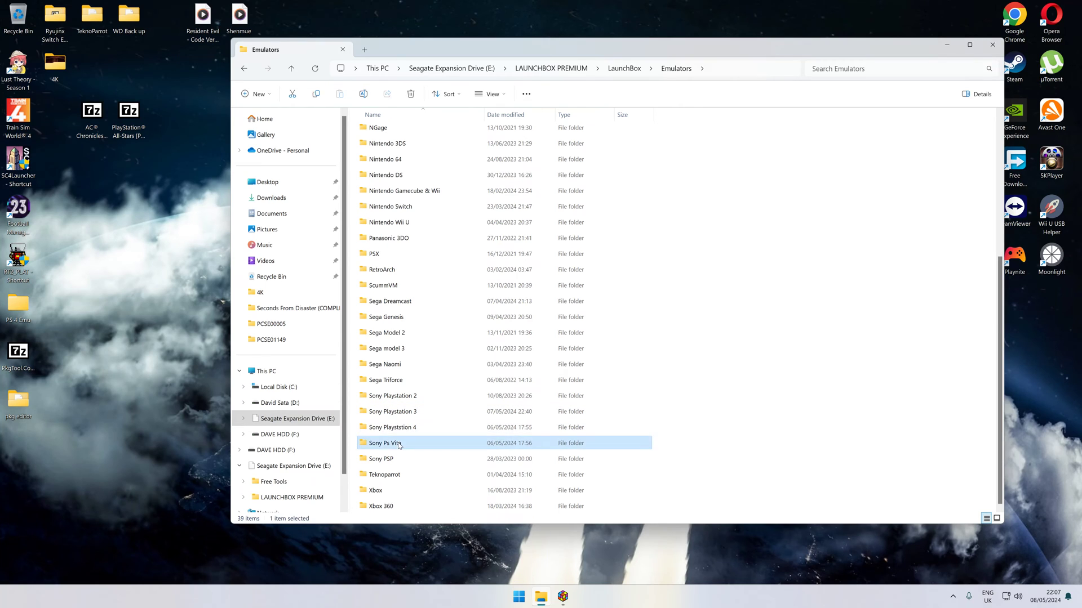
pyautogui.doubleClick(383, 443)
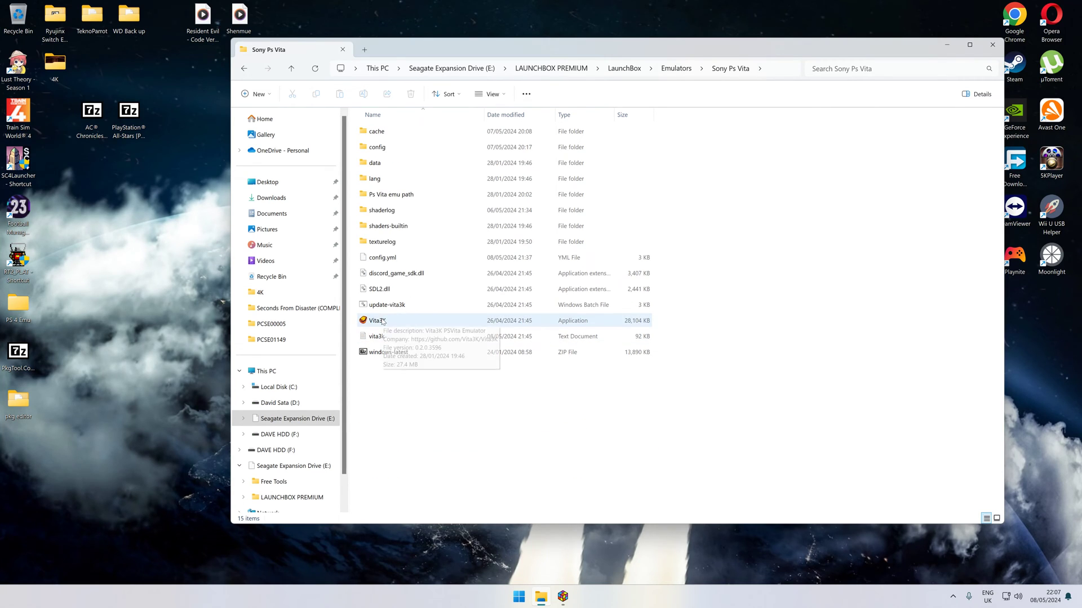
# Launch Vita3K, choose Install .zip, .vpk, and select the Desktop AC Chronicles zip.
pyautogui.doubleClick(378, 320)
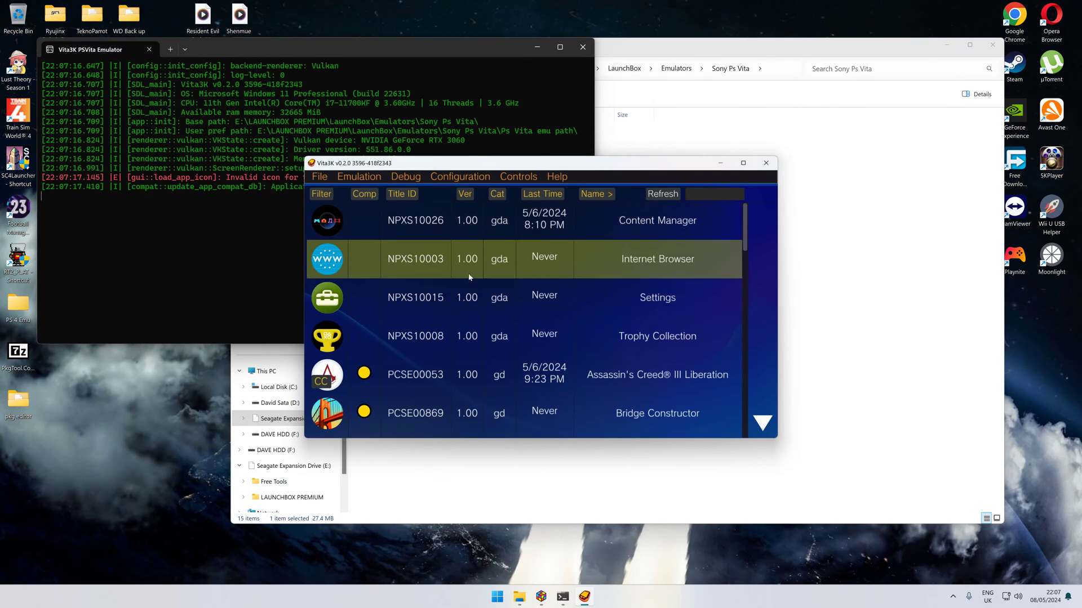
pyautogui.moveTo(321, 194)
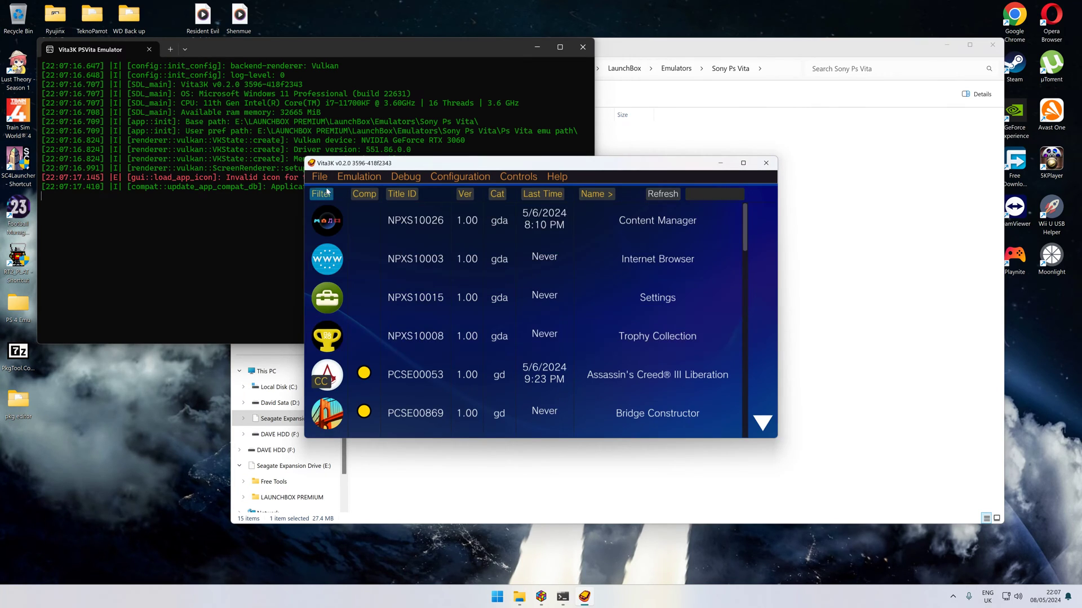
pyautogui.click(319, 177)
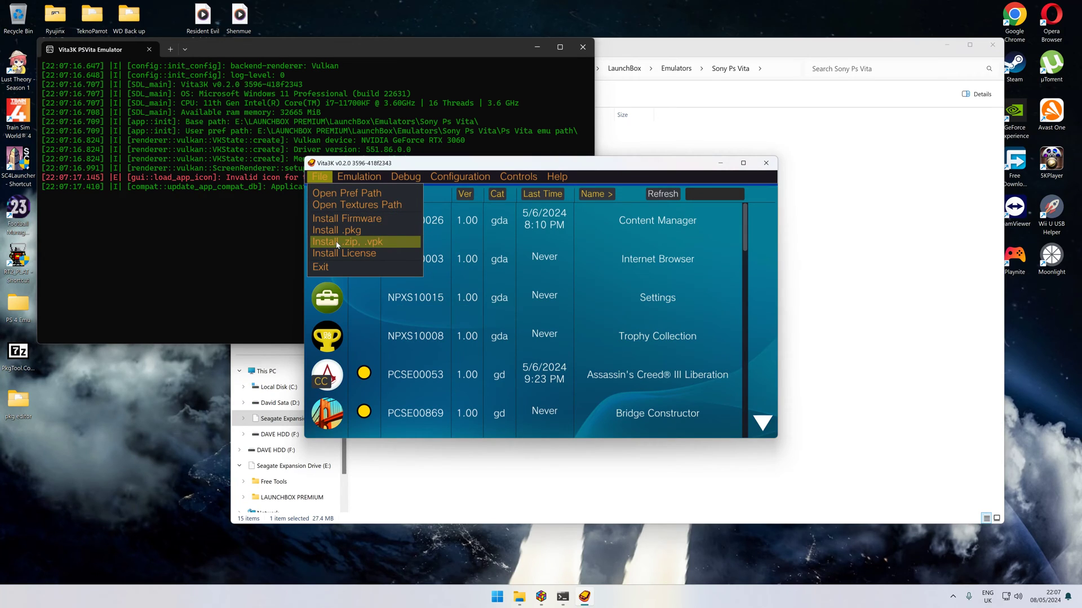
pyautogui.click(348, 241)
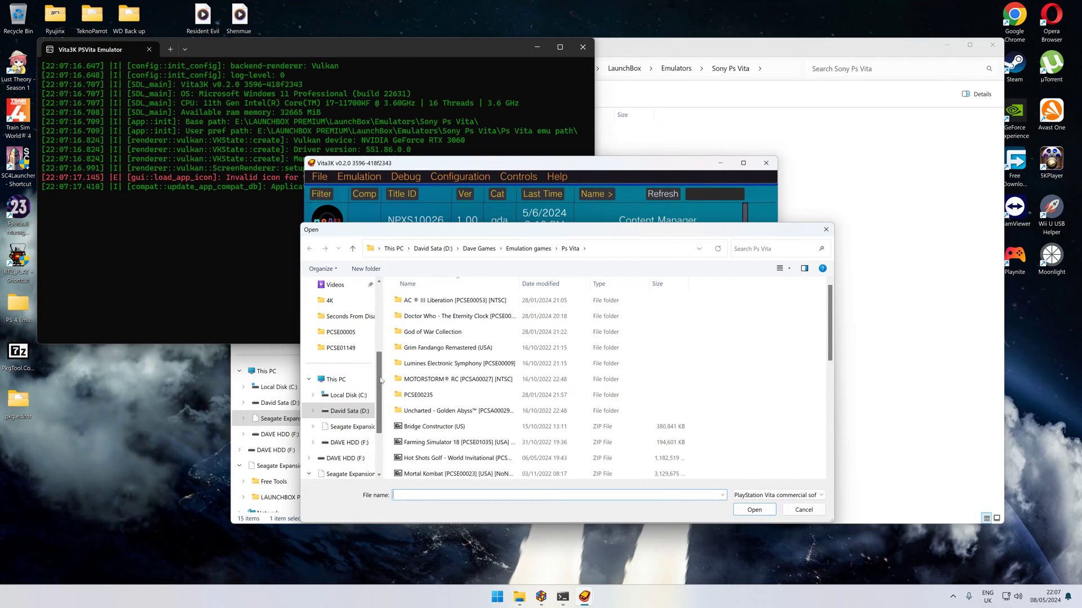
pyautogui.click(337, 350)
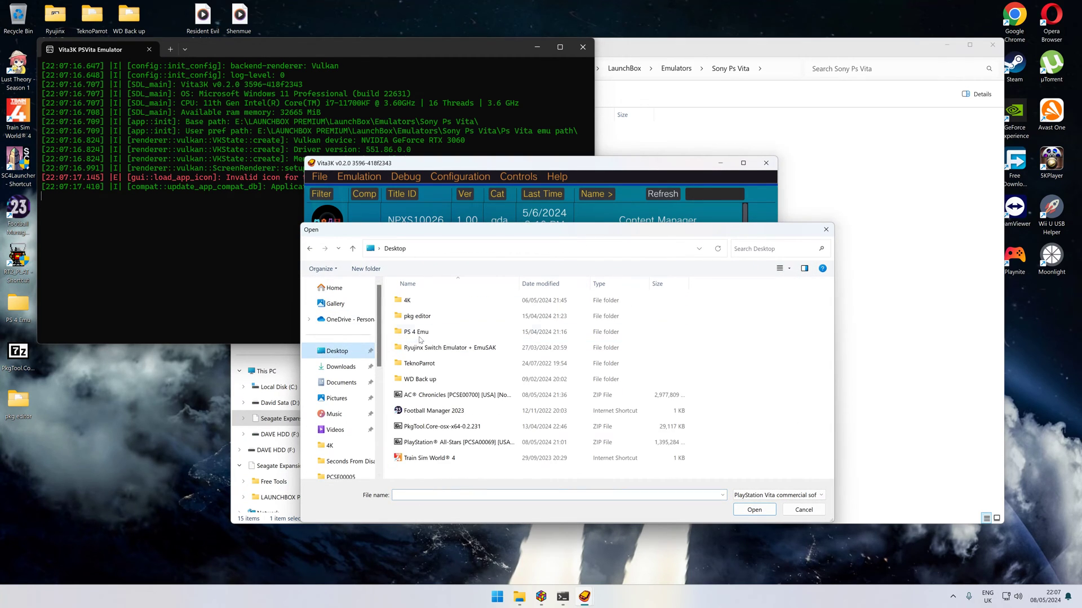
pyautogui.click(453, 395)
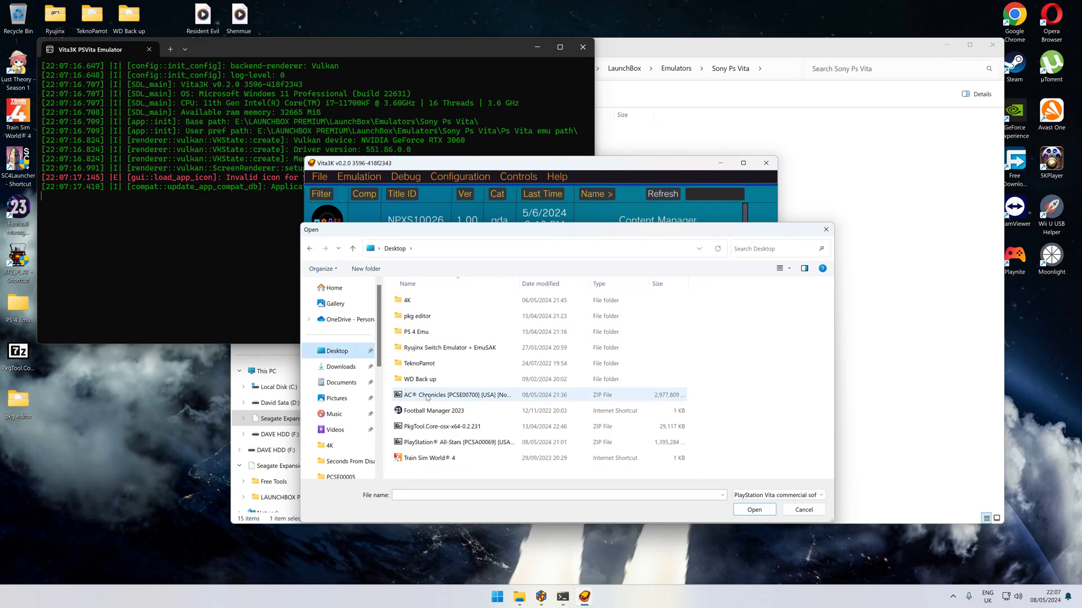
pyautogui.click(441, 395)
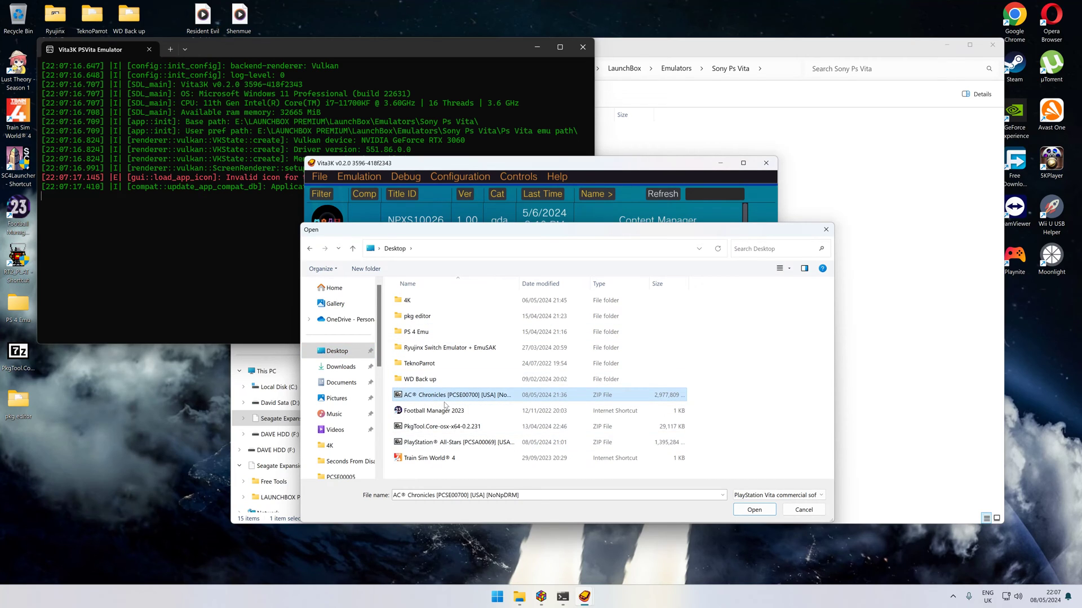
# Confirm the AC Chronicles zip in the file dialog to begin installation.
pyautogui.click(753, 509)
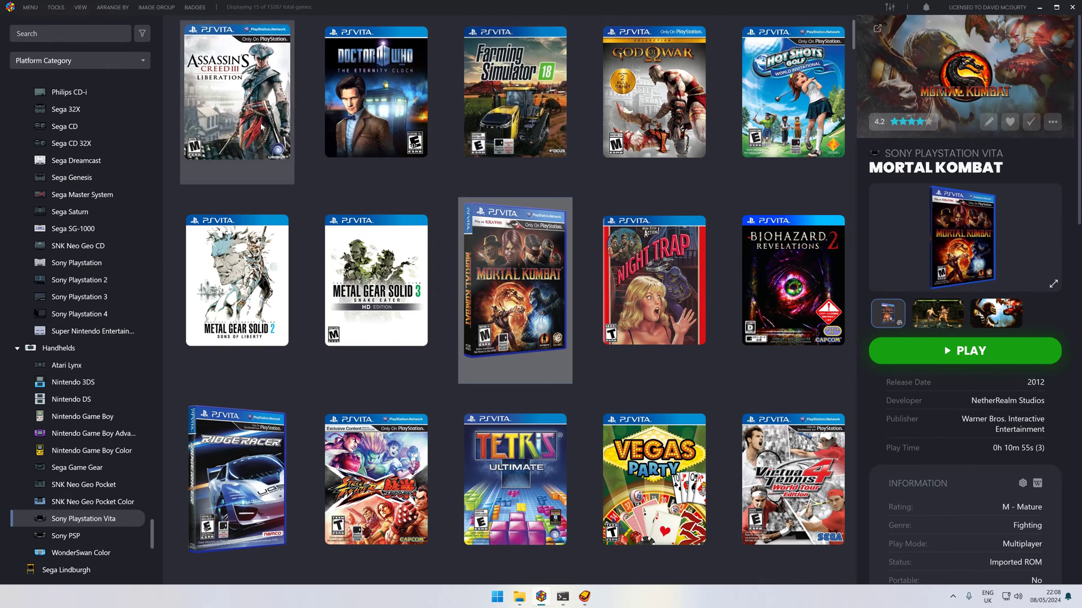
pyautogui.click(375, 279)
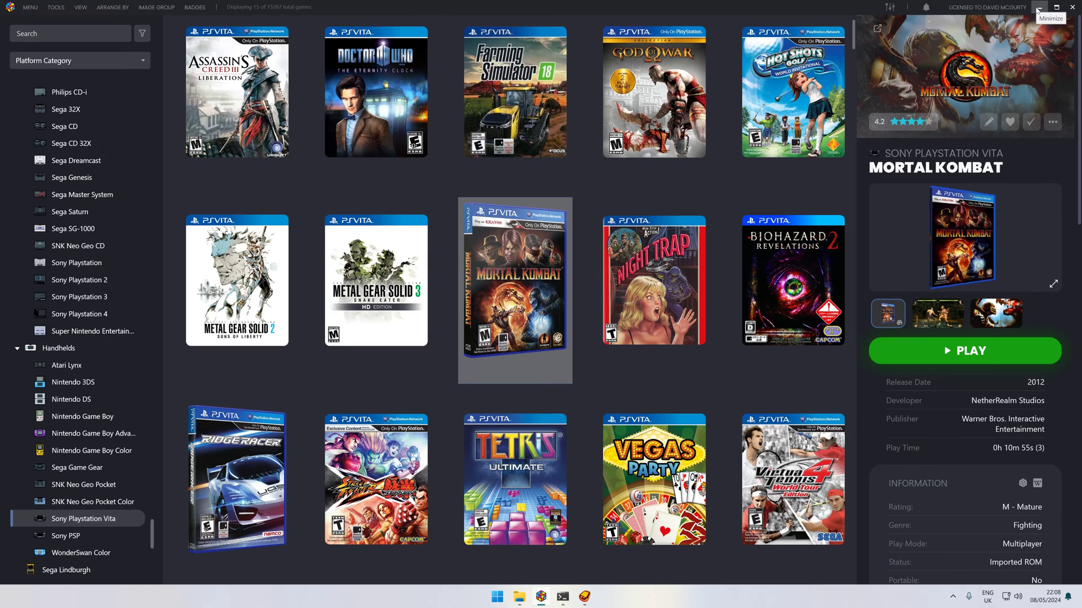
# Minimize LaunchBox to watch Vita3K's AC Chronicles installation progress.
pyautogui.click(1042, 7)
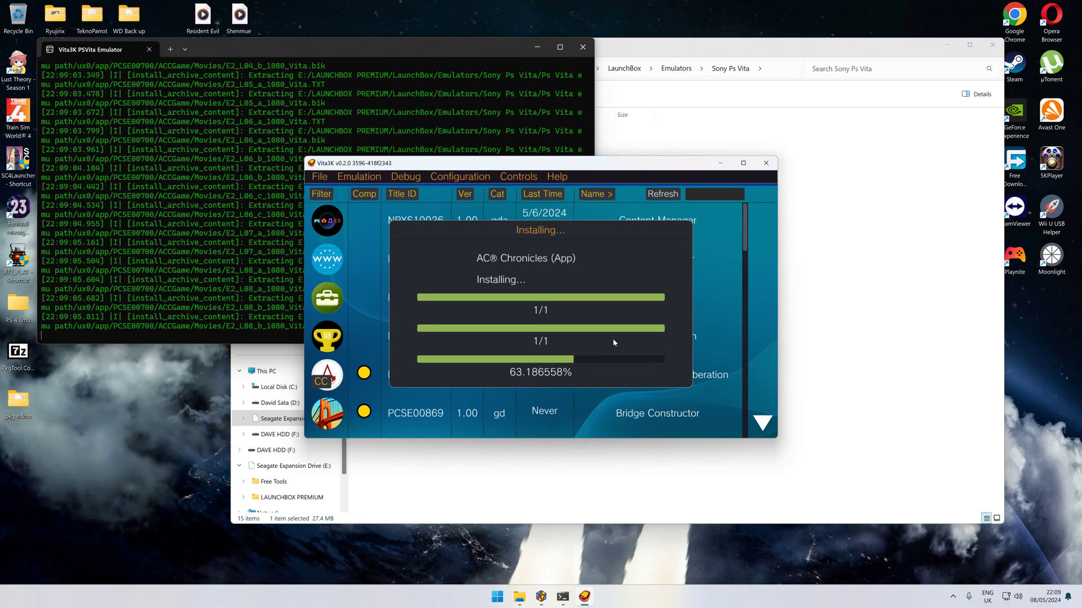
pyautogui.moveTo(769, 280)
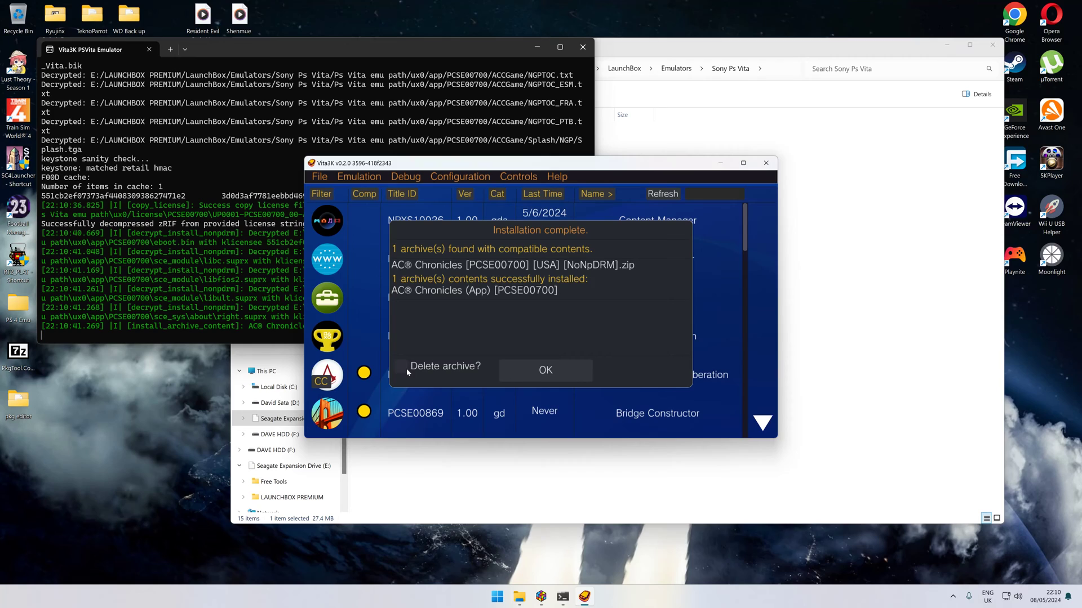
pyautogui.moveTo(487, 371)
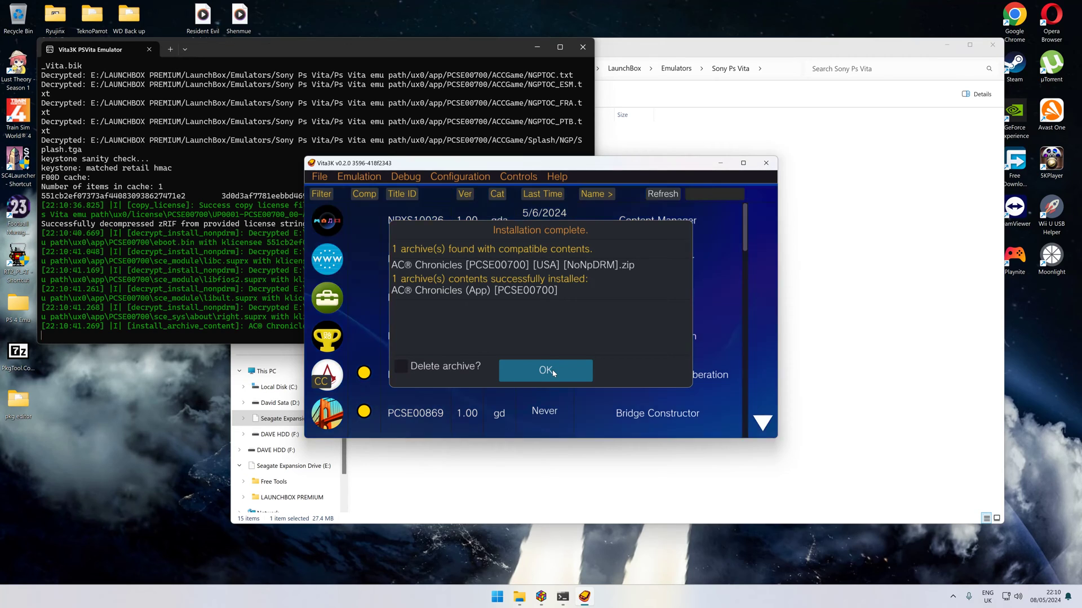
pyautogui.click(545, 371)
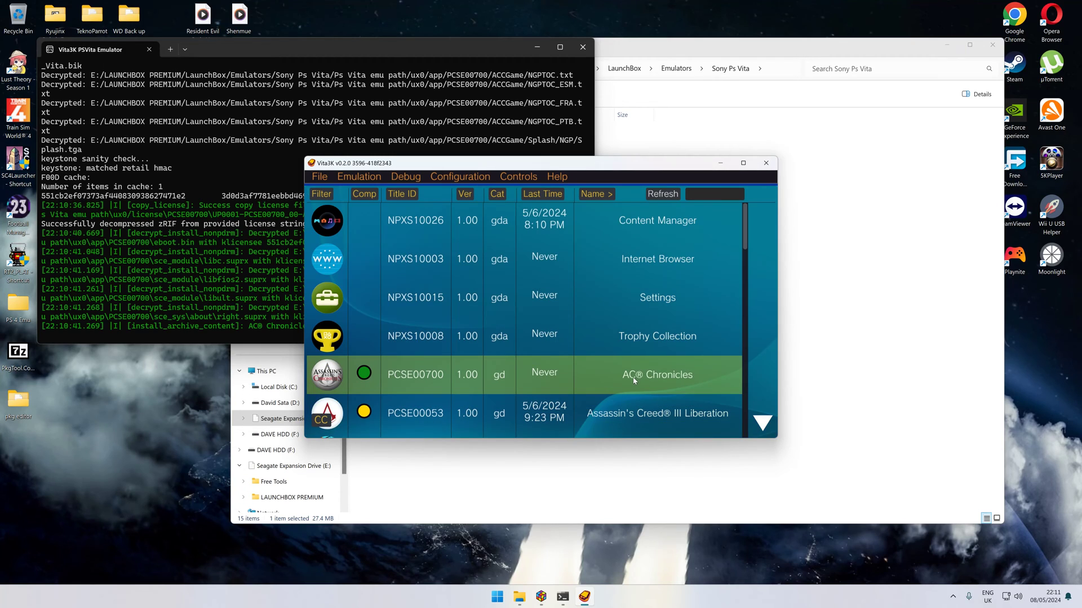
pyautogui.moveTo(418, 386)
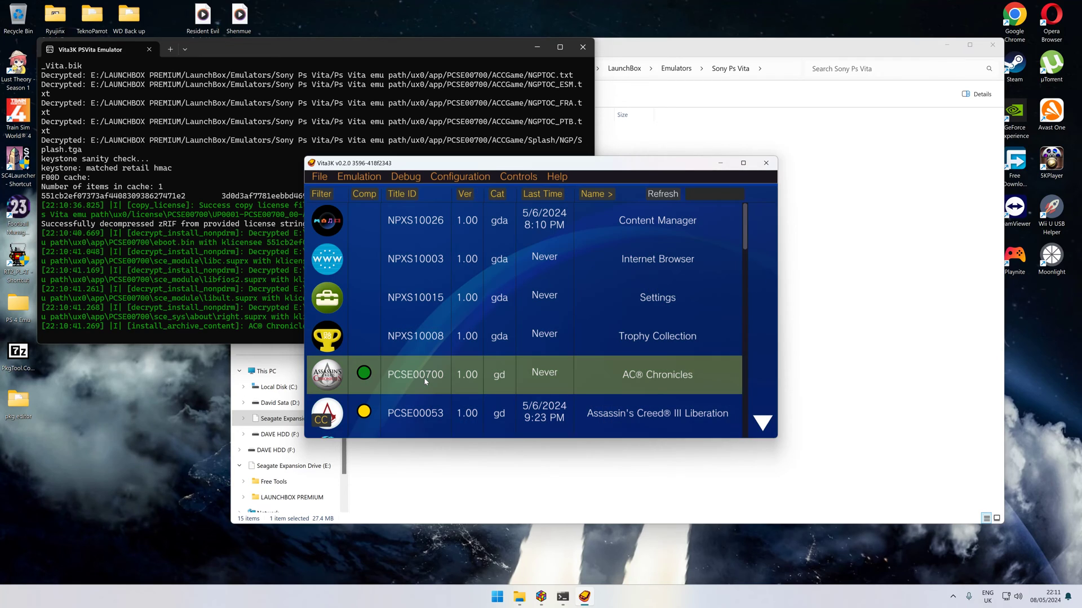
pyautogui.moveTo(440, 385)
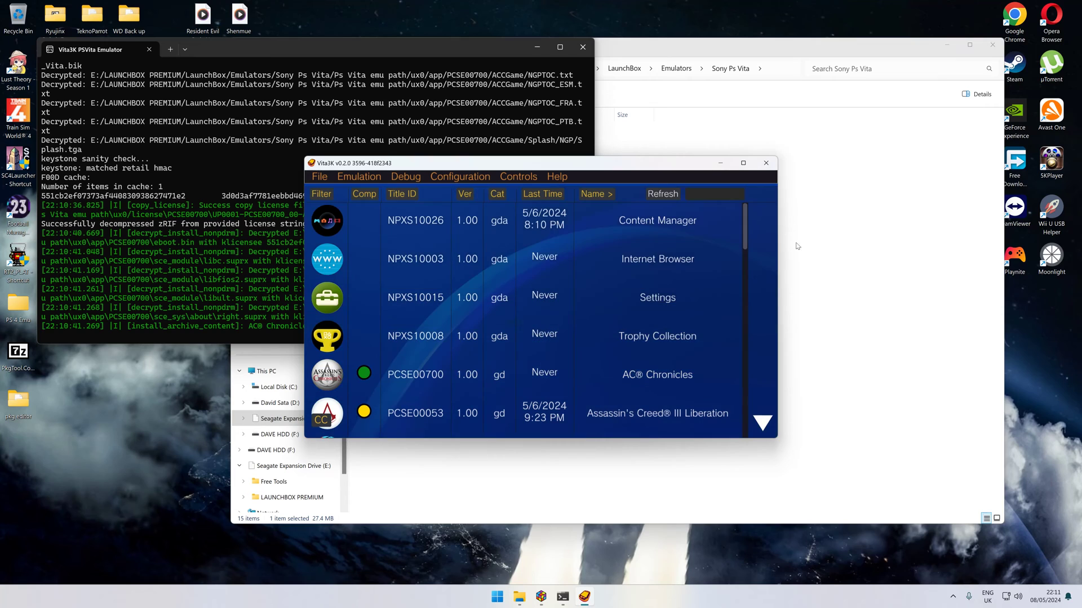
pyautogui.moveTo(764, 163)
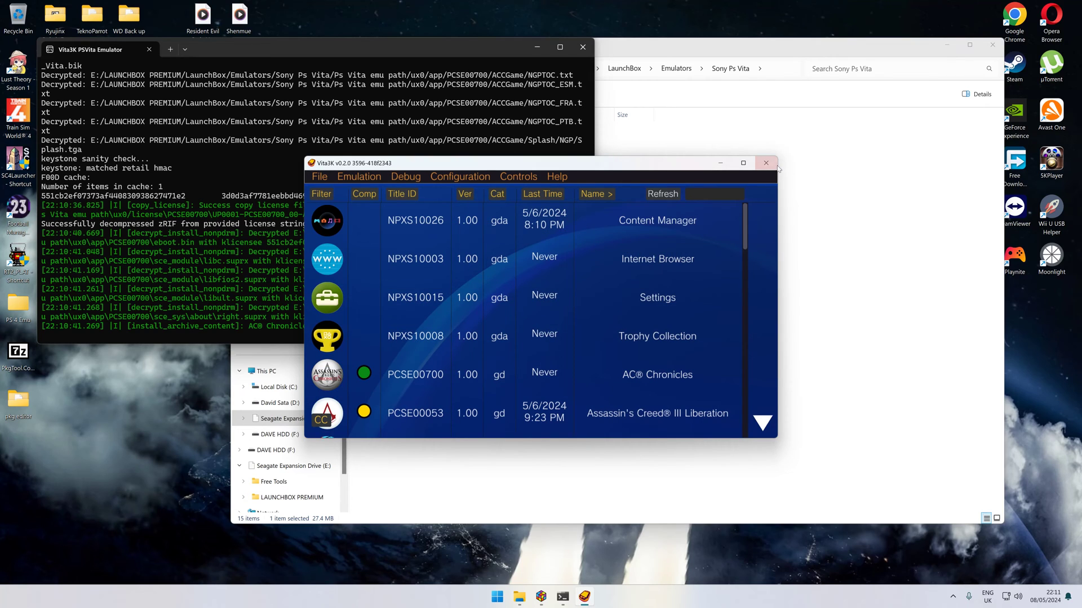
# Close Vita3K and browse into Ps Vita emu path > ux0 > app.
pyautogui.click(765, 163)
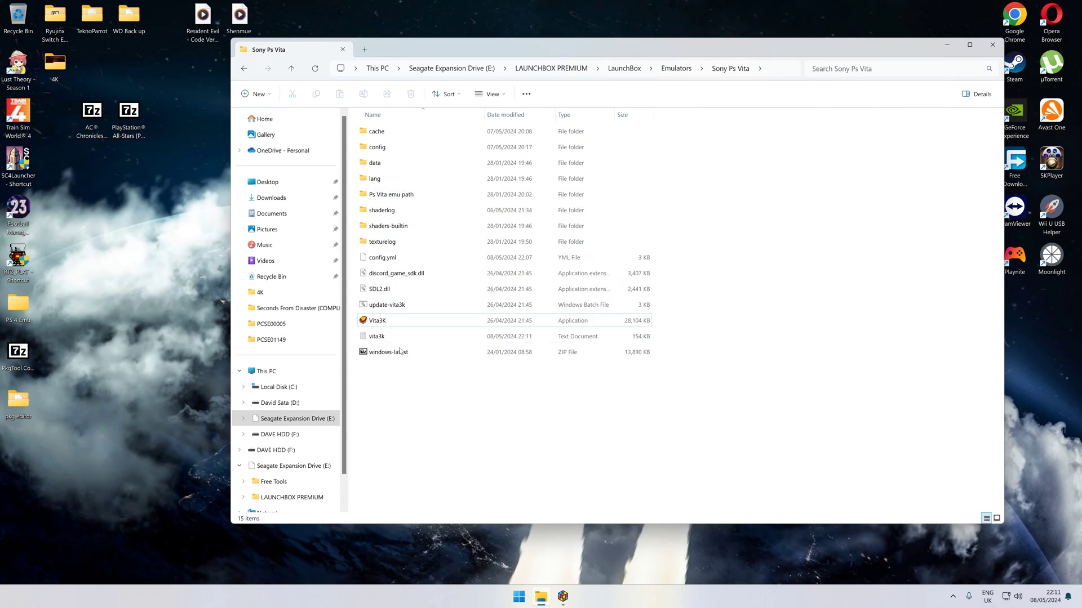
pyautogui.click(391, 194)
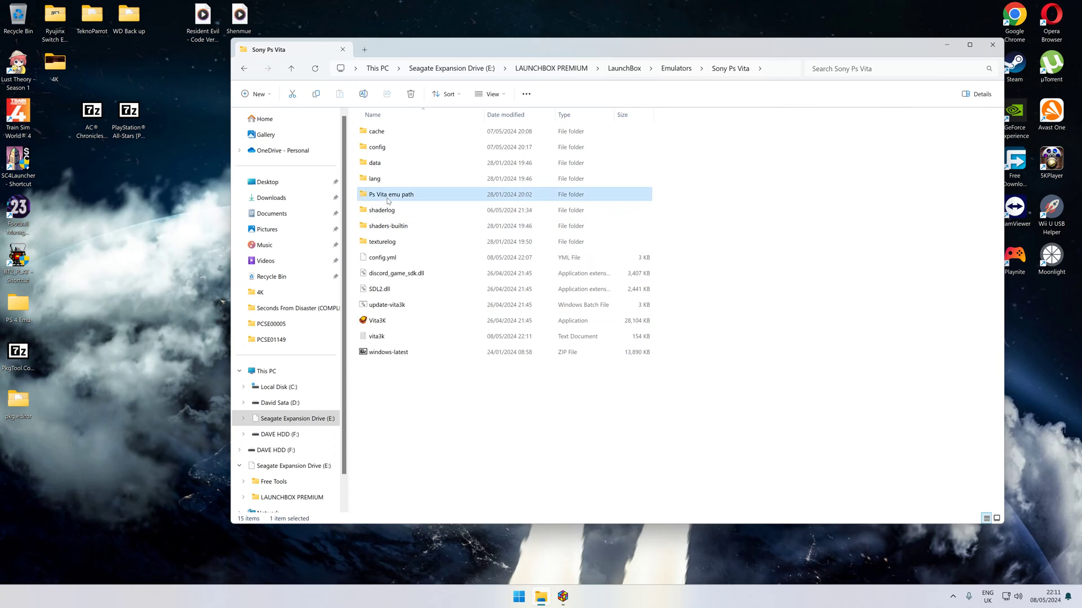
pyautogui.doubleClick(390, 194)
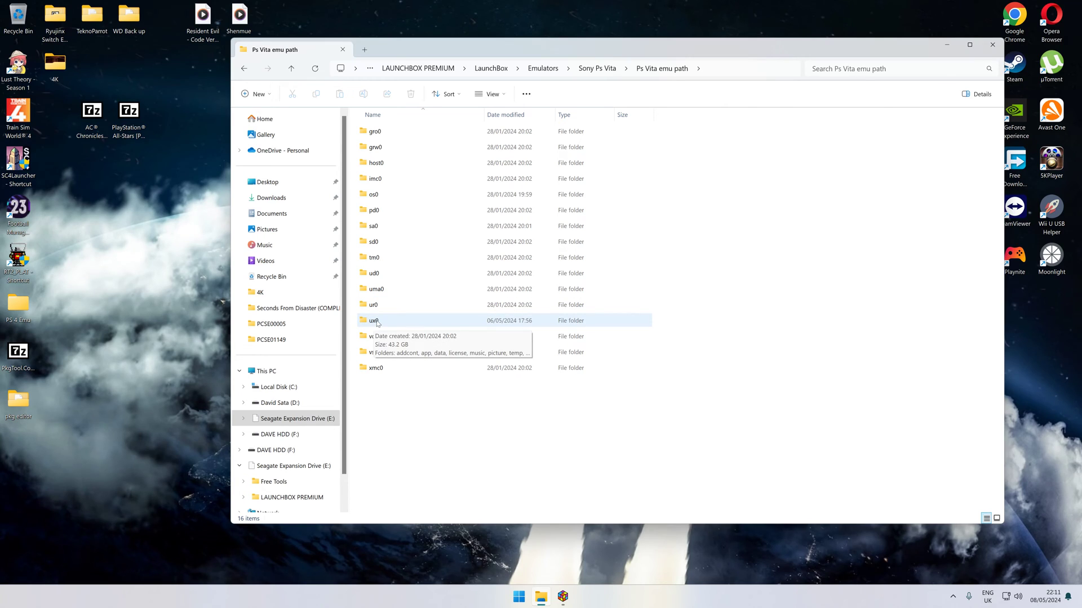
pyautogui.doubleClick(373, 320)
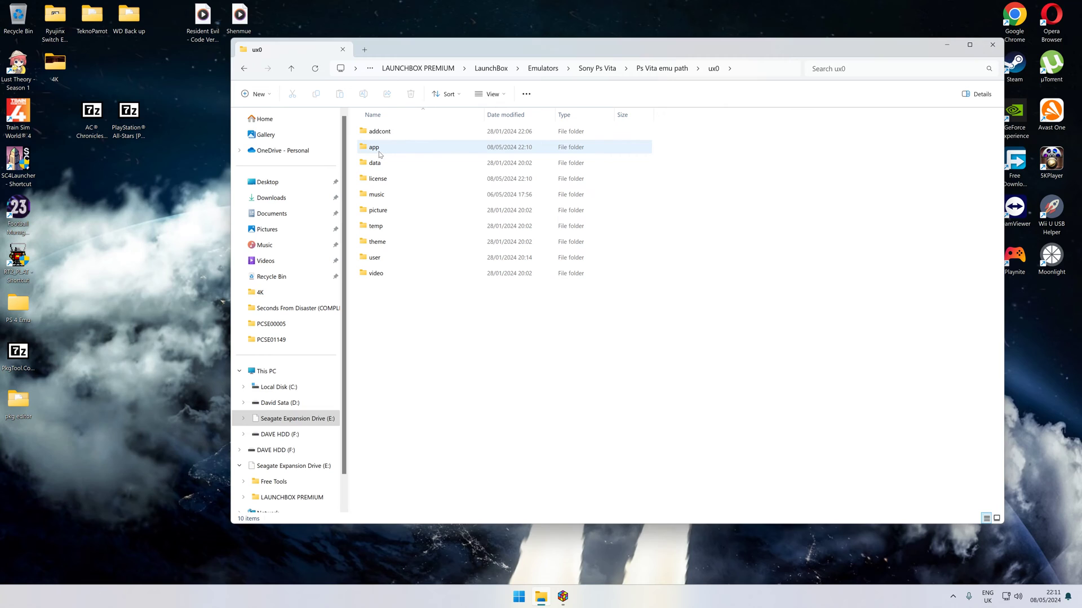
pyautogui.doubleClick(373, 147)
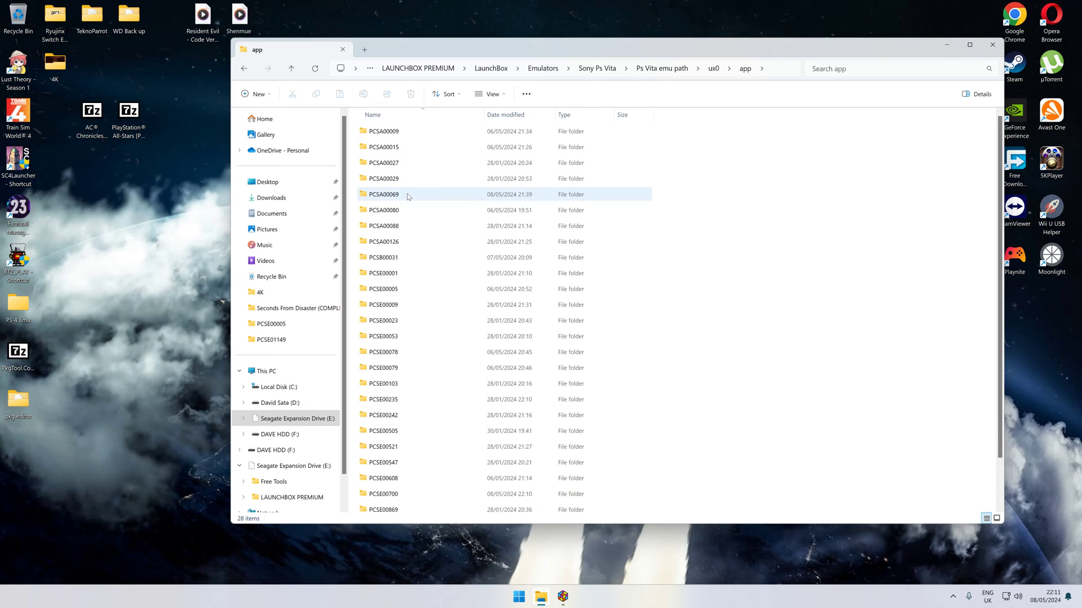
pyautogui.scroll(-3)
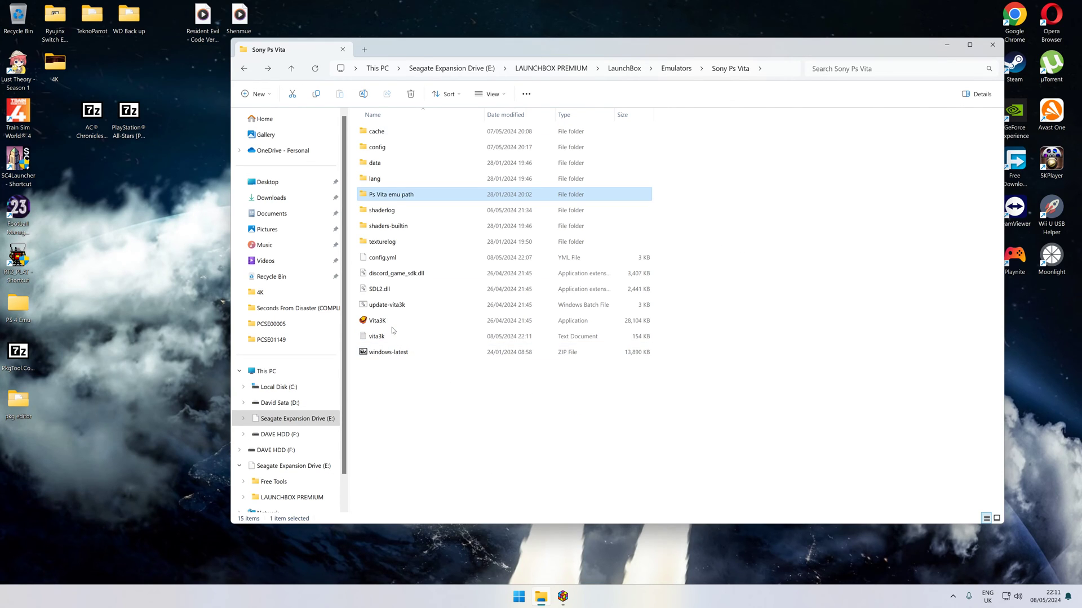
# Close the accidentally relaunched Vita3K, return to ux0 > app, and open PCSE00700.
pyautogui.doubleClick(378, 320)
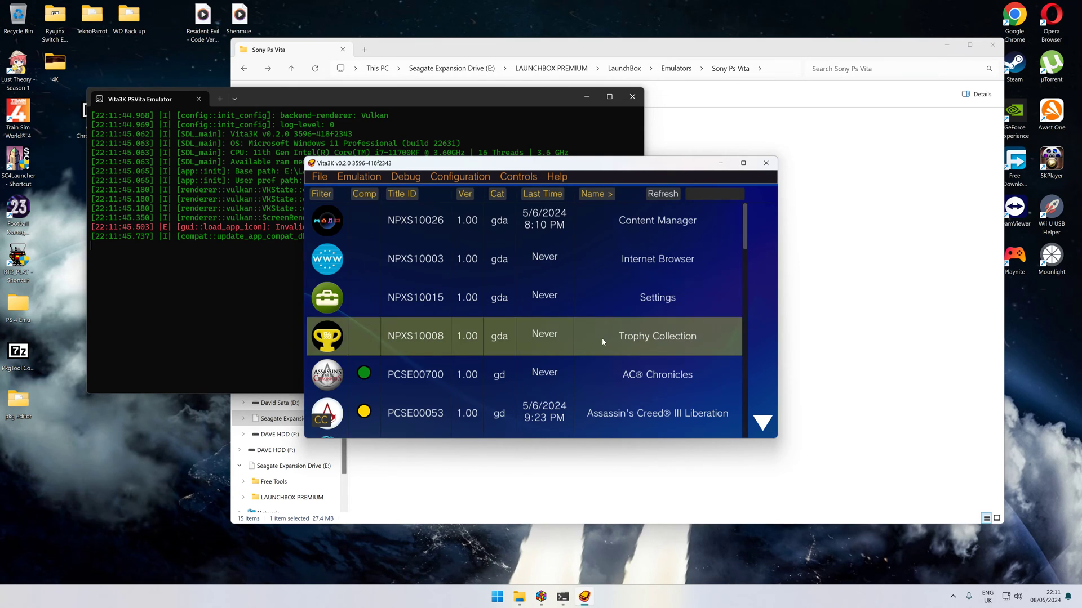
pyautogui.click(765, 163)
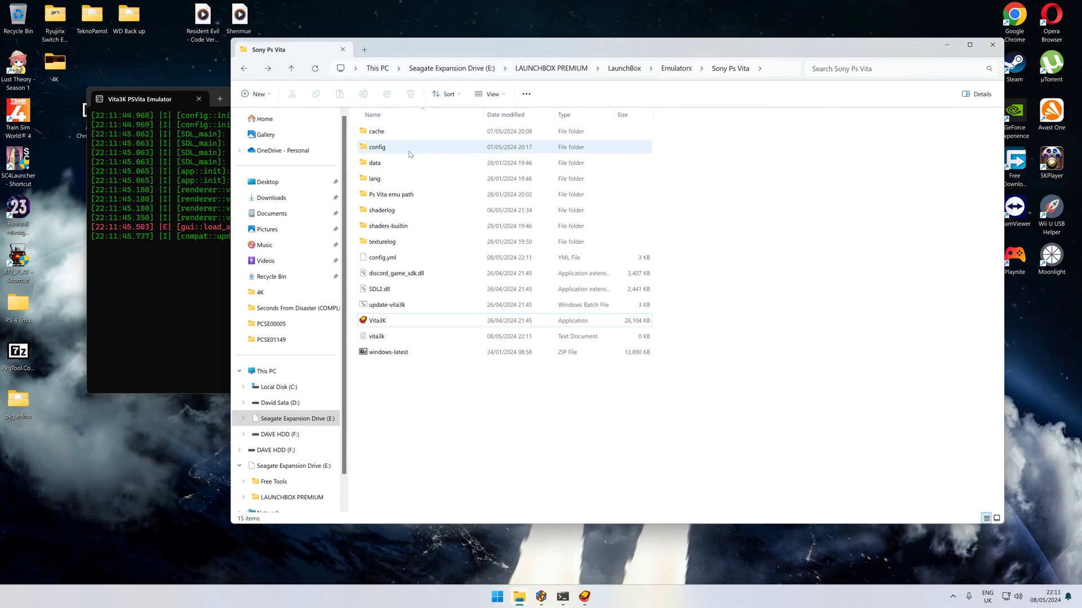
pyautogui.doubleClick(394, 193)
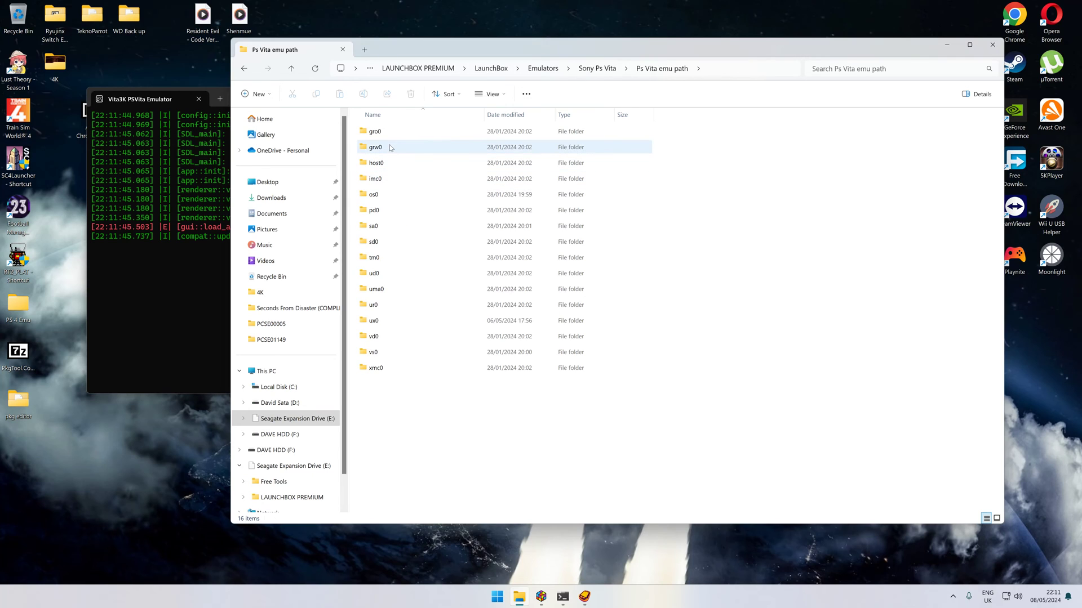
pyautogui.doubleClick(372, 320)
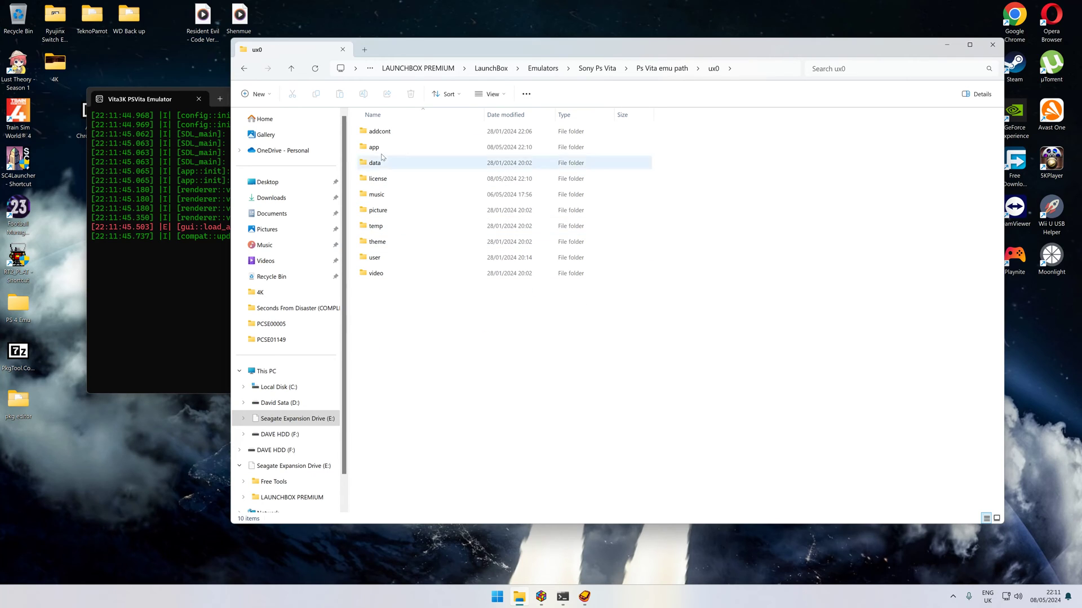
pyautogui.doubleClick(374, 147)
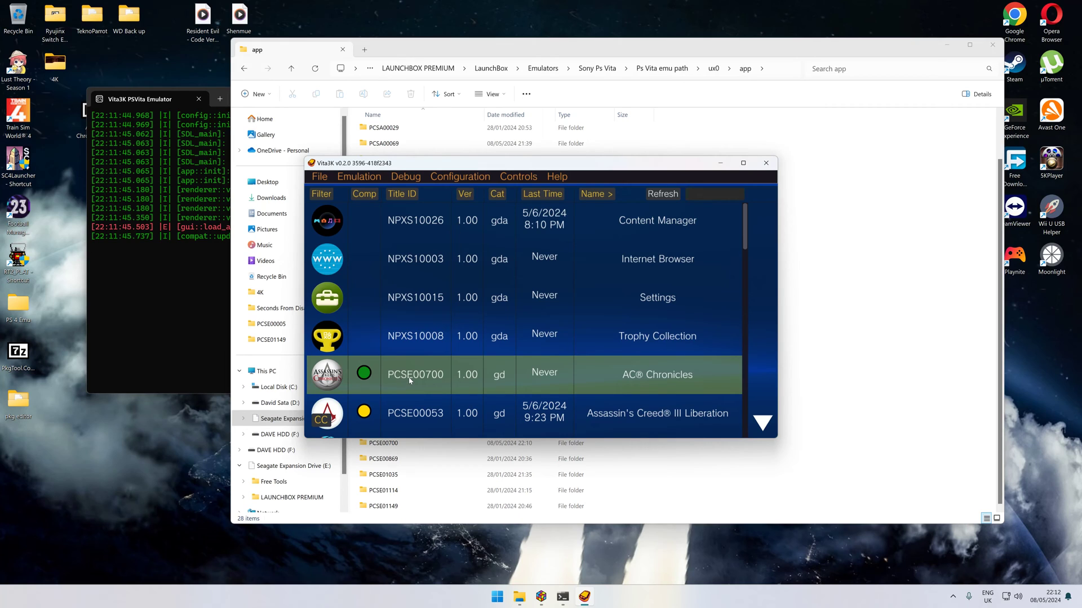
pyautogui.click(764, 163)
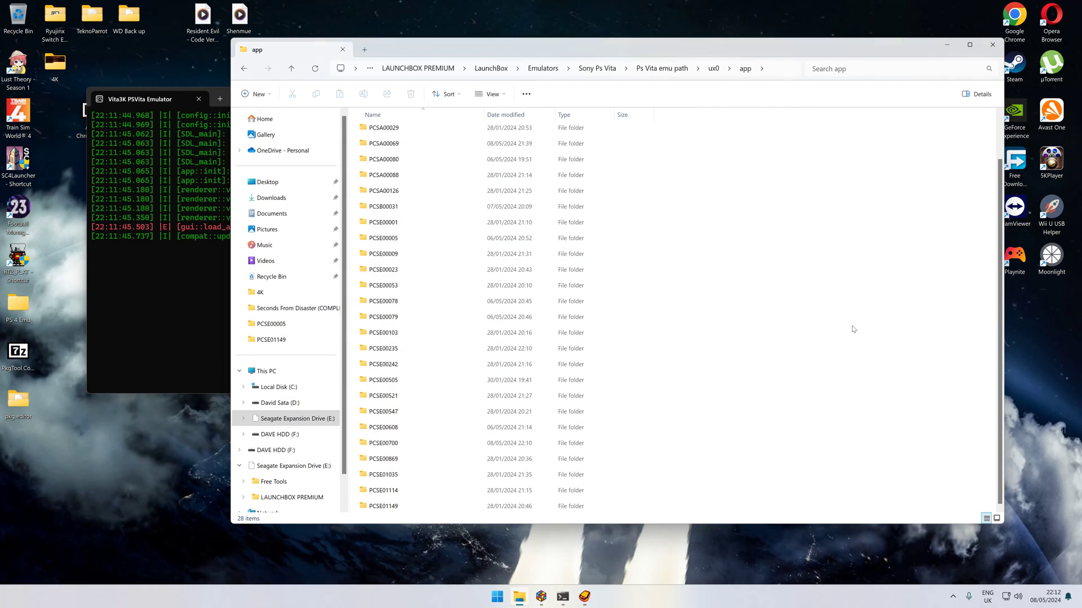
pyautogui.click(383, 459)
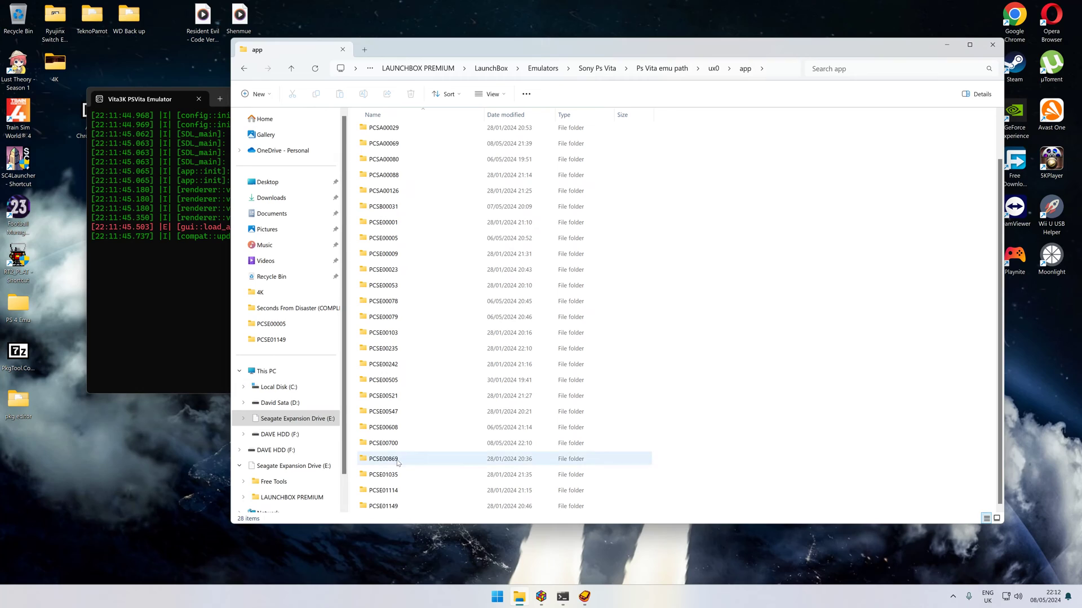
pyautogui.click(384, 443)
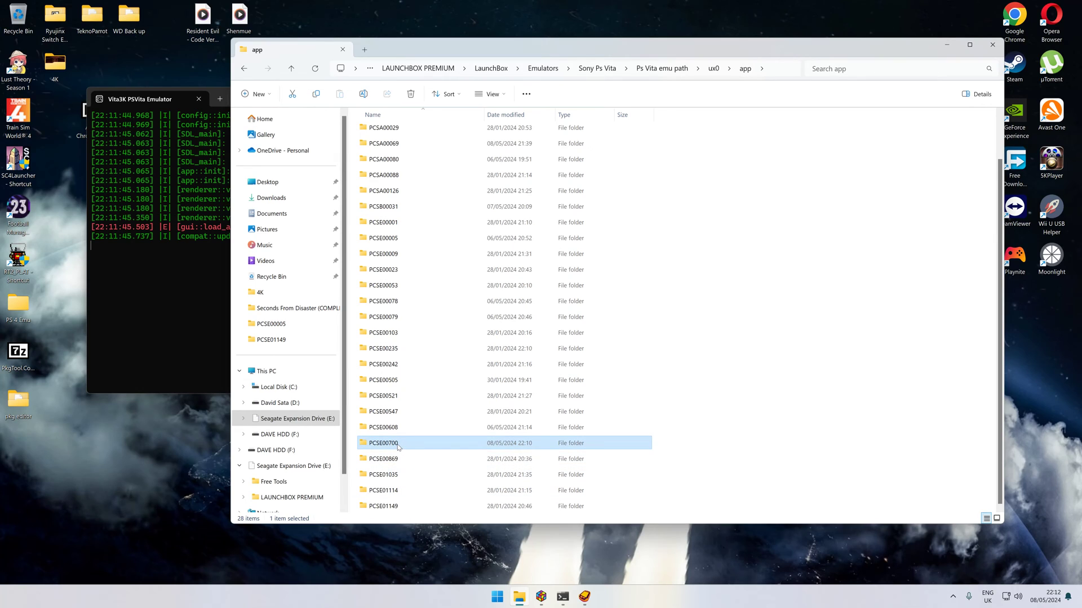
pyautogui.doubleClick(383, 443)
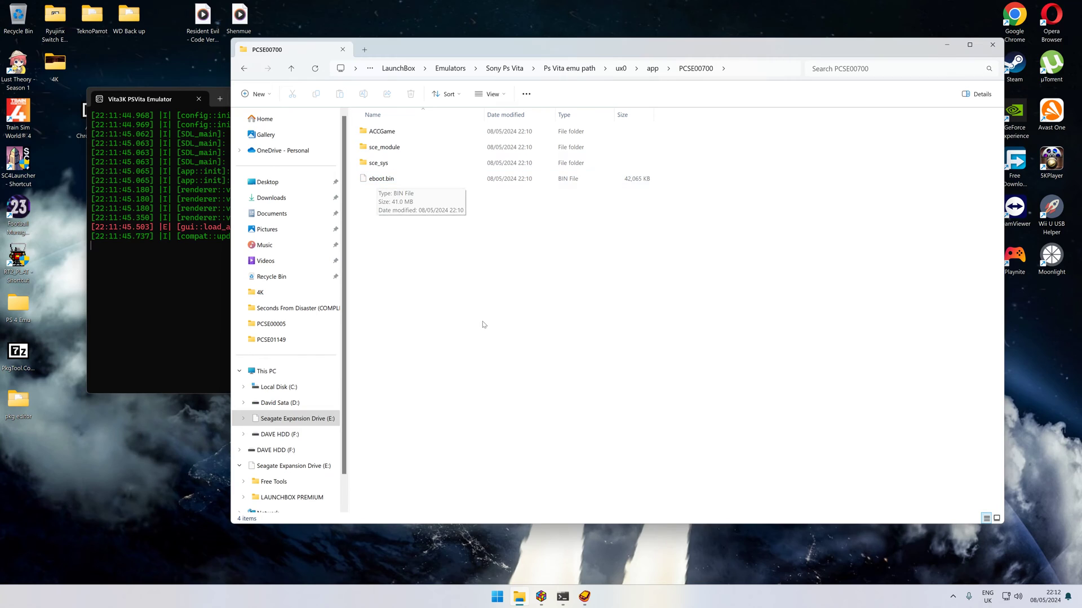
pyautogui.moveTo(583, 597)
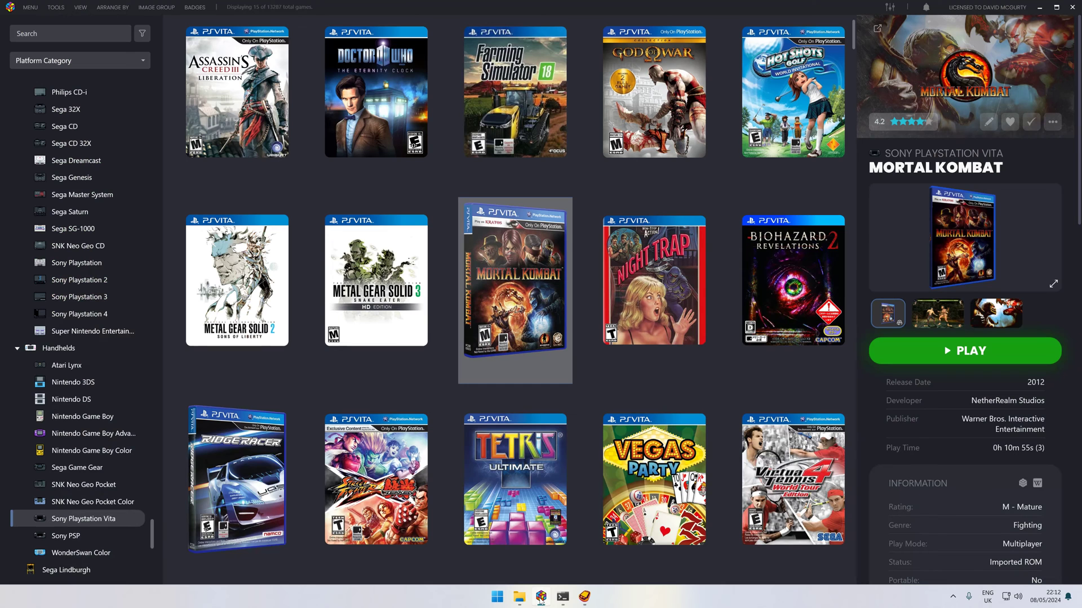
# Start LaunchBox's Import ROMs wizard and proceed to choosing files.
pyautogui.click(56, 6)
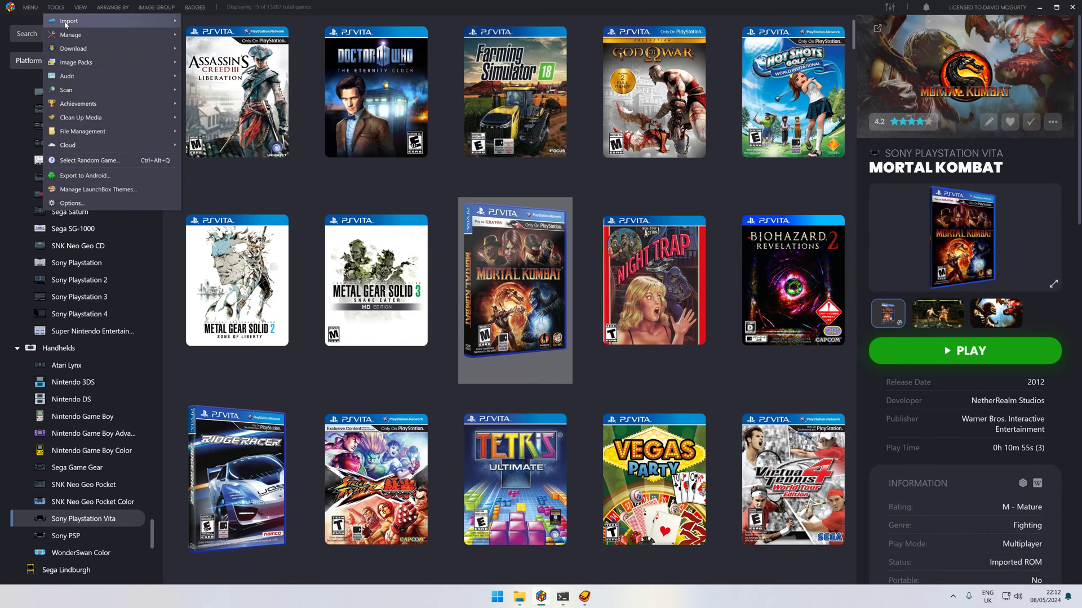
pyautogui.click(69, 21)
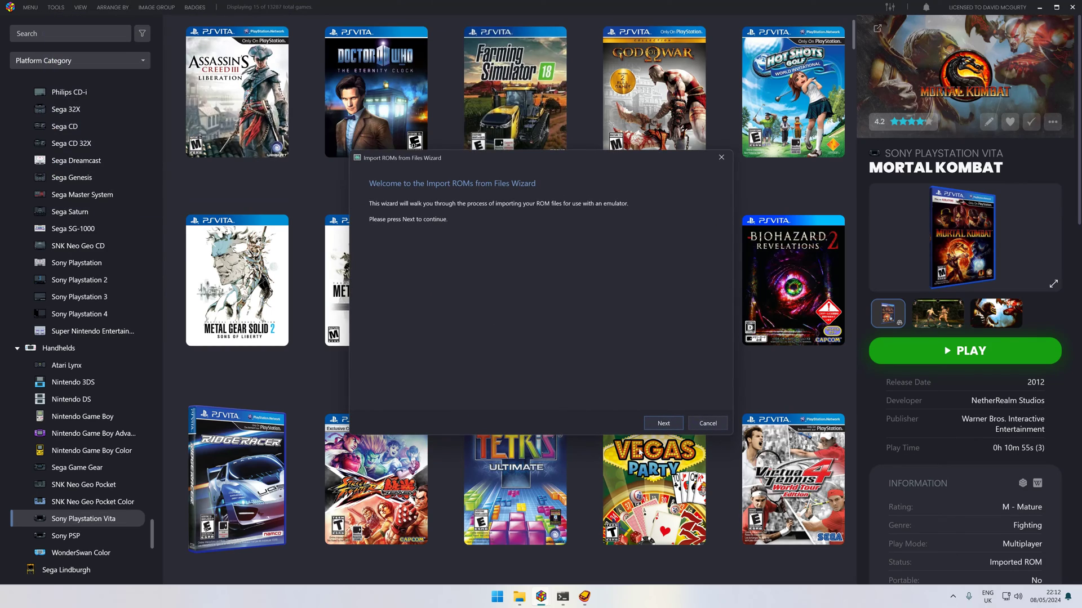
pyautogui.click(663, 423)
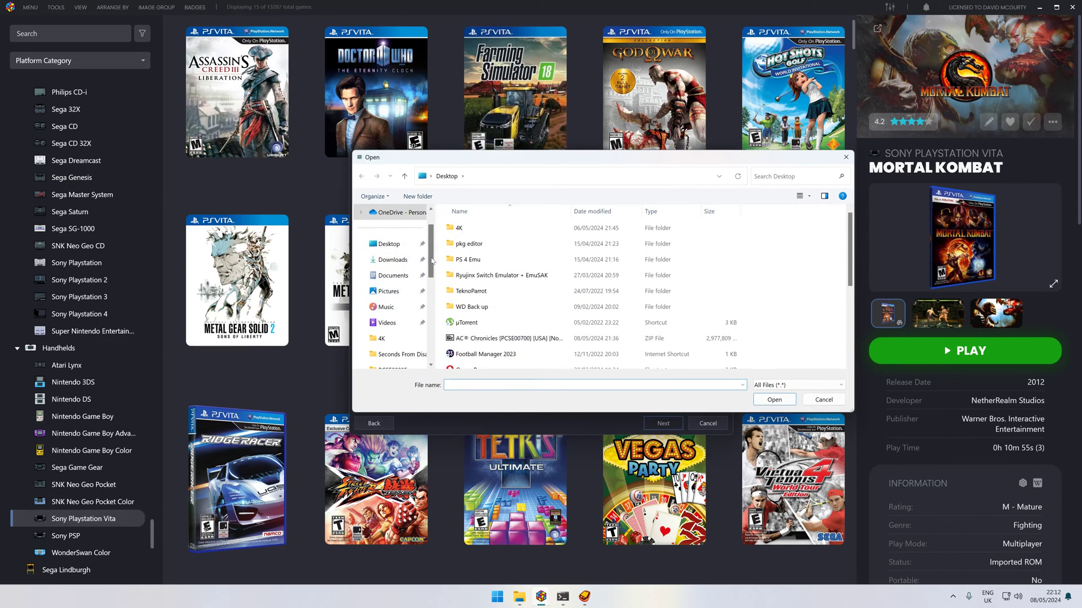
# Browse the Seagate drive to Ps Vita emu path\ux0\app\PCSE00700 and add eboot.bin.
pyautogui.scroll(-3)
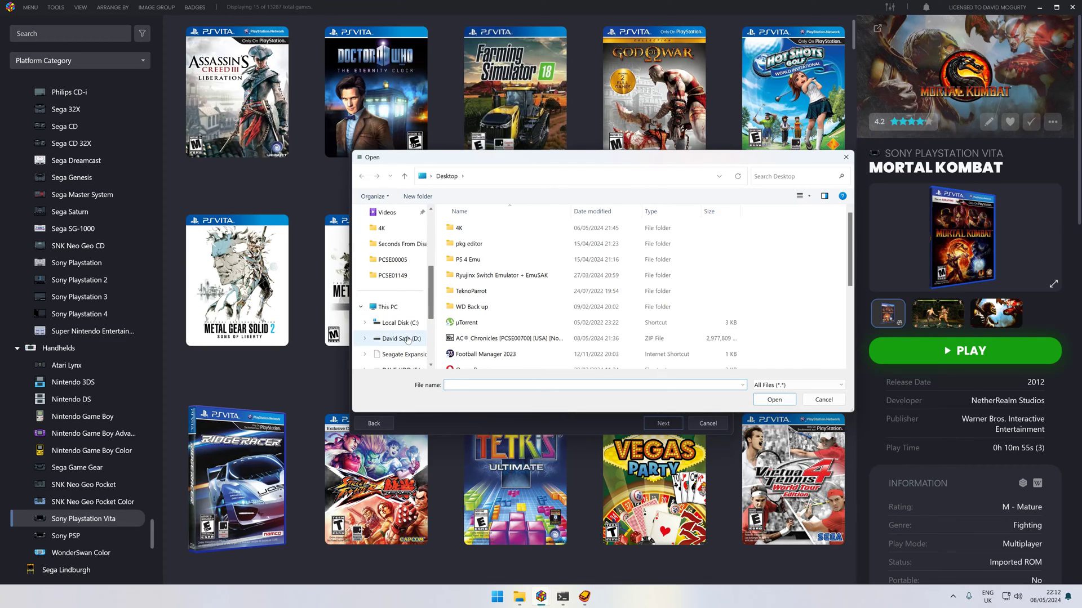
pyautogui.click(401, 338)
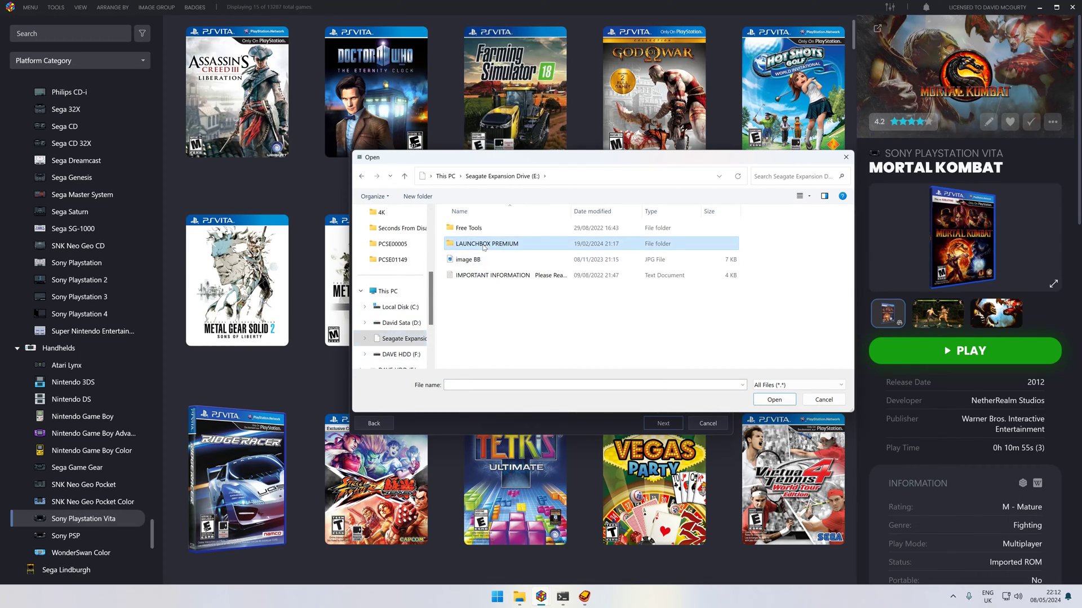
pyautogui.doubleClick(486, 243)
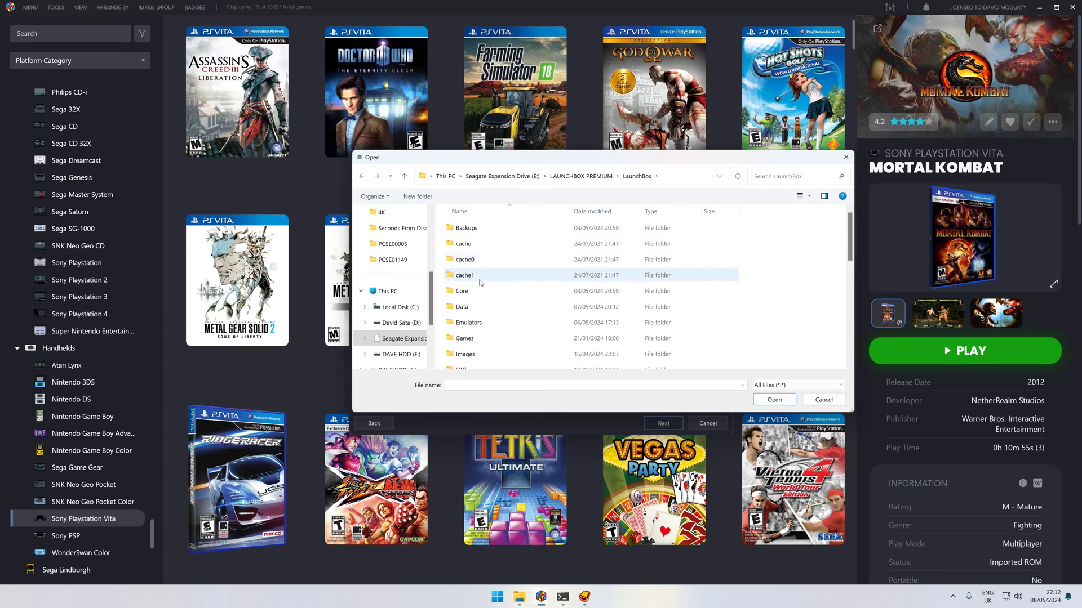
pyautogui.doubleClick(468, 322)
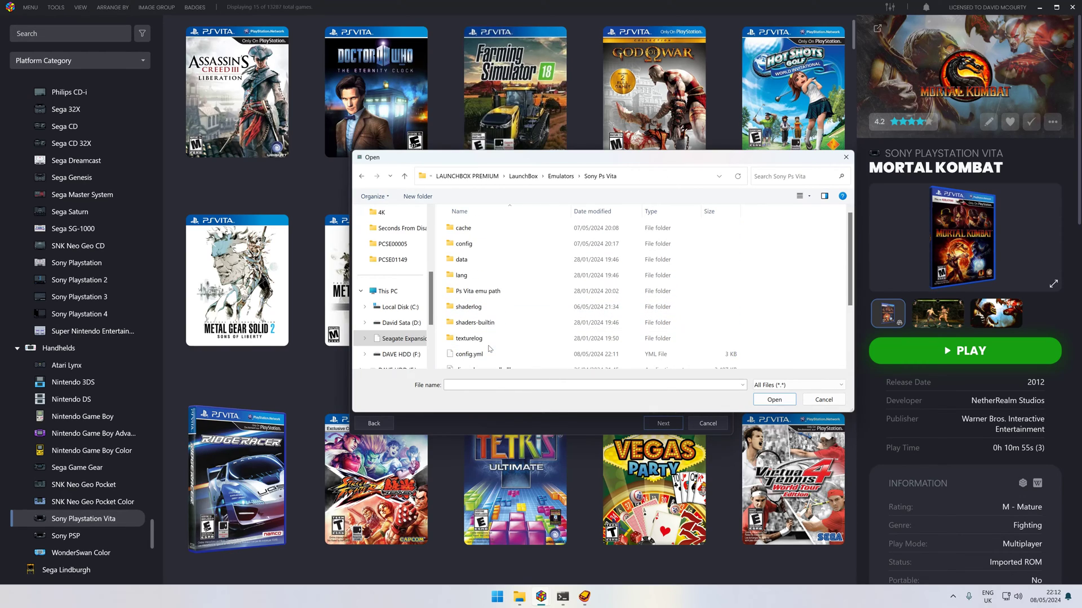
pyautogui.doubleClick(480, 291)
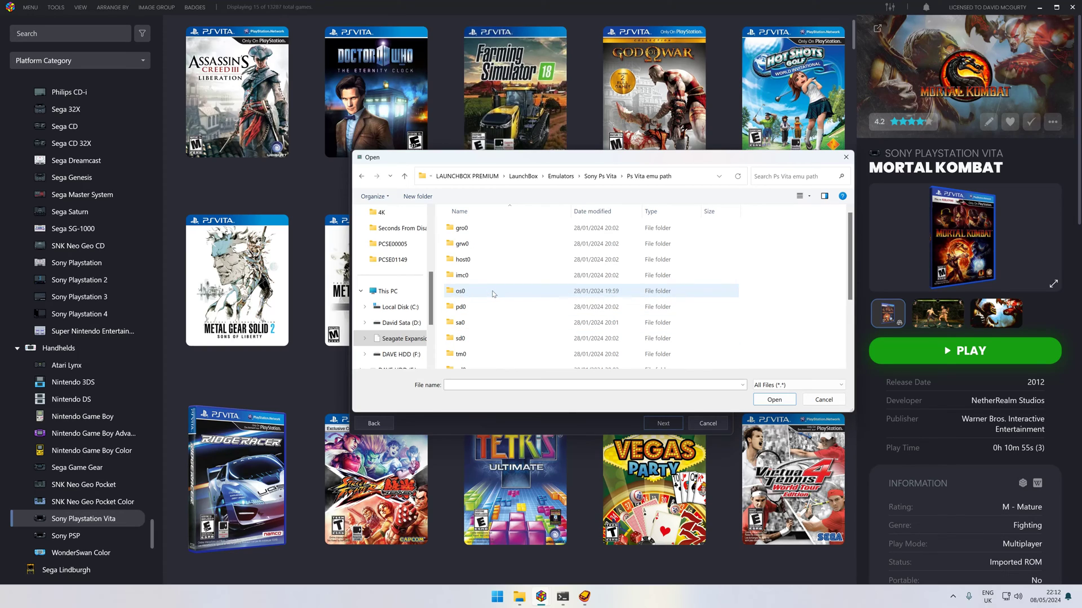
pyautogui.scroll(-3)
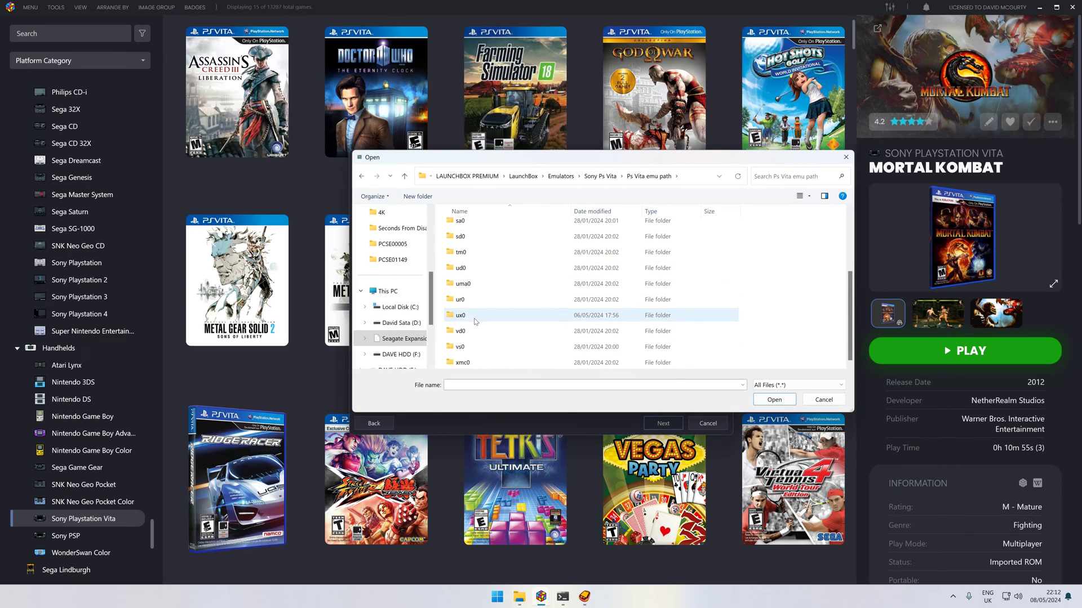
pyautogui.doubleClick(460, 315)
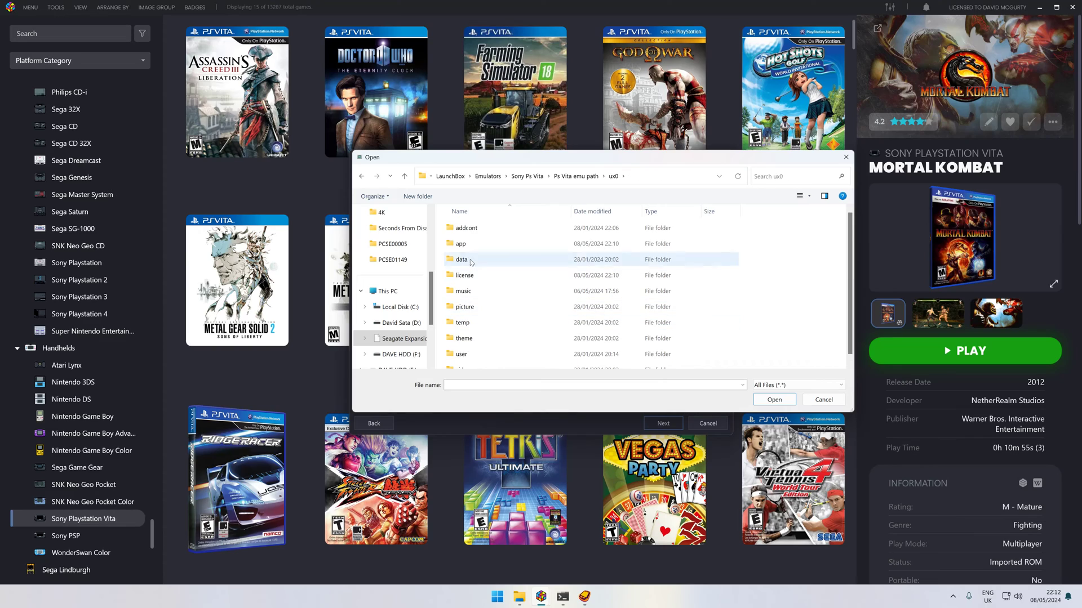
pyautogui.doubleClick(460, 243)
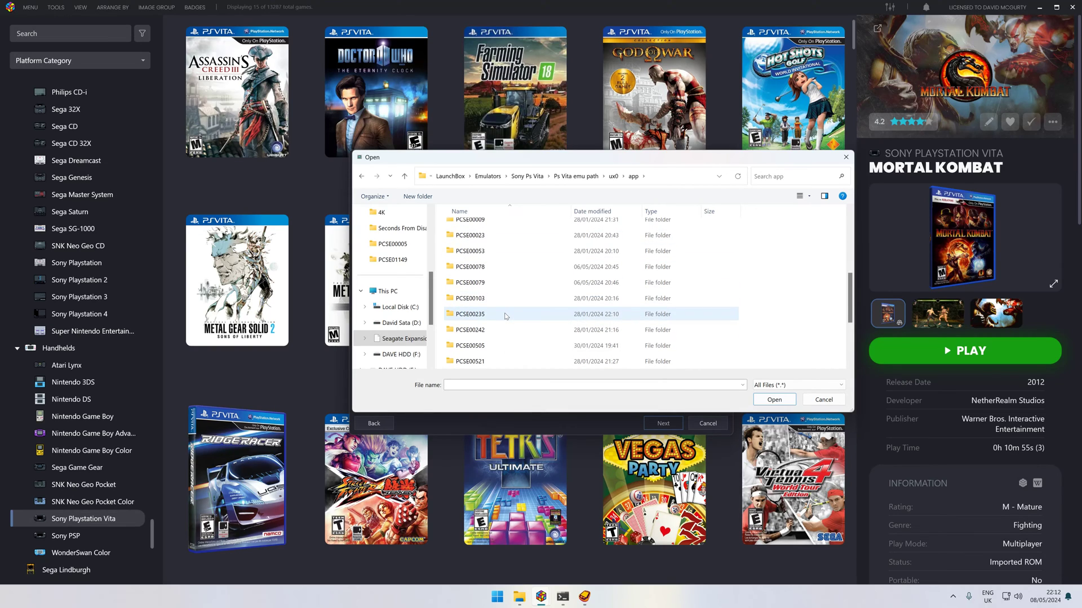
pyautogui.scroll(-3)
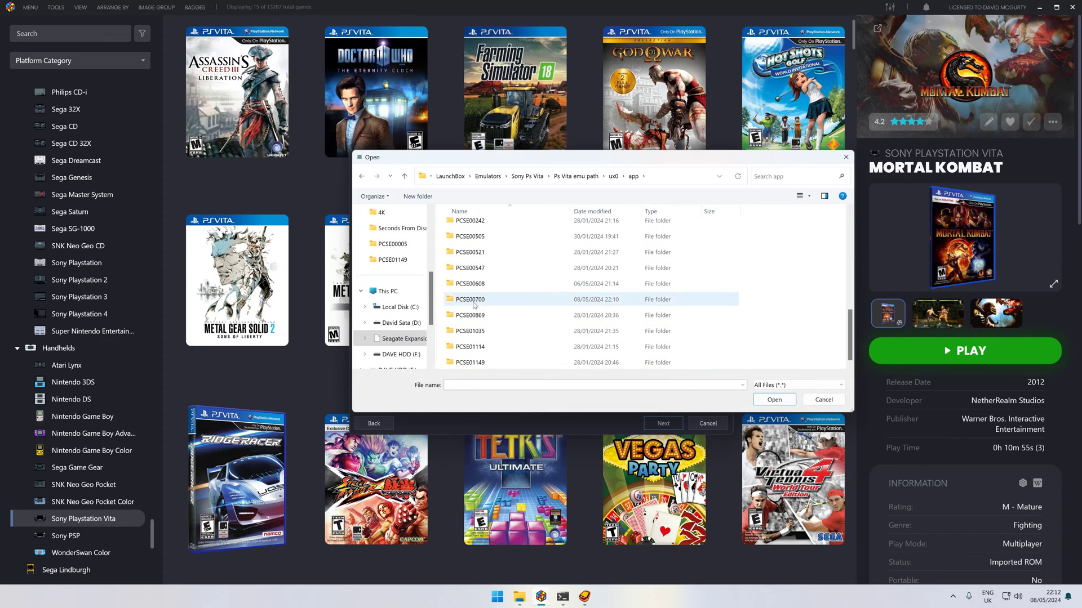
pyautogui.click(471, 299)
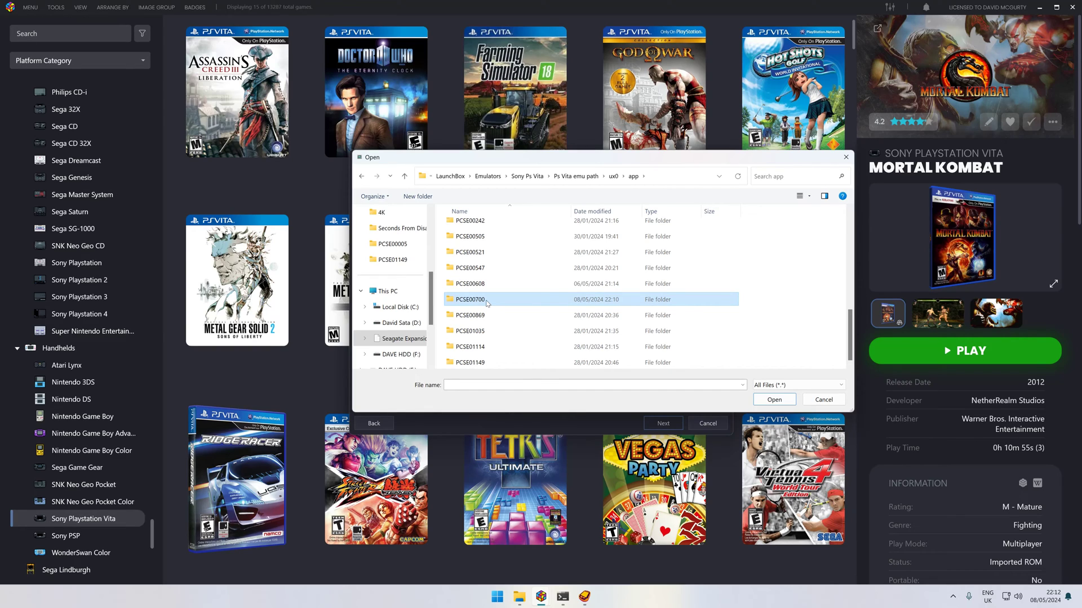
pyautogui.doubleClick(485, 299)
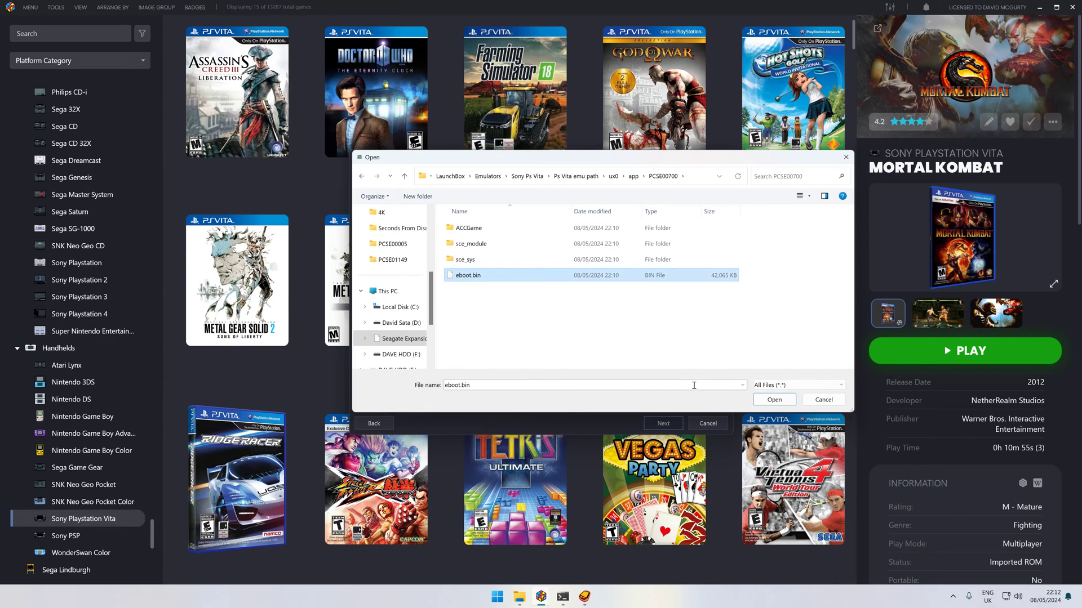
pyautogui.click(774, 399)
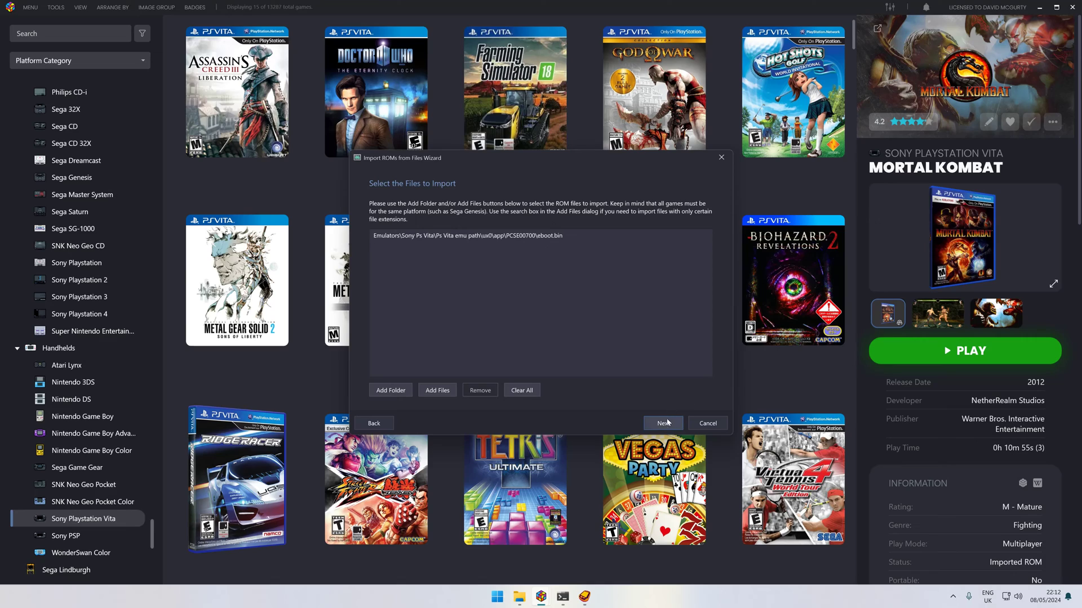
# Keep platform Sony Playstation Vita and emulator Vita 3K, skipping metadata, image and EmuMovies pages.
pyautogui.click(661, 423)
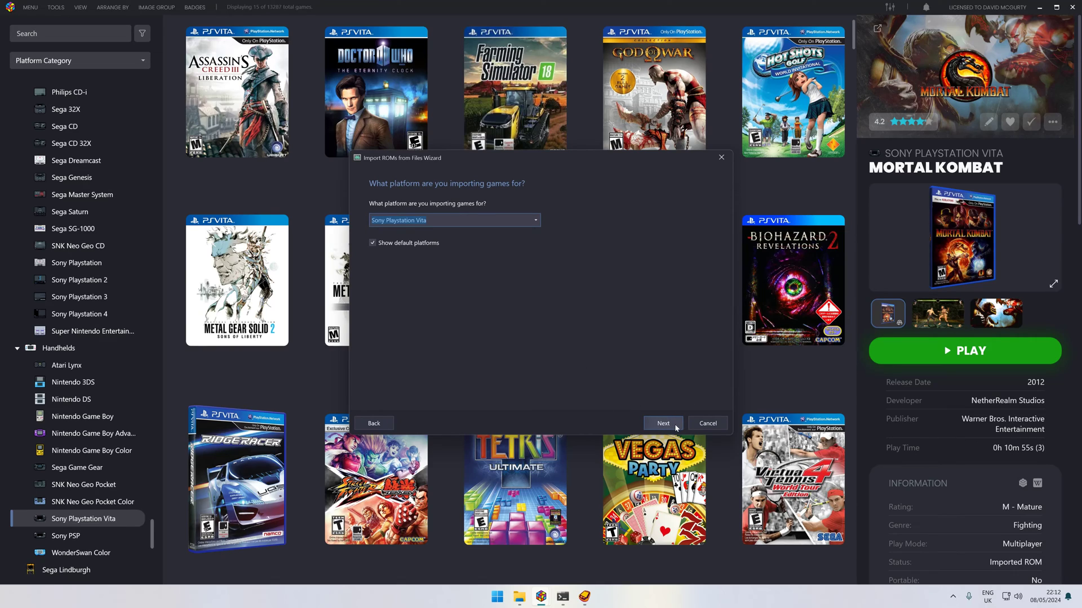
pyautogui.click(661, 423)
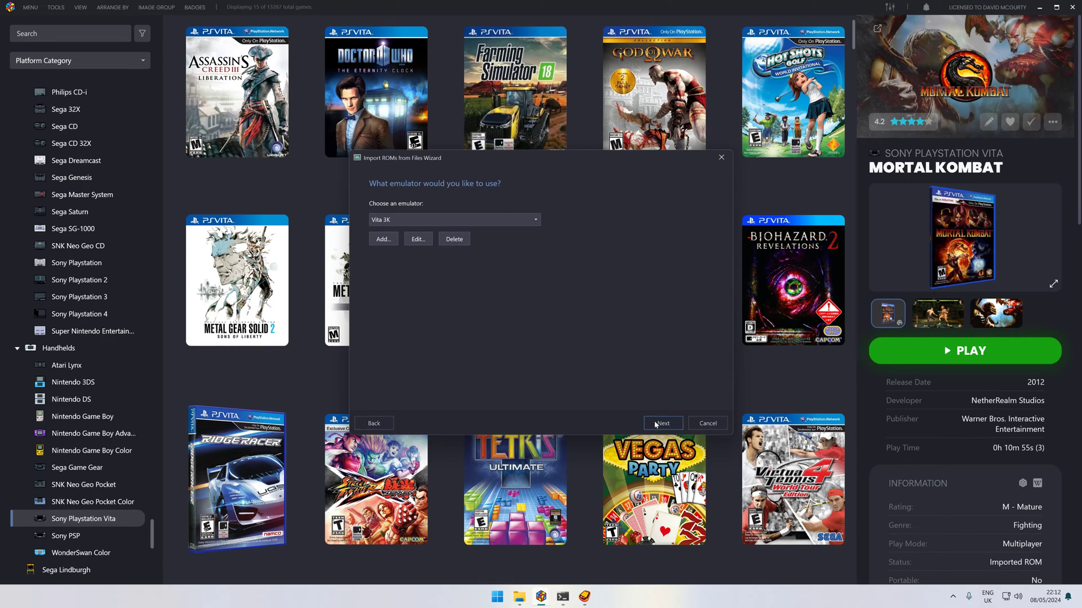
pyautogui.click(661, 423)
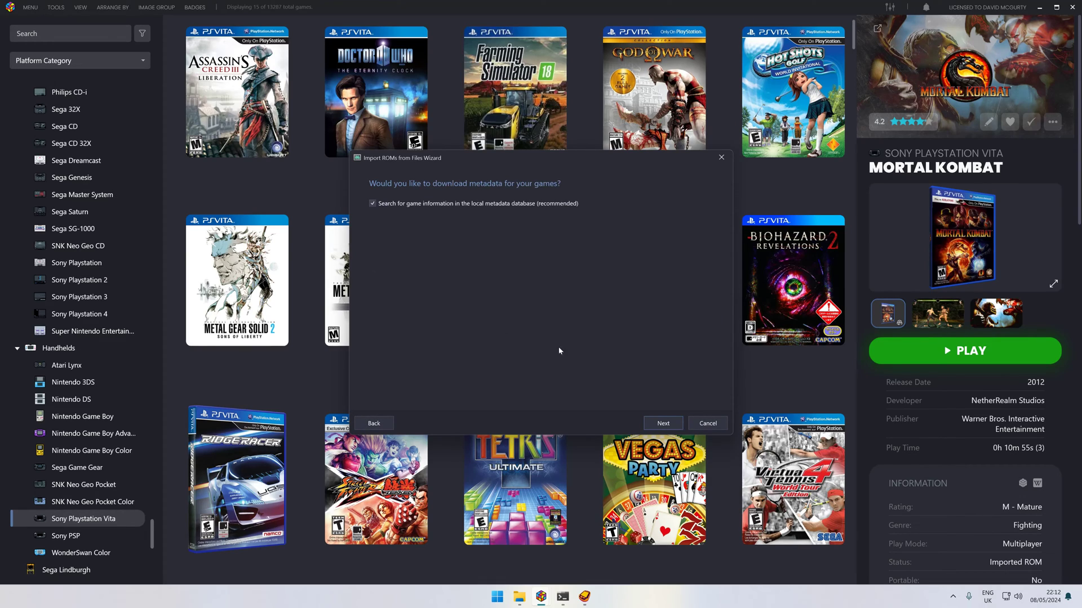
pyautogui.click(661, 423)
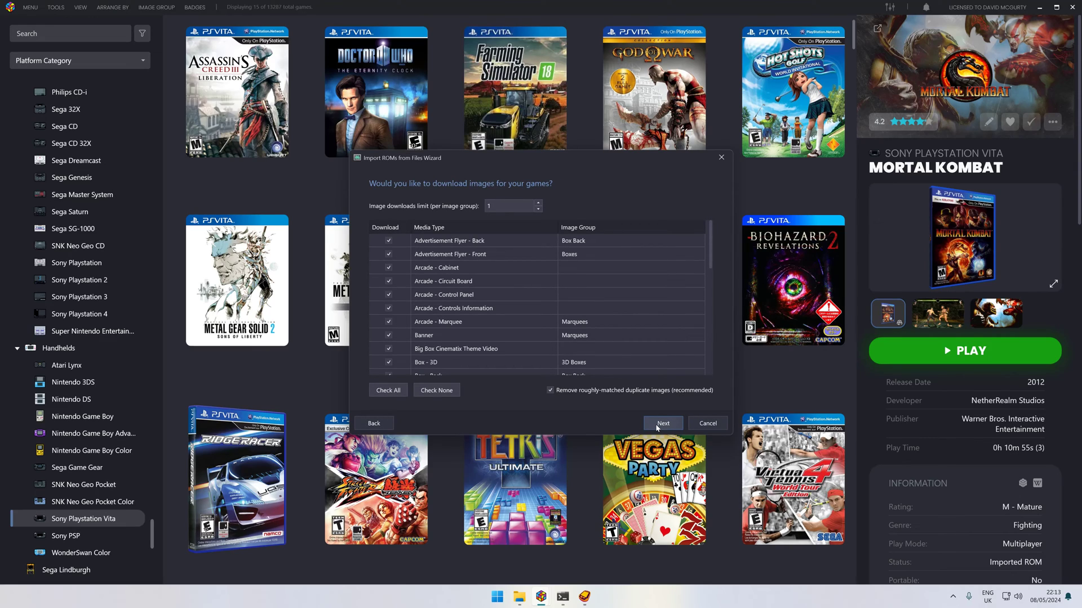
pyautogui.click(661, 423)
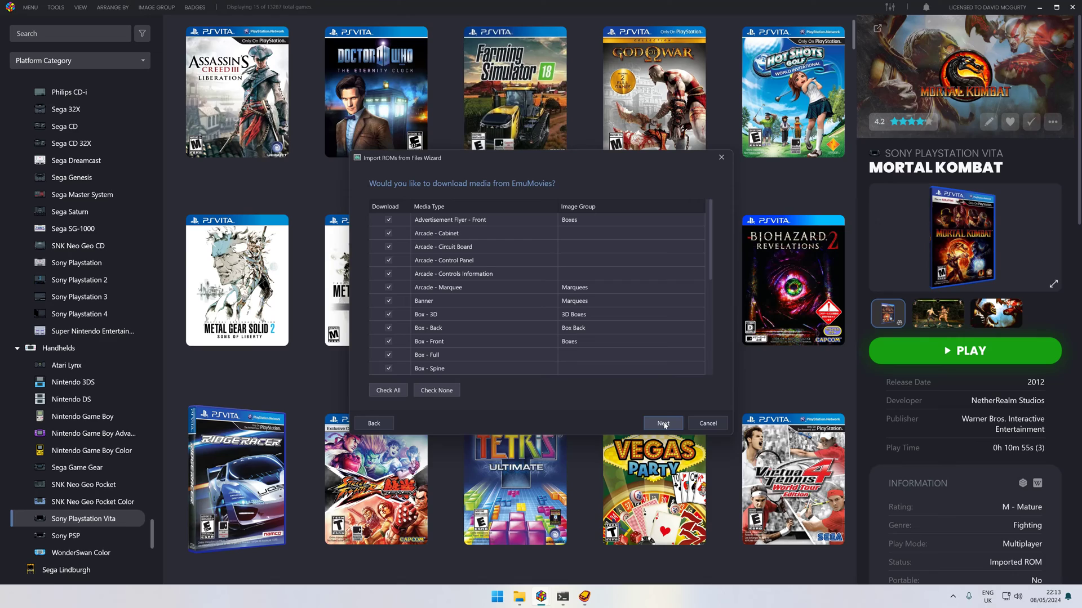
pyautogui.scroll(-3)
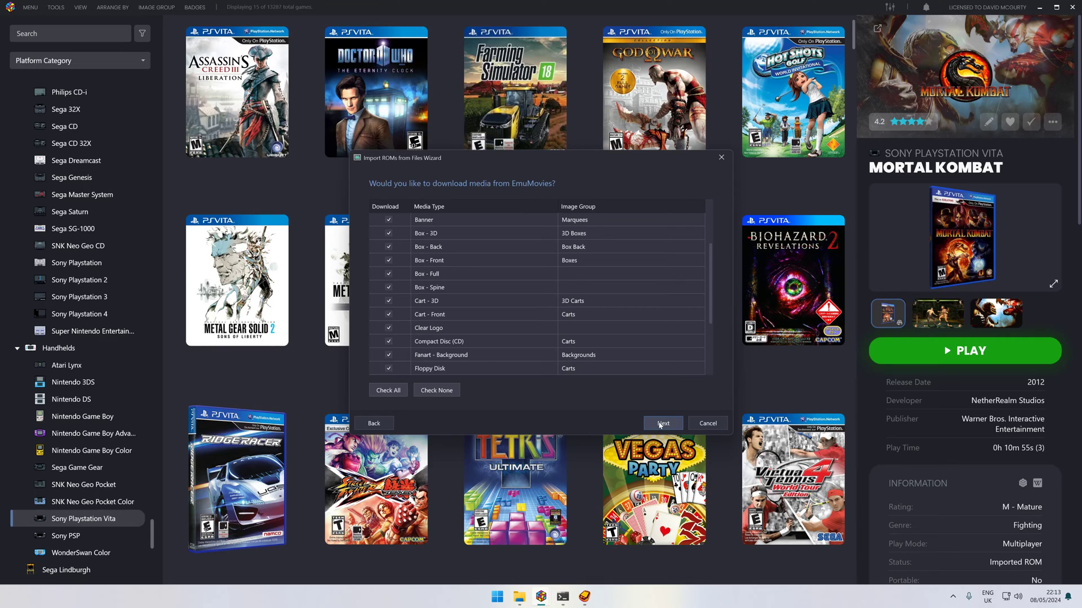
pyautogui.click(662, 424)
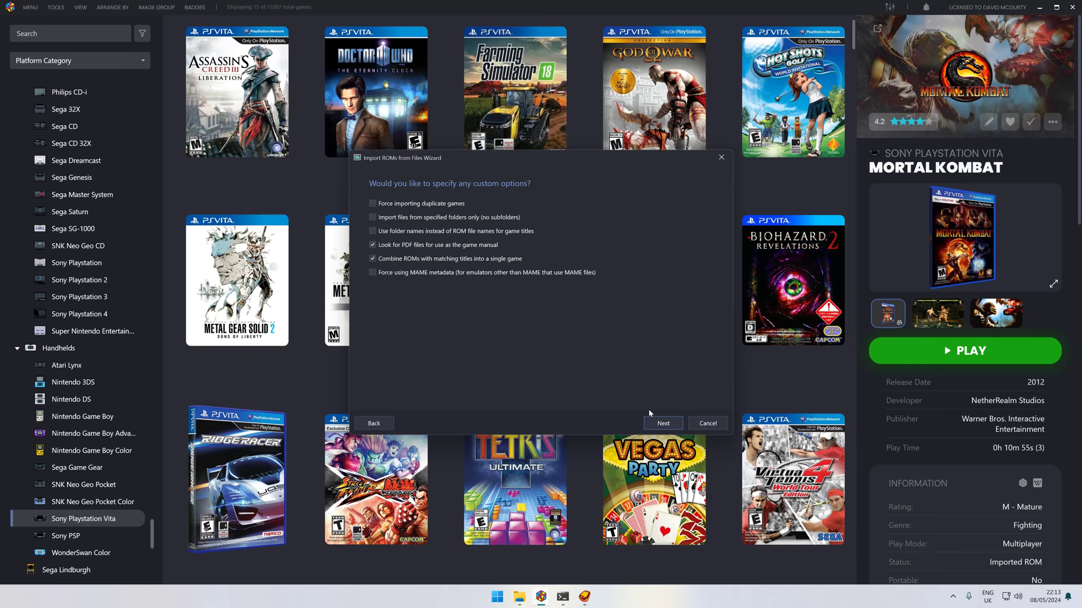
# On Ready to Import, retitle the eboot.bin entry 'assinsins creed chronicles'.
pyautogui.click(661, 423)
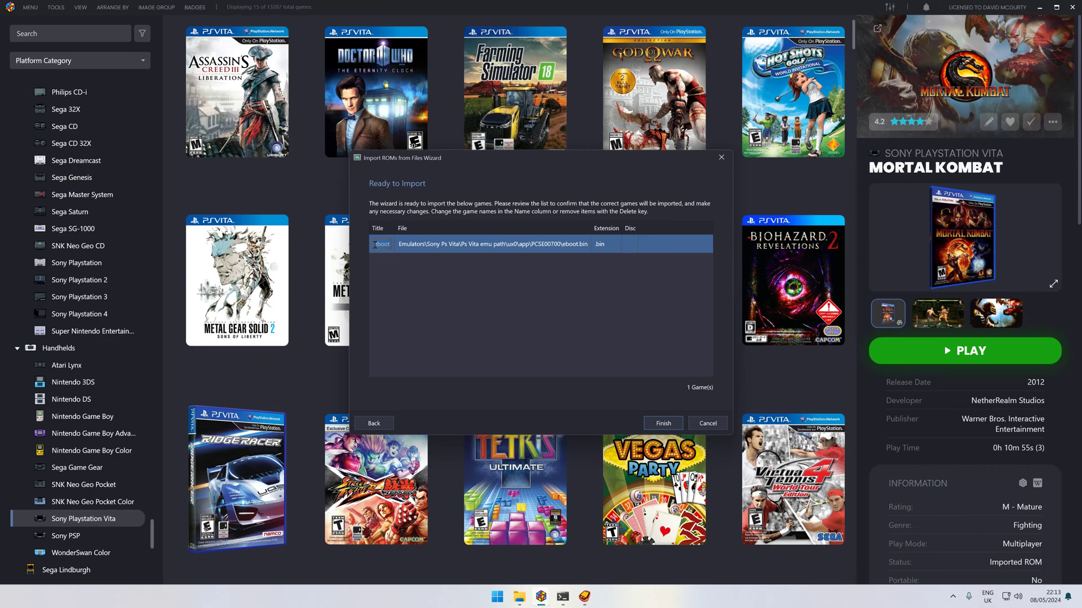
pyautogui.write('assinsins creed')
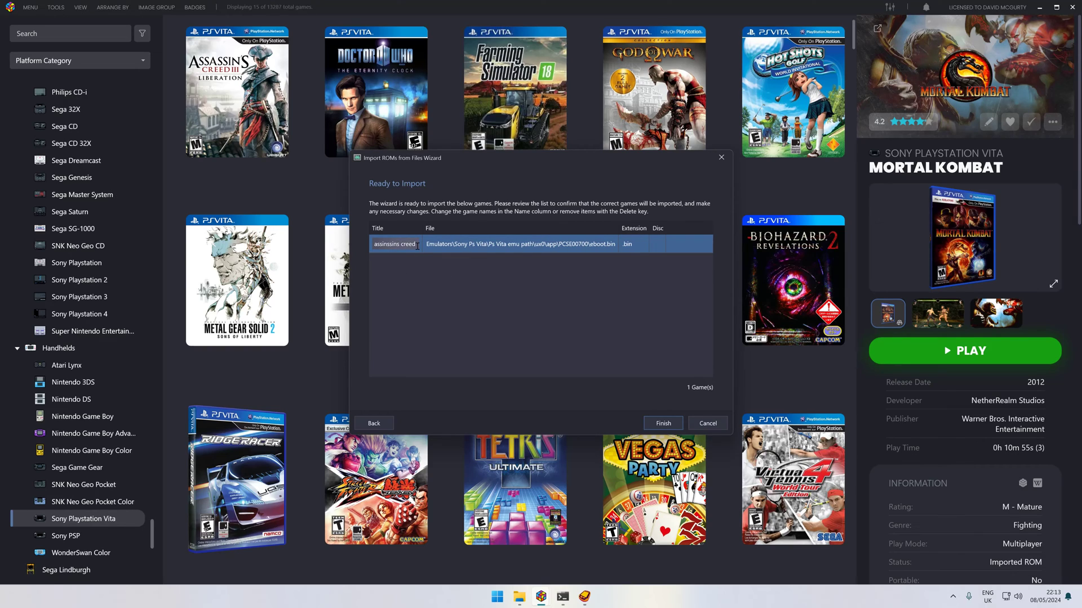
pyautogui.moveTo(583, 596)
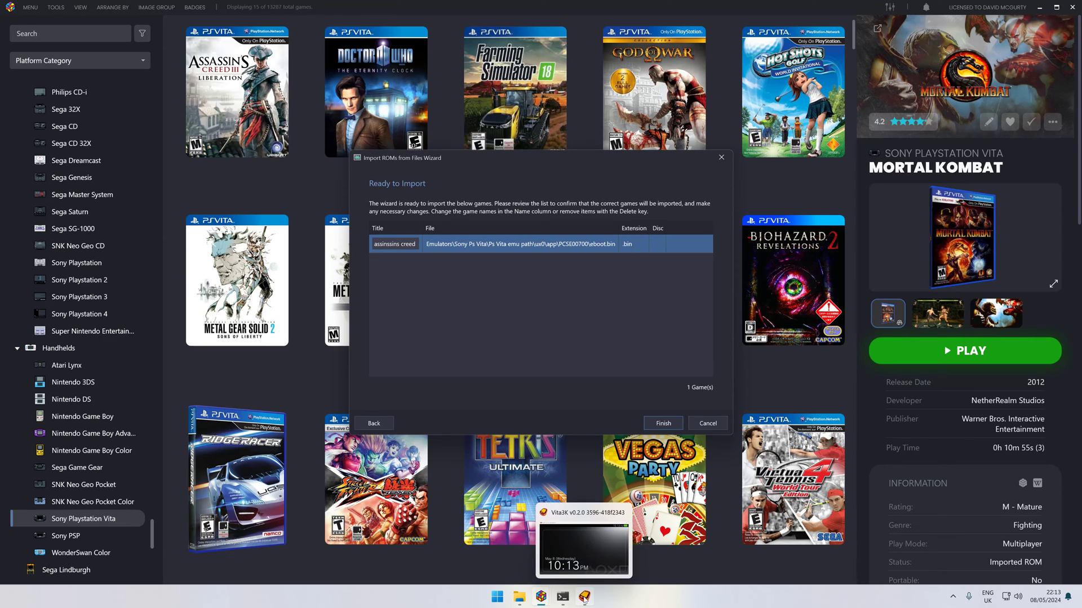
pyautogui.click(662, 423)
pyautogui.write(' chronicles')
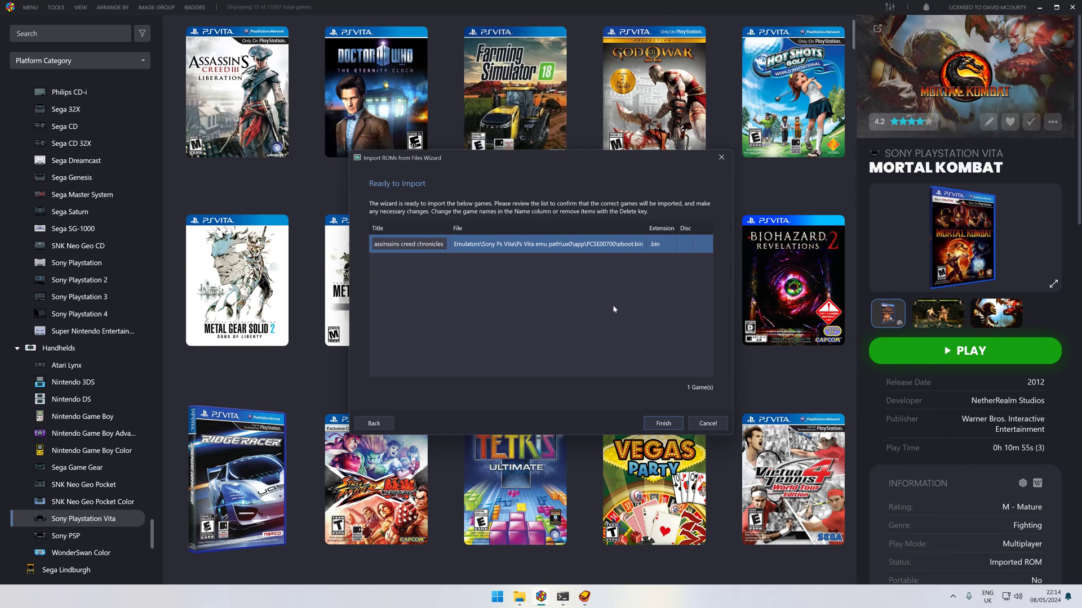
# Finish the import wizard so LaunchBox adds the game and searches for media.
pyautogui.click(661, 423)
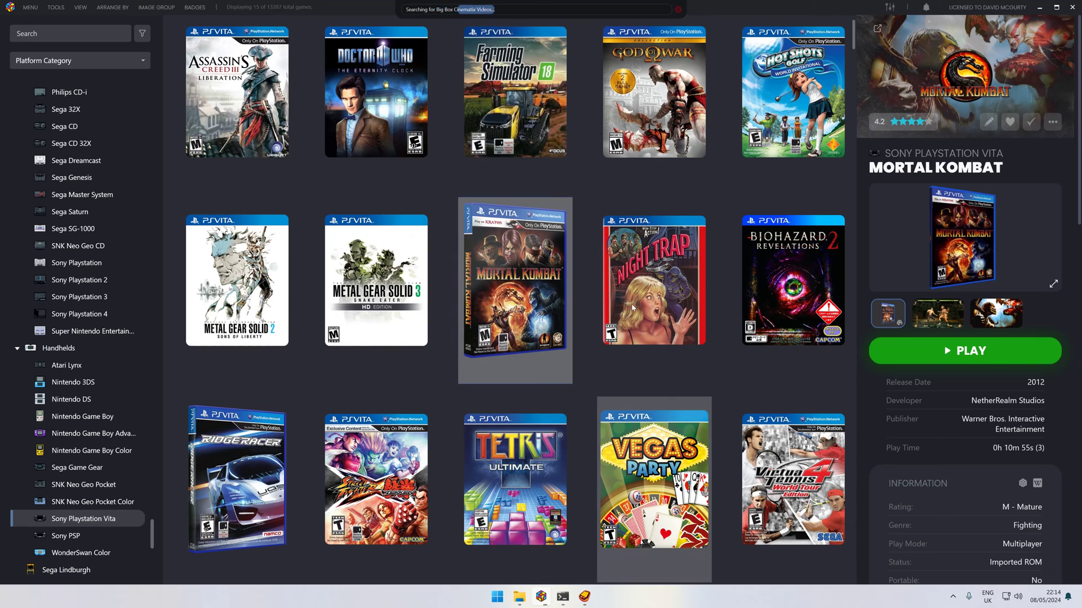
pyautogui.moveTo(653, 281)
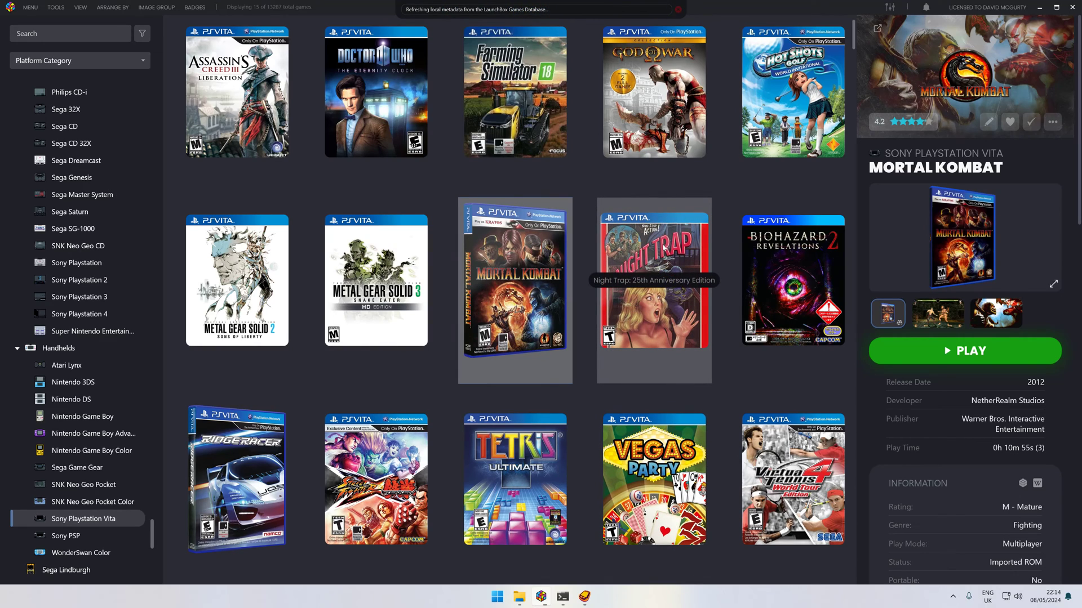
pyautogui.moveTo(446, 165)
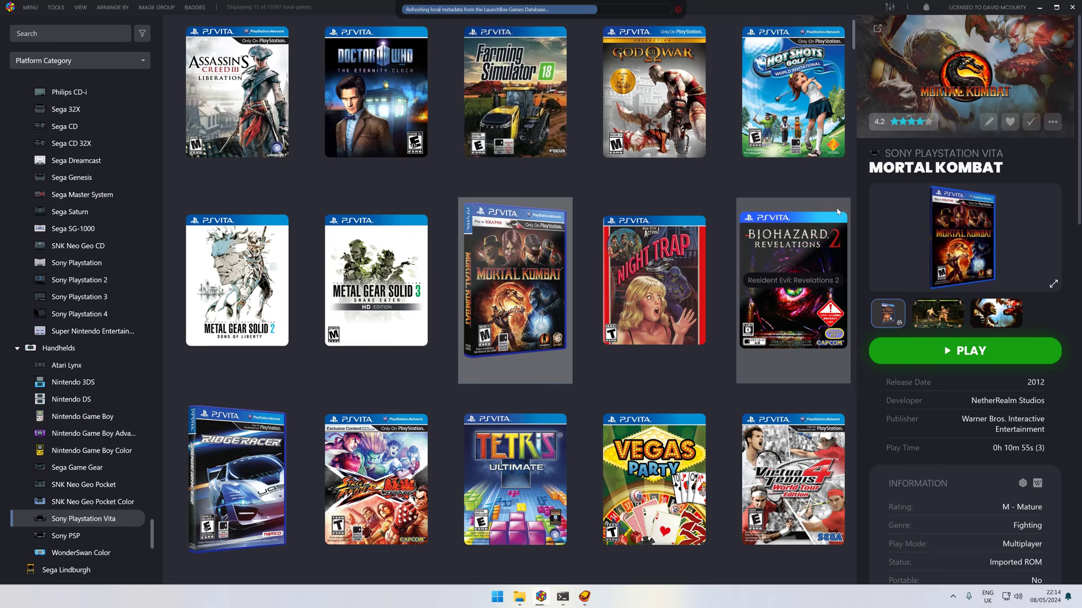
pyautogui.moveTo(731, 200)
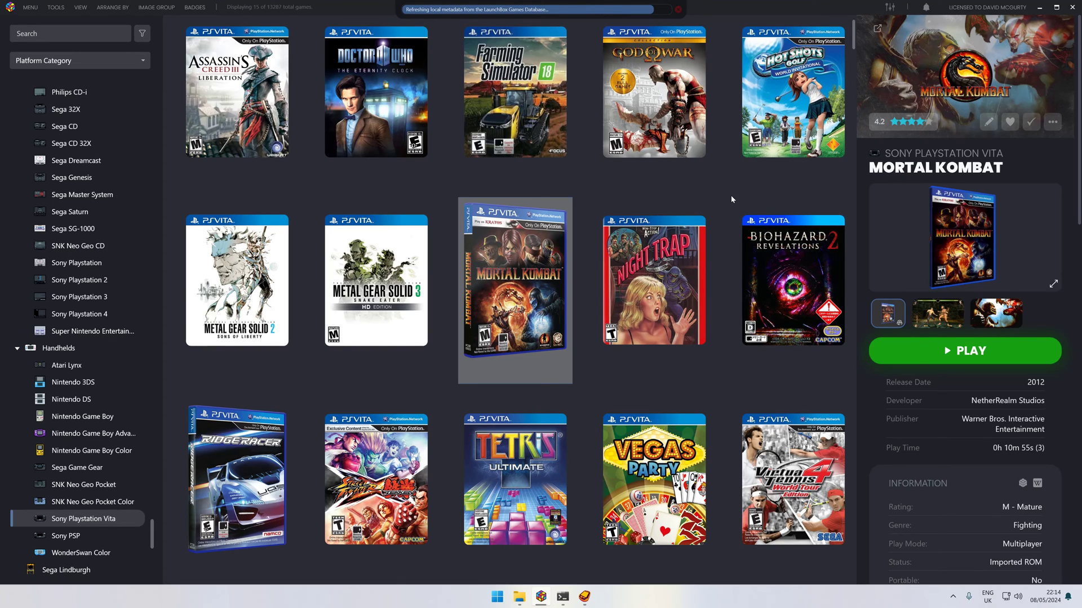
pyautogui.moveTo(732, 405)
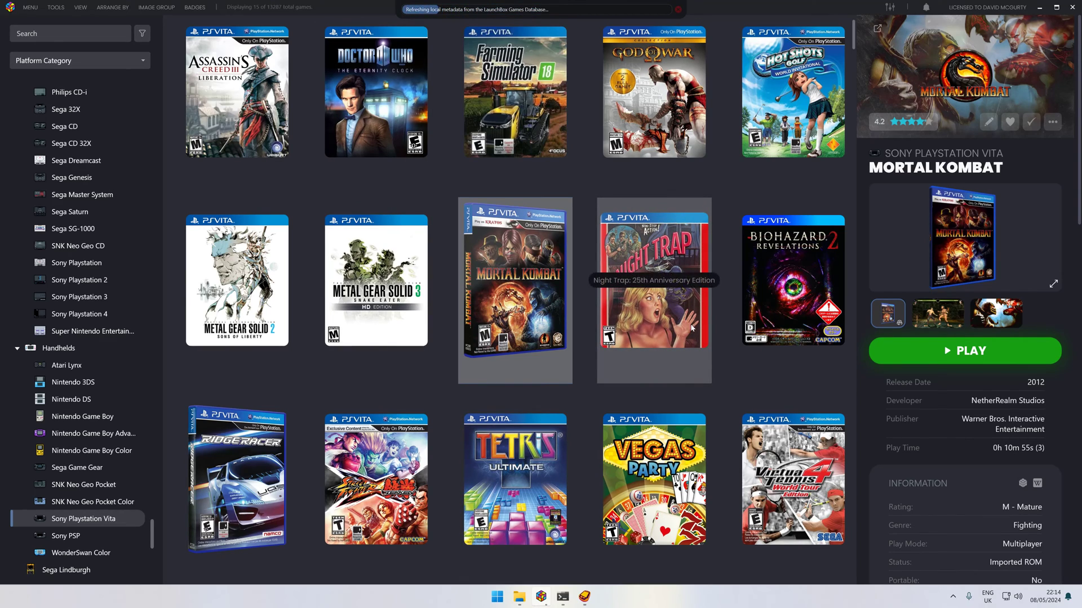
pyautogui.moveTo(723, 379)
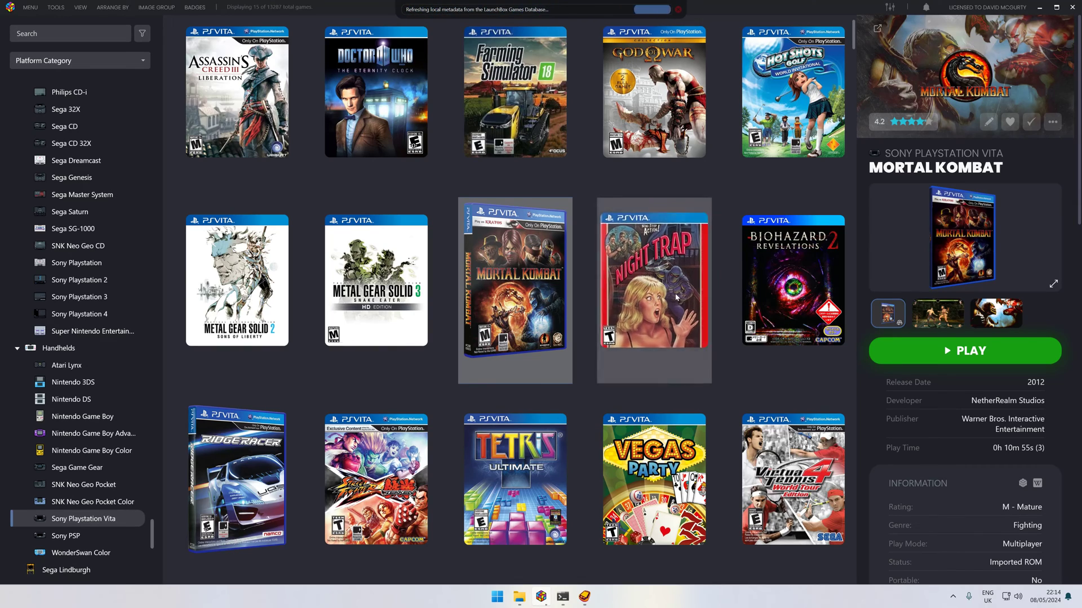
pyautogui.moveTo(676, 301)
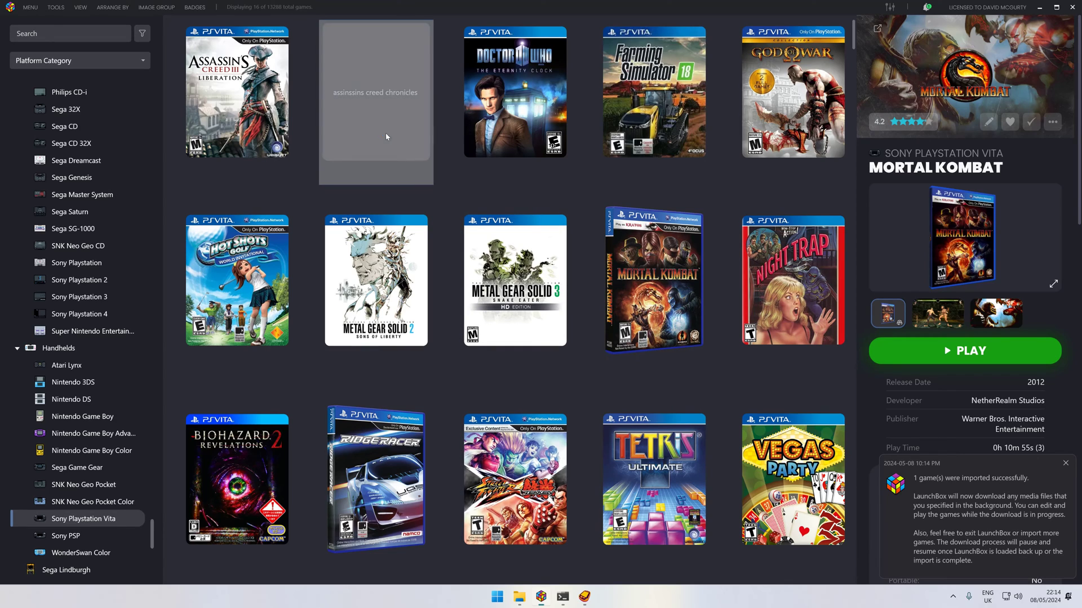
# Open Edit Game for the new game and run a metadata search, which finds no match.
pyautogui.rightClick(375, 103)
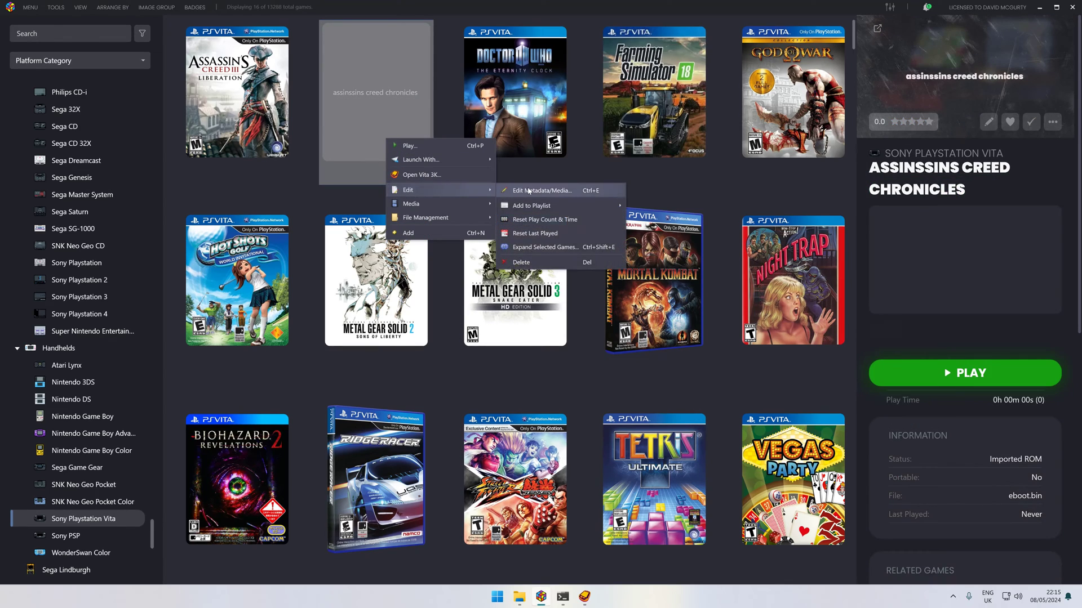
pyautogui.click(543, 190)
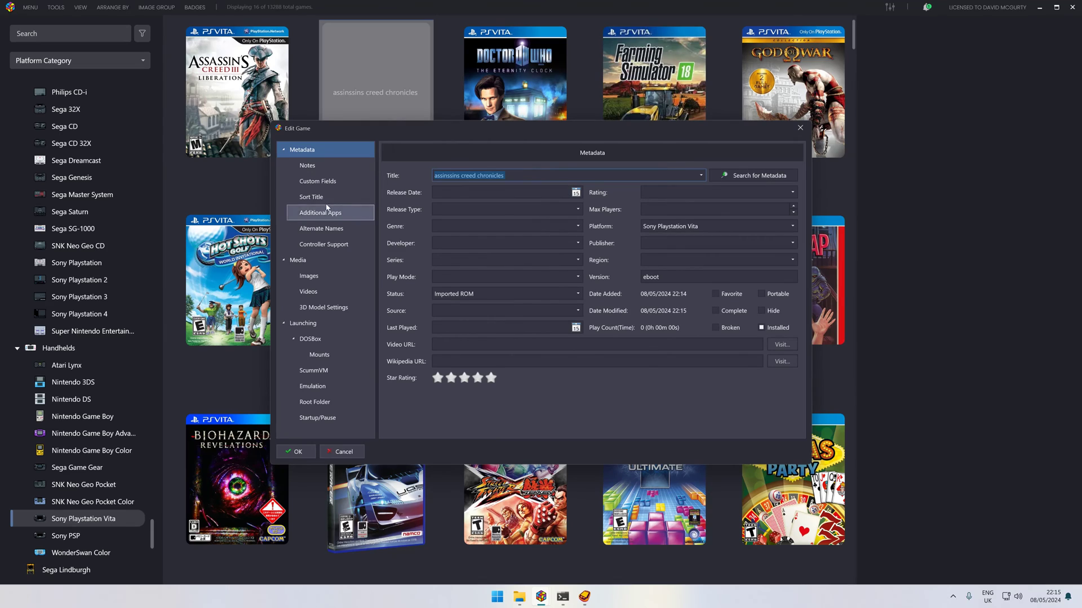
pyautogui.moveTo(608, 185)
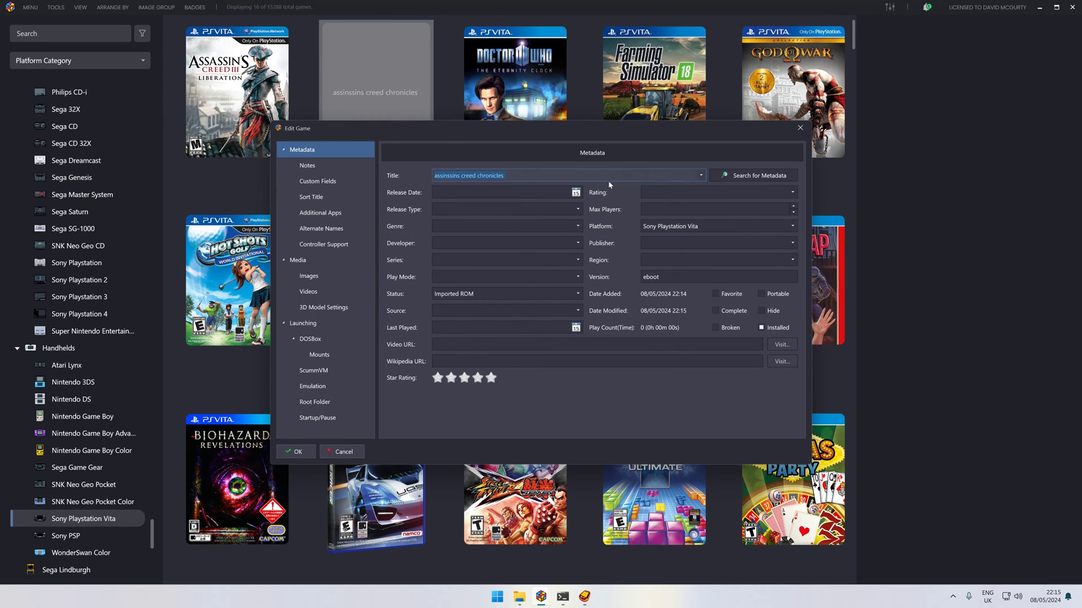
pyautogui.click(752, 175)
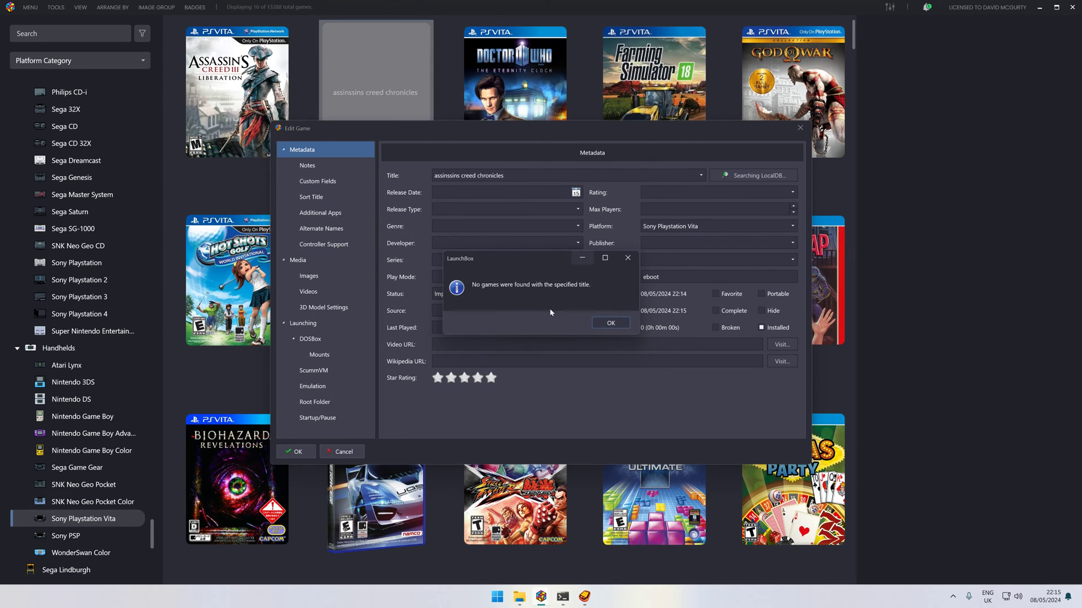
pyautogui.click(608, 323)
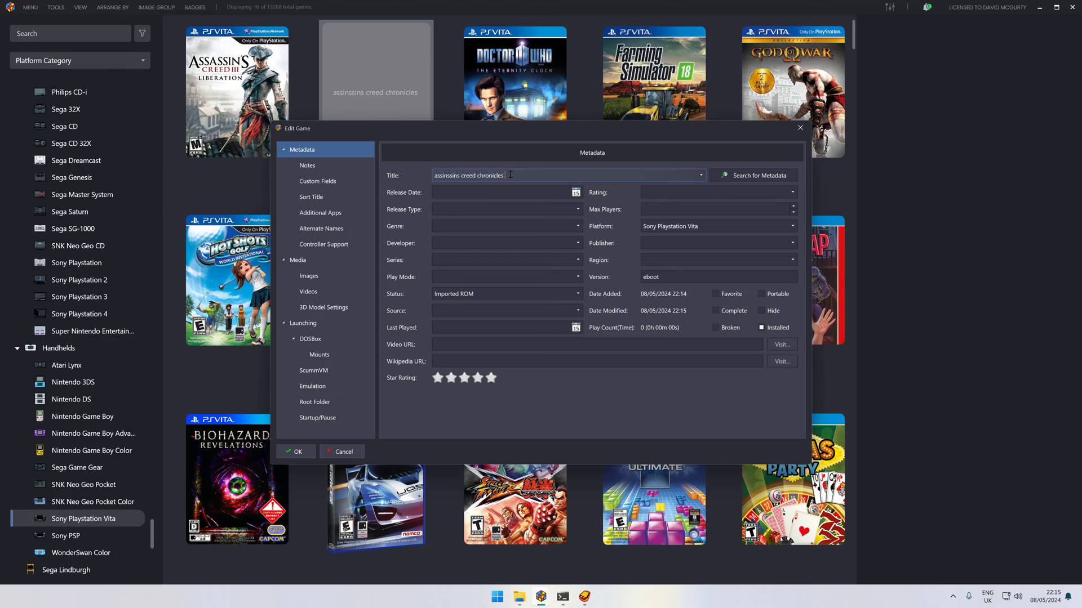
# Replace the game's title text with 'creed' to bring up database suggestions.
pyautogui.press('Backspace')
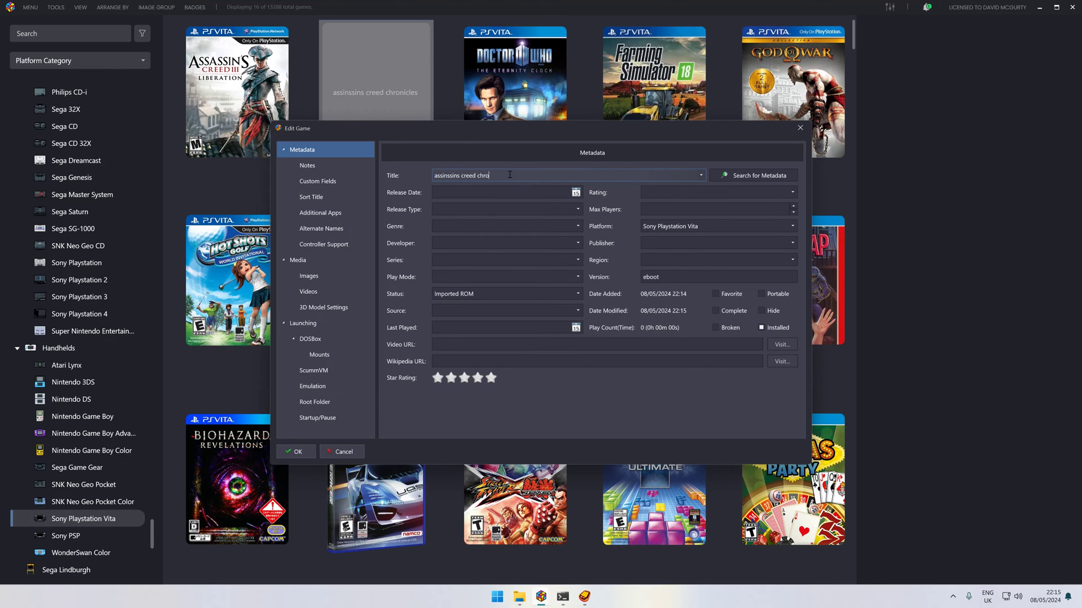
pyautogui.click(754, 175)
pyautogui.write("'")
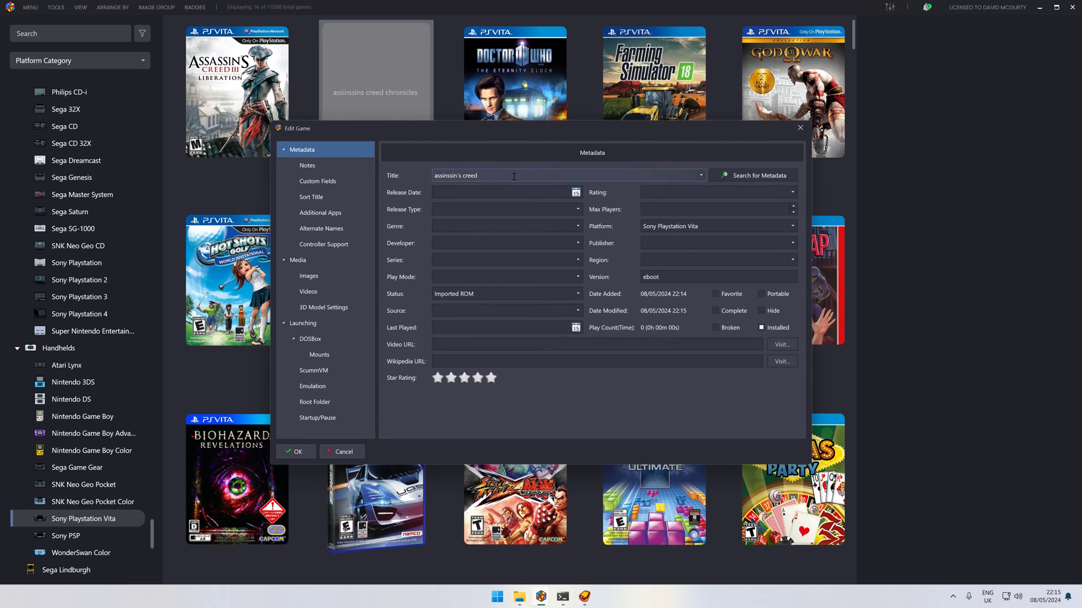
pyautogui.click(753, 176)
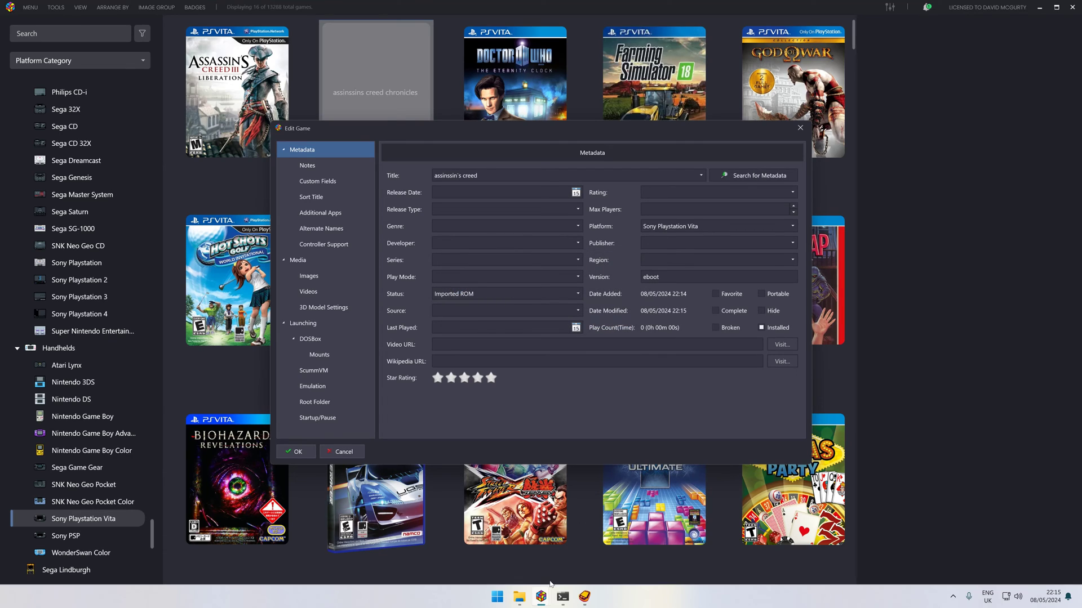
pyautogui.tripleClick(455, 175)
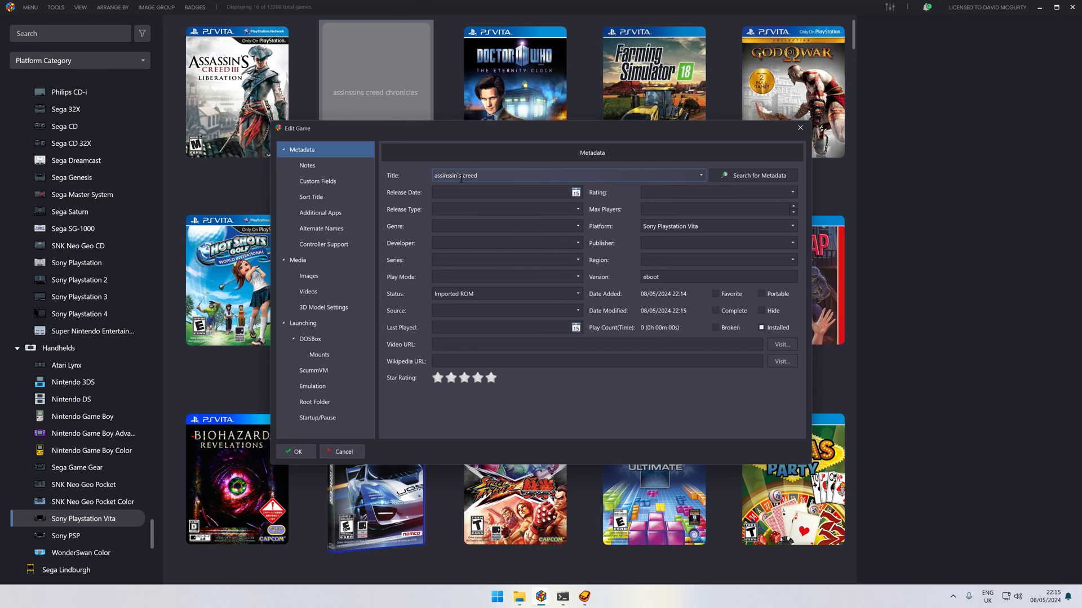
pyautogui.write('assin creed')
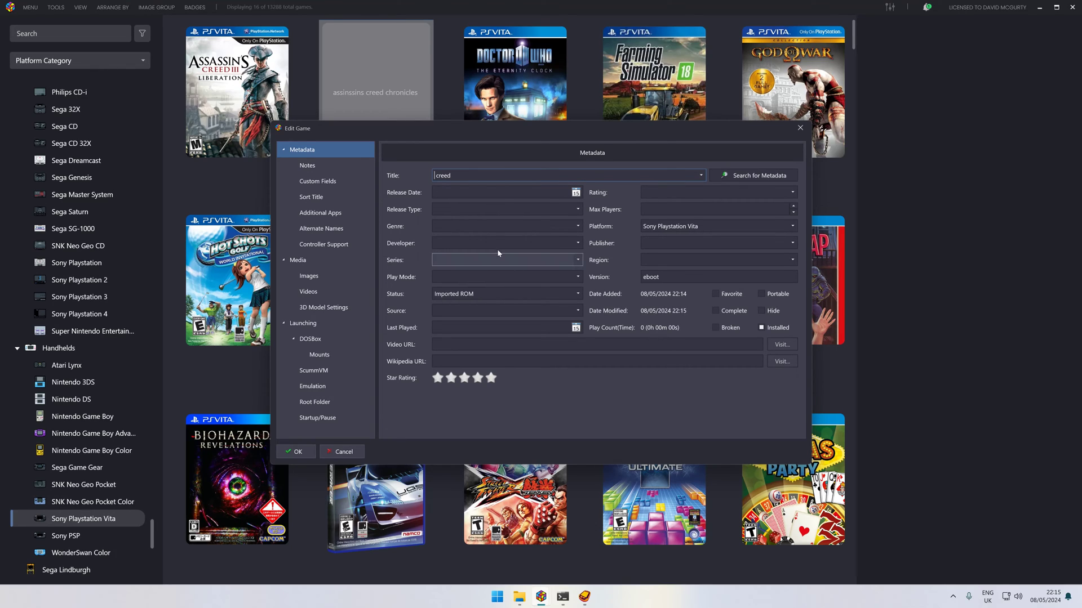
pyautogui.moveTo(470, 209)
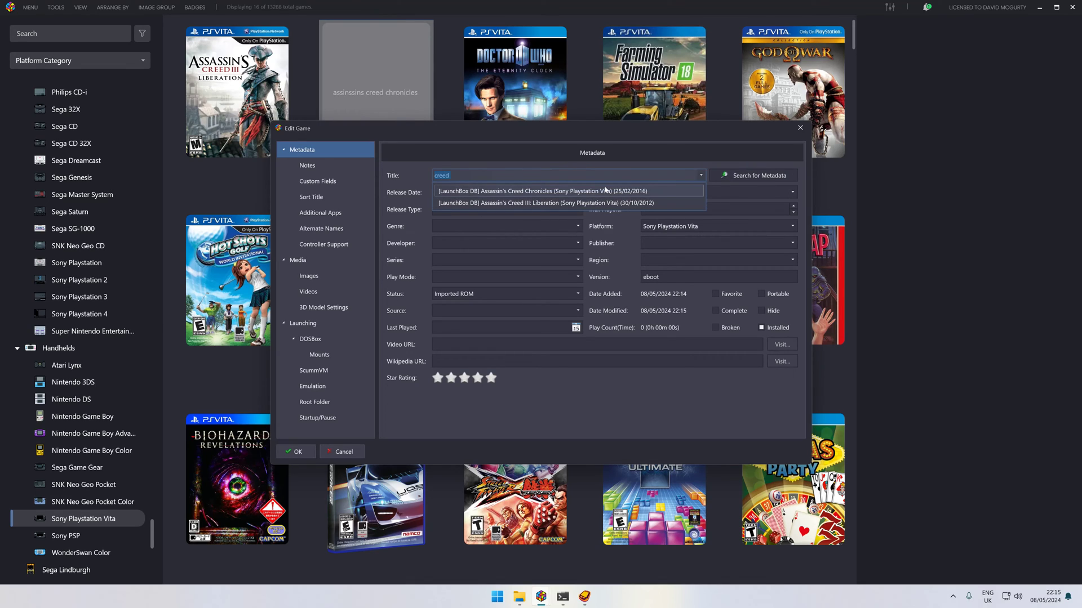
pyautogui.moveTo(550, 200)
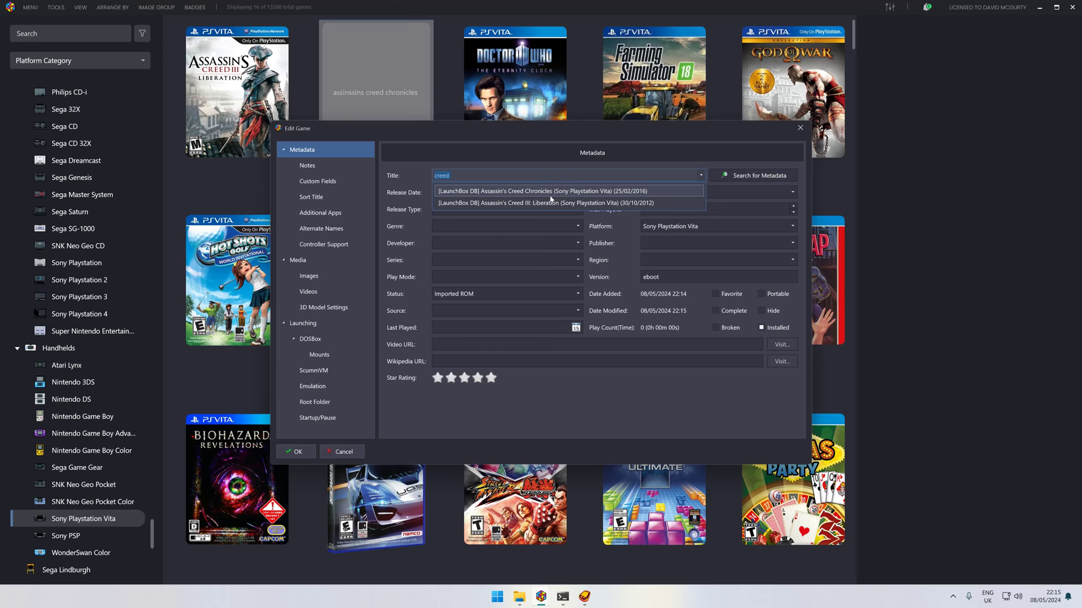
# Apply the Assassin's Creed Chronicles DB entry, download box front and clear logo, and mark the cover Box - 3D.
pyautogui.click(549, 190)
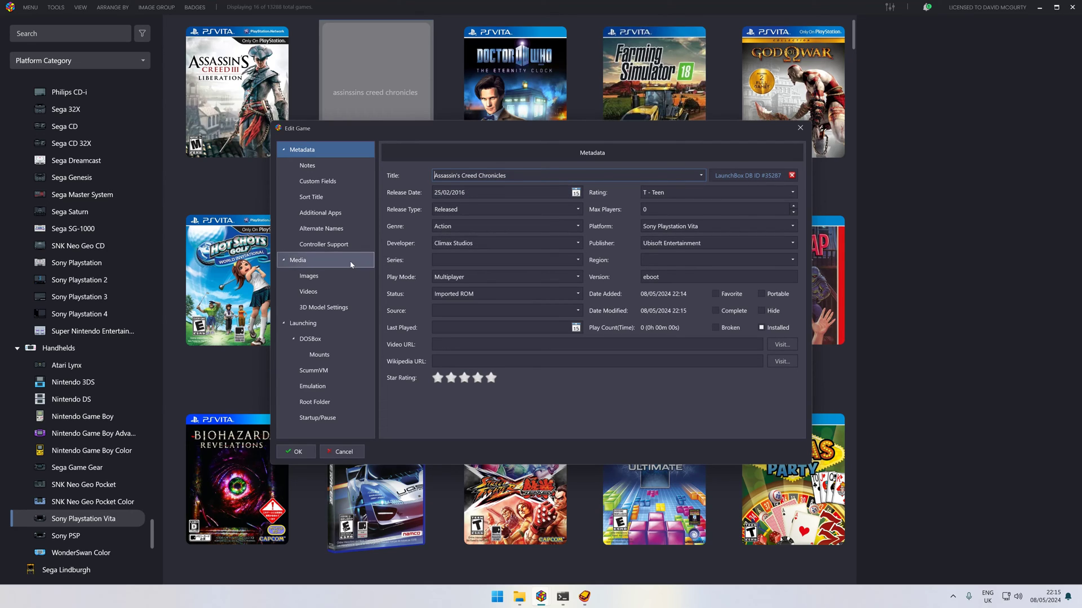
pyautogui.moveTo(308, 275)
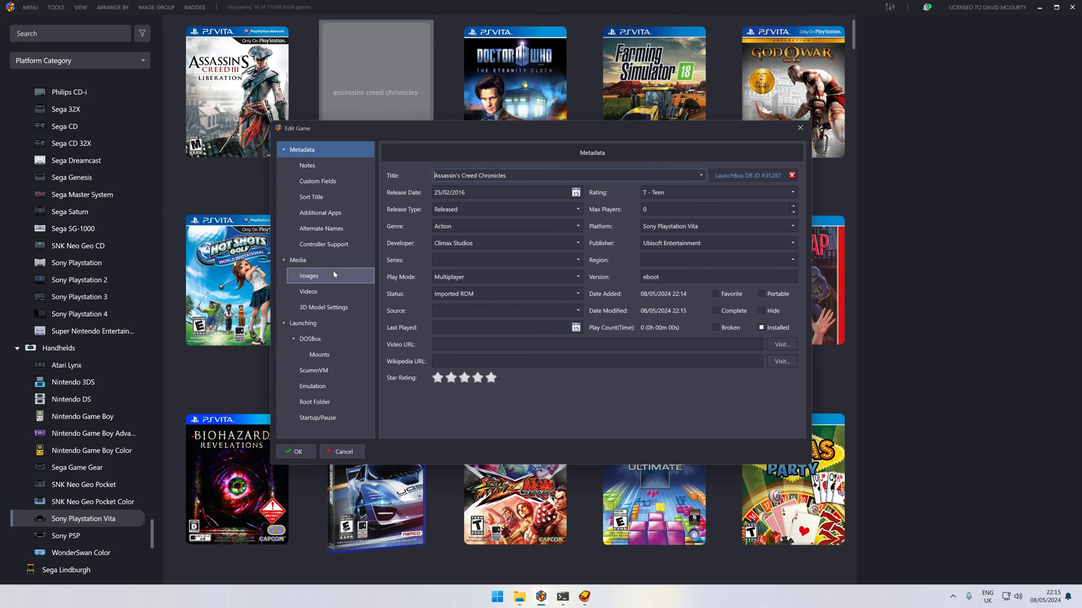
pyautogui.click(309, 275)
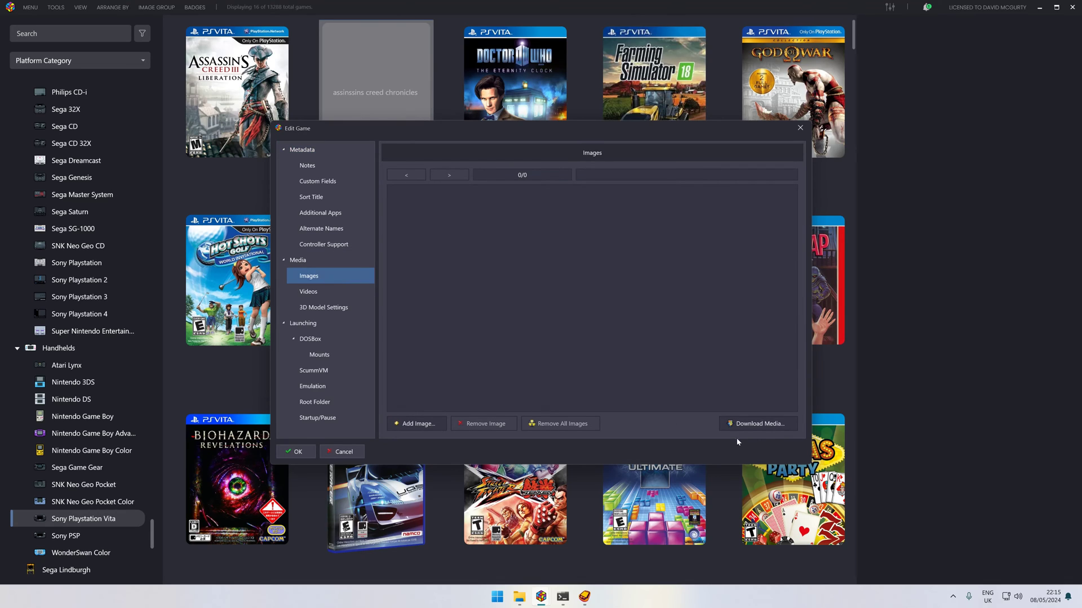
pyautogui.click(756, 423)
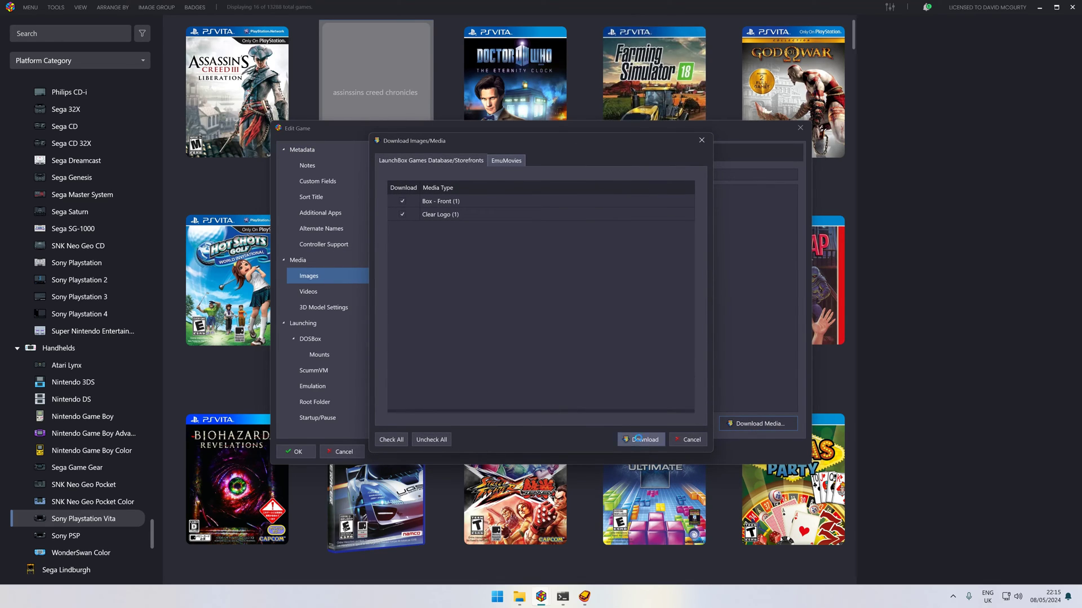
pyautogui.click(640, 439)
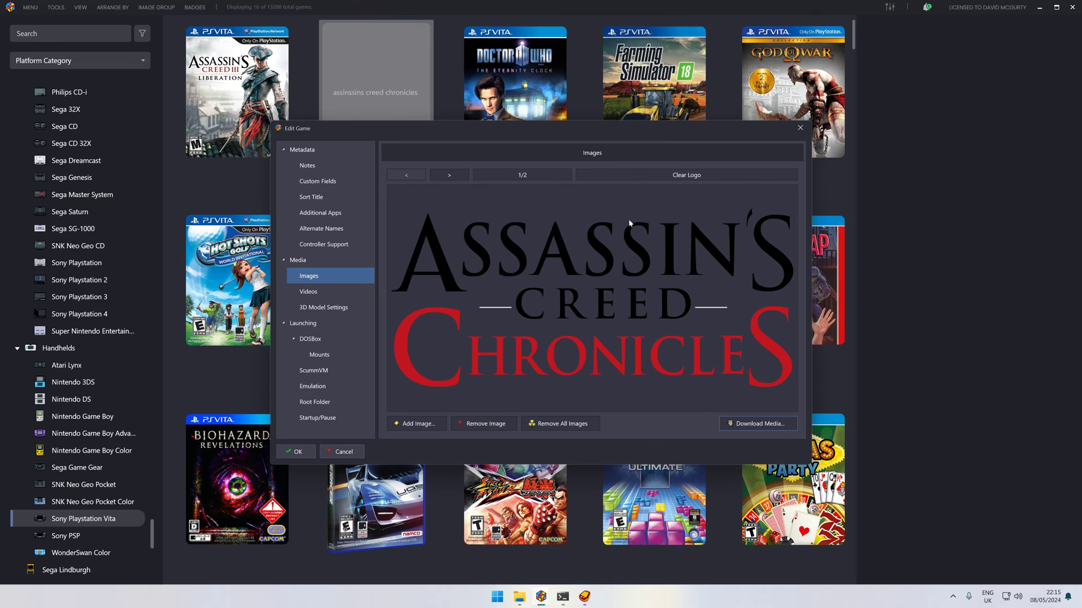
pyautogui.click(449, 175)
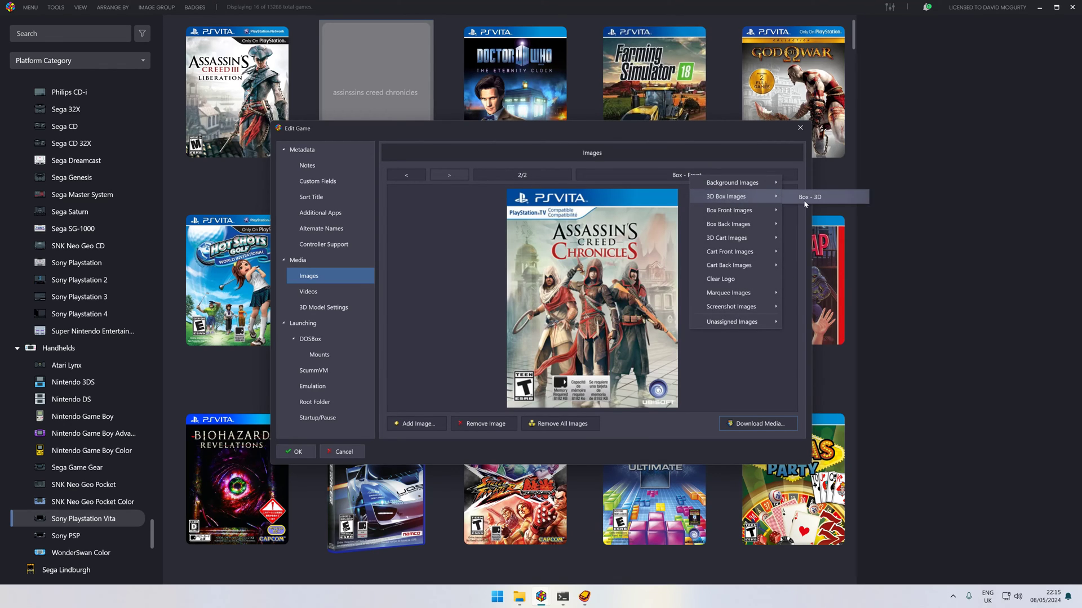
pyautogui.click(808, 196)
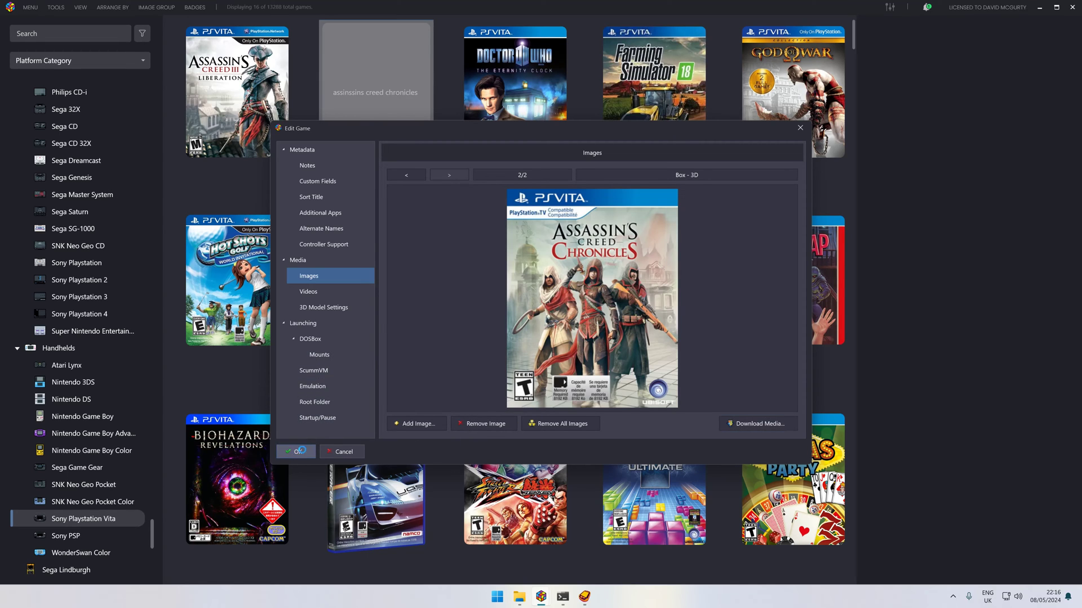
# Save the edits, select Assassin's Creed Chronicles and refresh the Sony Playstation Vita list.
pyautogui.click(294, 452)
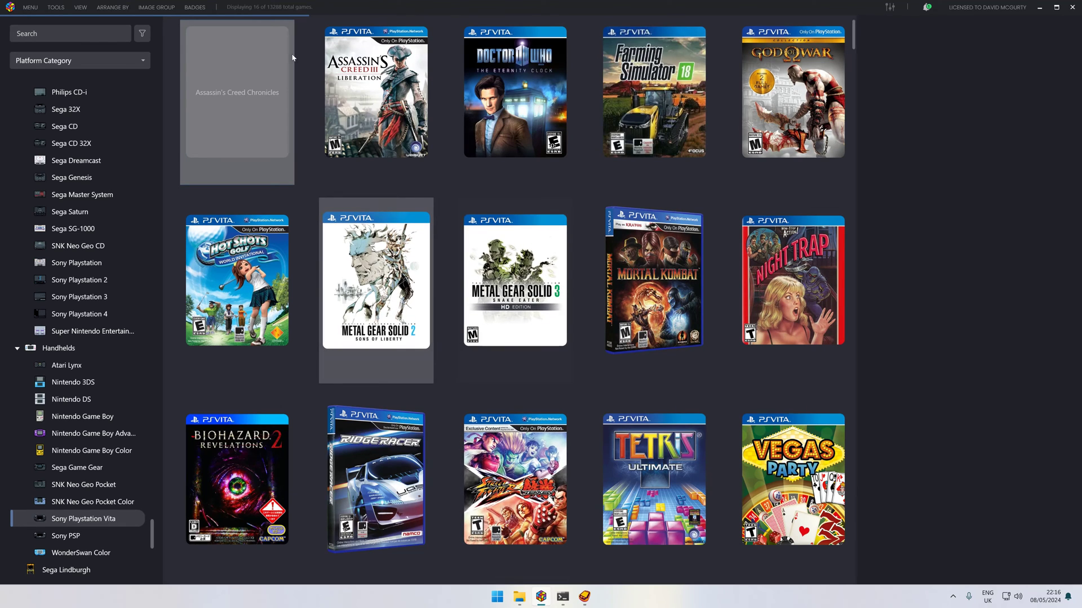
pyautogui.click(236, 92)
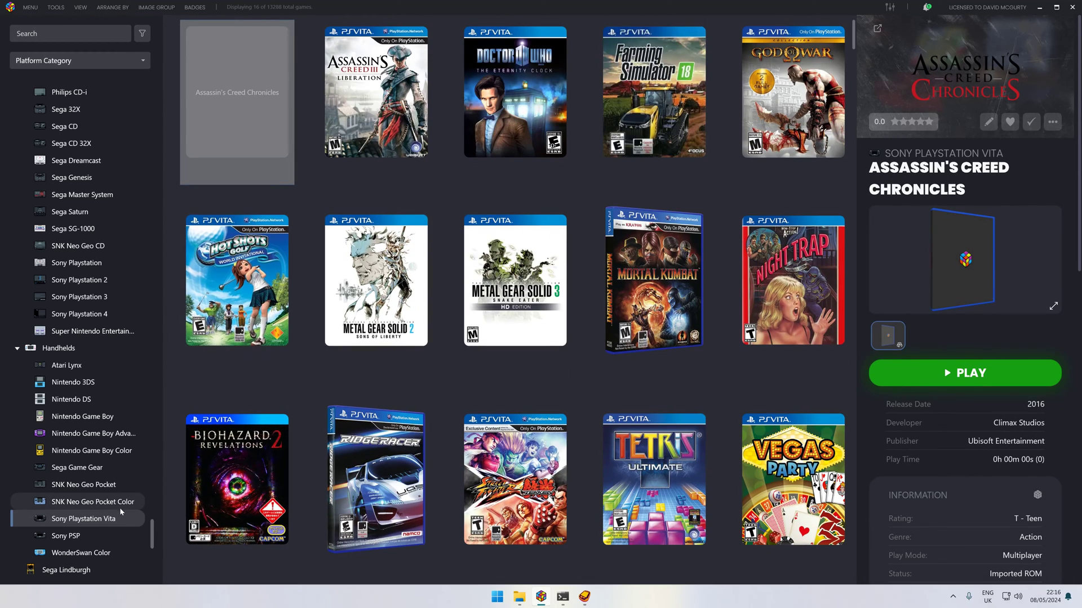
pyautogui.click(84, 519)
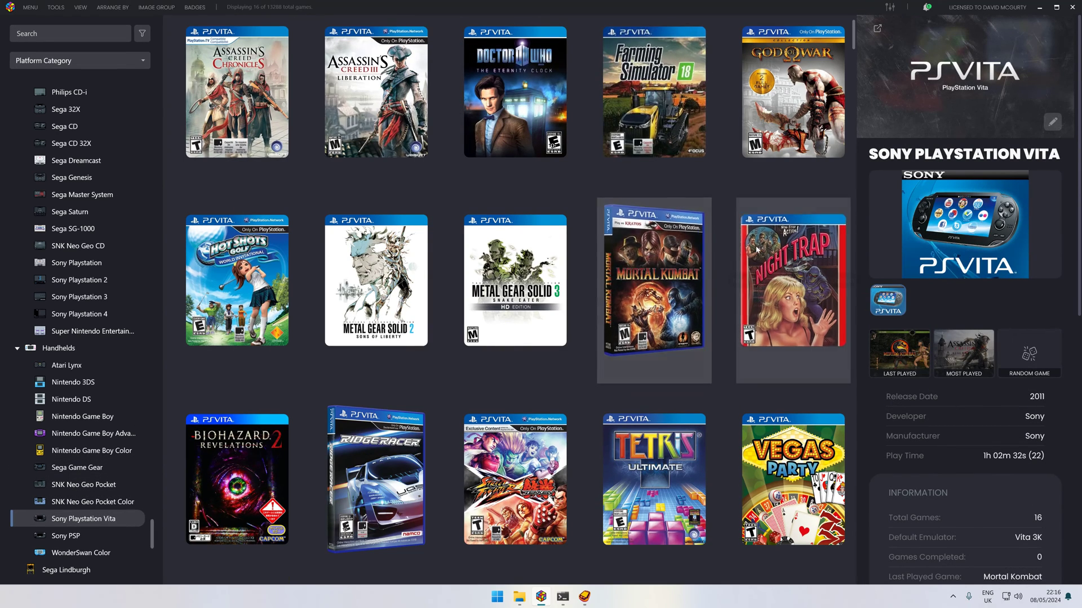
# Open the game's Emulation settings, select the custom parameters, and locate the PCSE00700 game folder.
pyautogui.rightClick(792, 280)
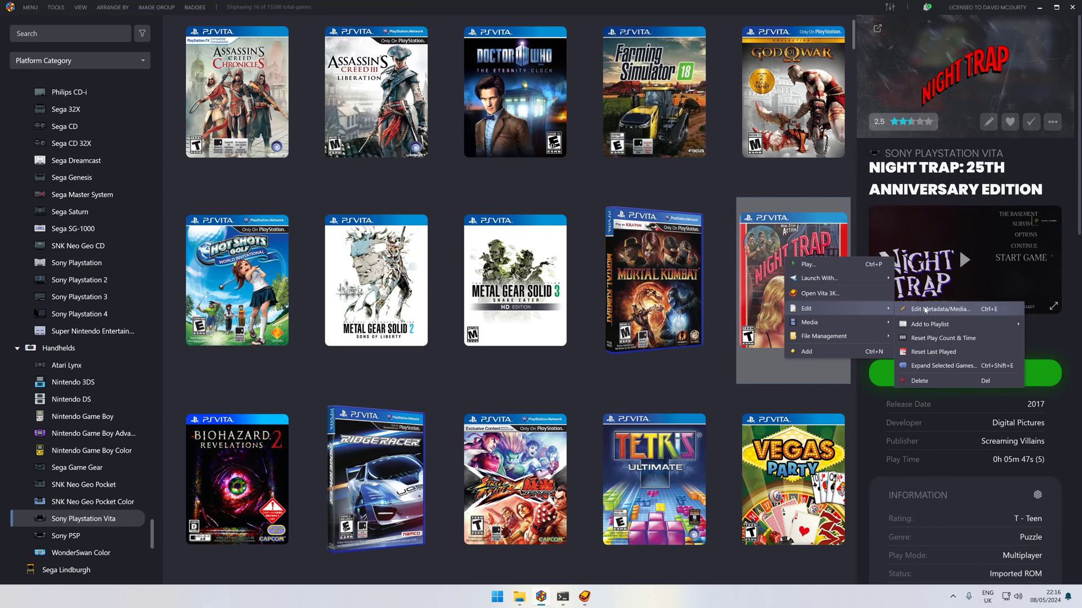
pyautogui.click(938, 308)
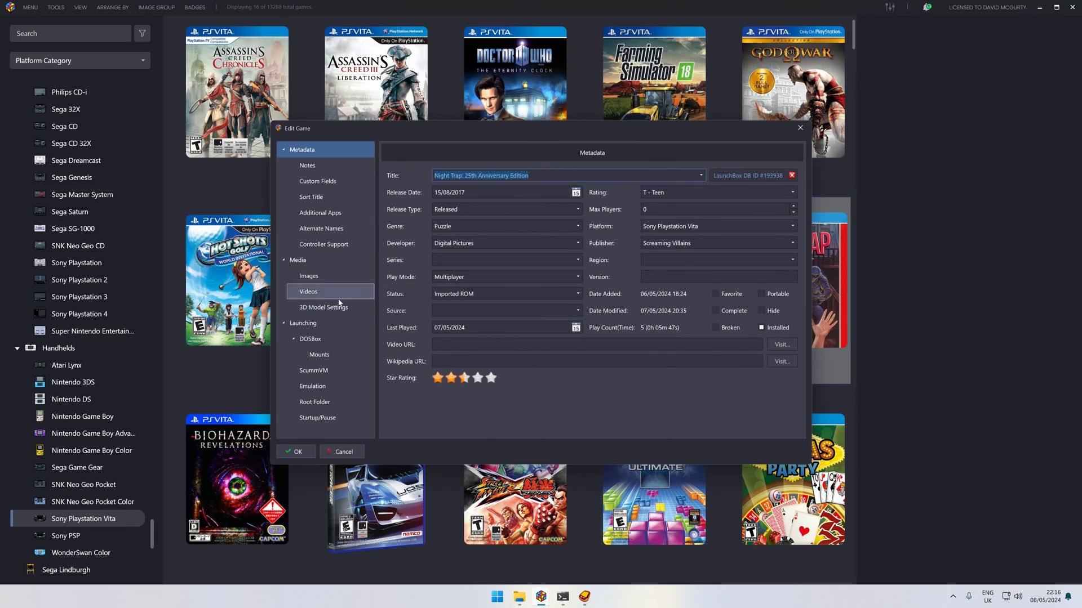
pyautogui.click(308, 276)
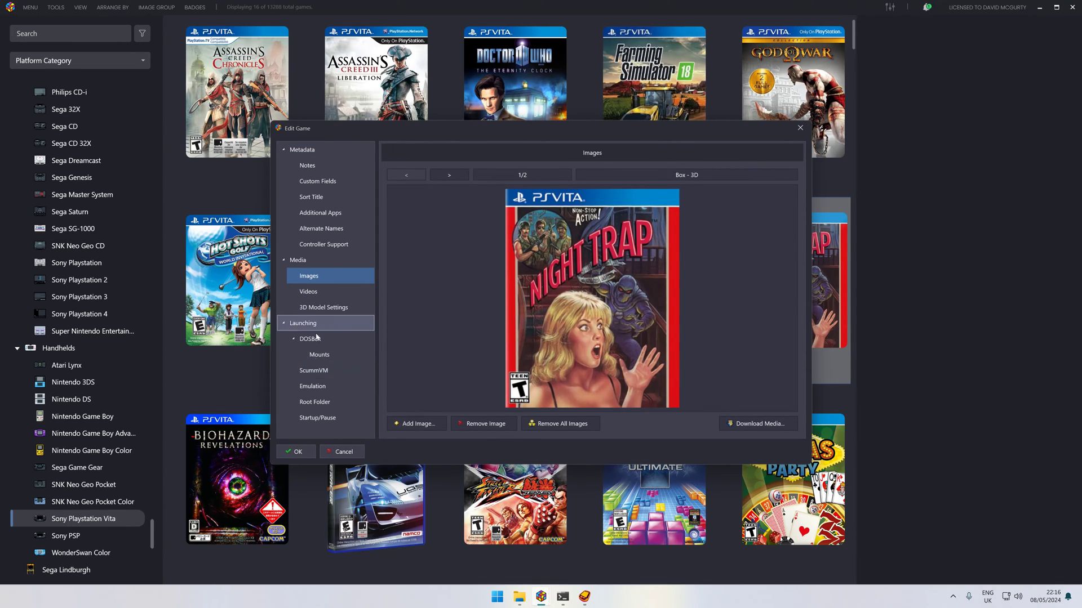
pyautogui.click(311, 386)
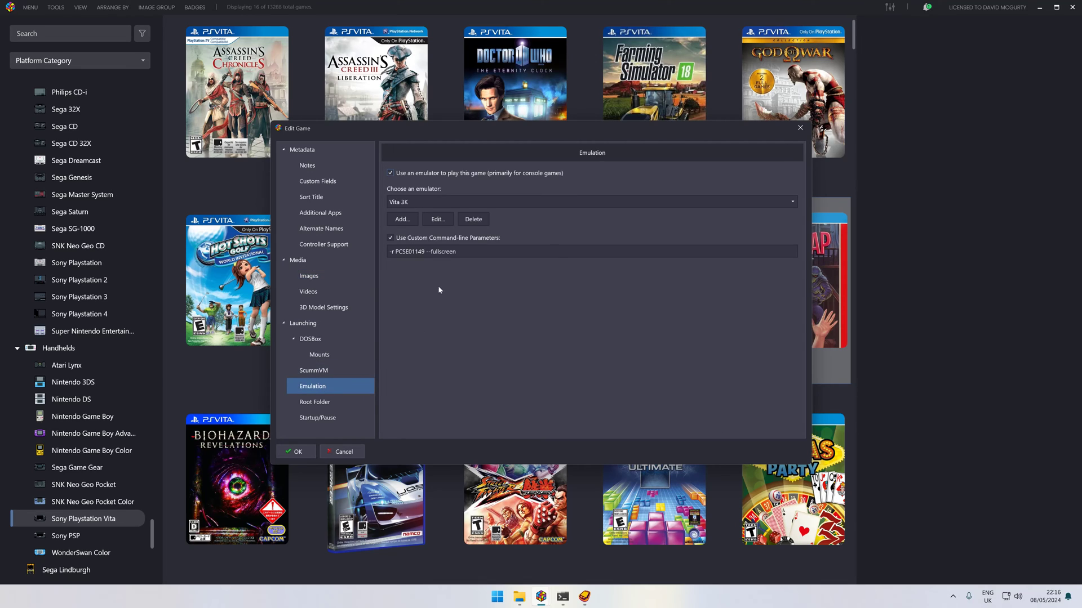
pyautogui.click(448, 252)
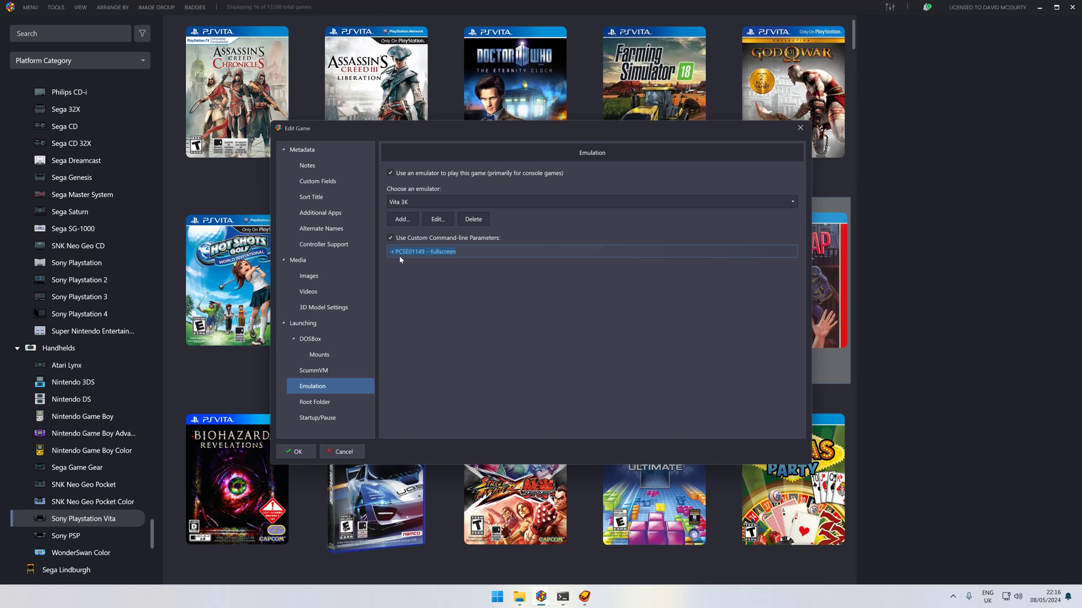
pyautogui.moveTo(315, 169)
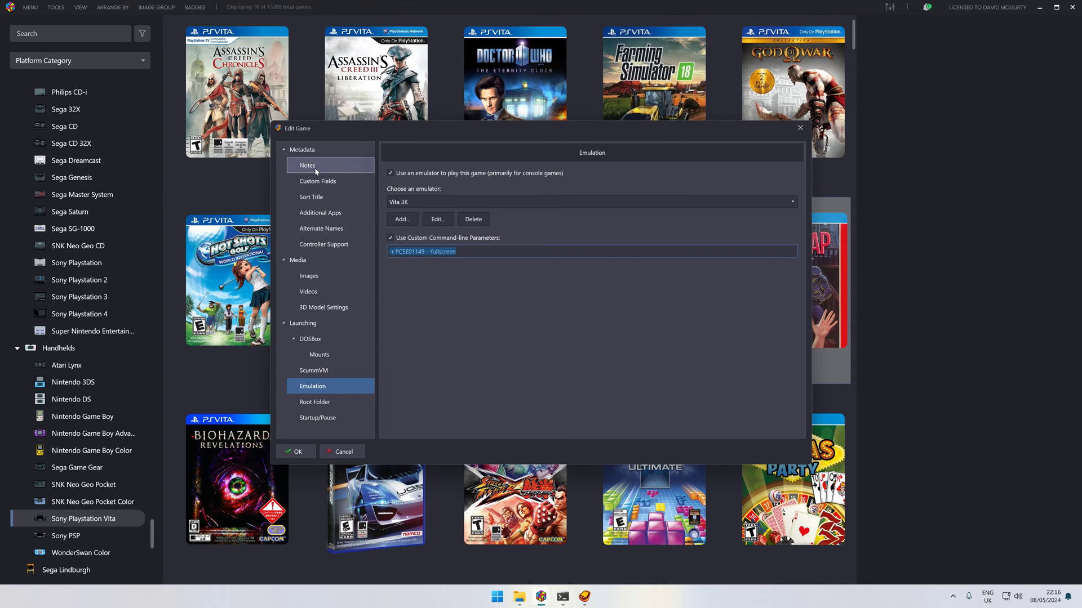
pyautogui.moveTo(322, 391)
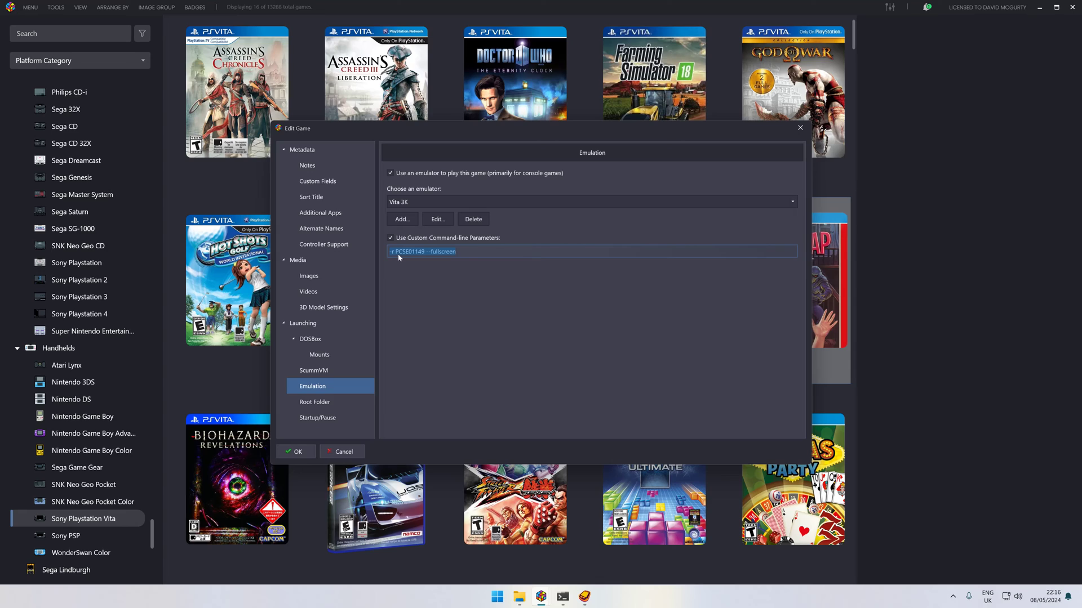
pyautogui.moveTo(404, 257)
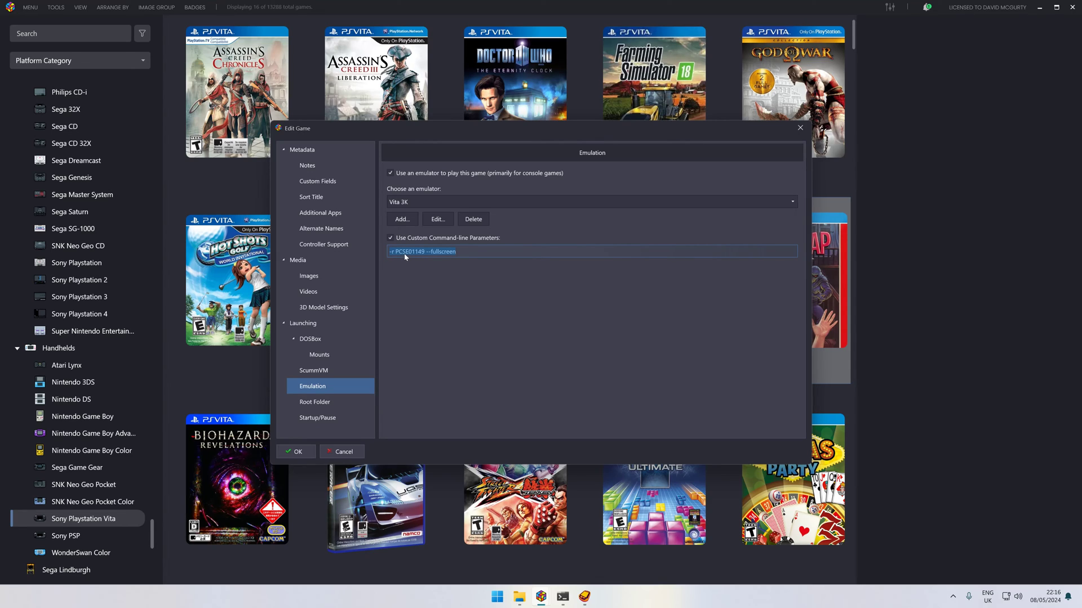
pyautogui.moveTo(416, 258)
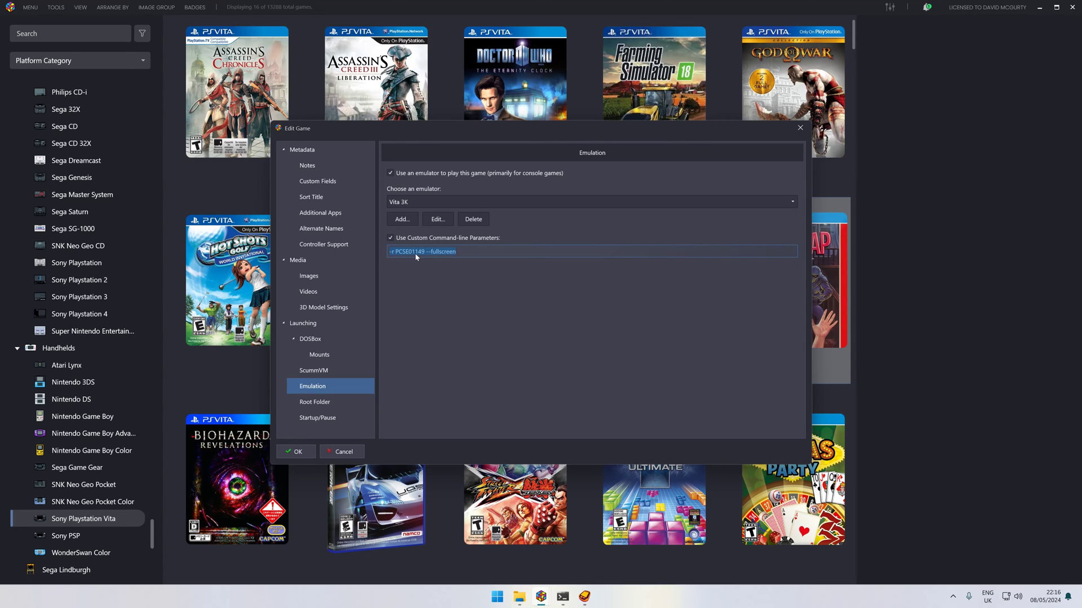
pyautogui.moveTo(414, 259)
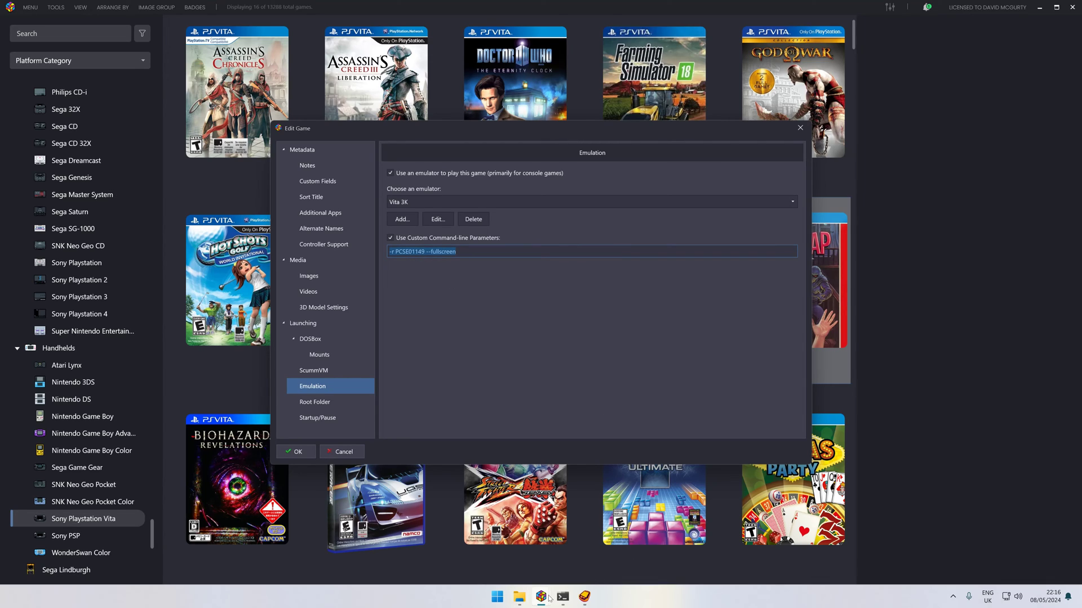
pyautogui.moveTo(519, 597)
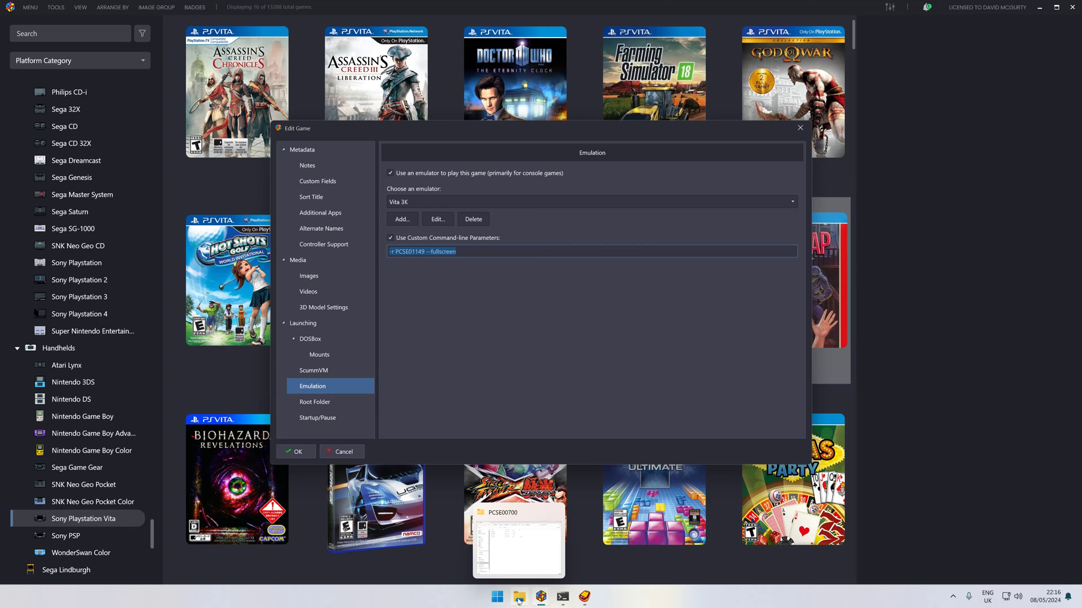
pyautogui.click(519, 532)
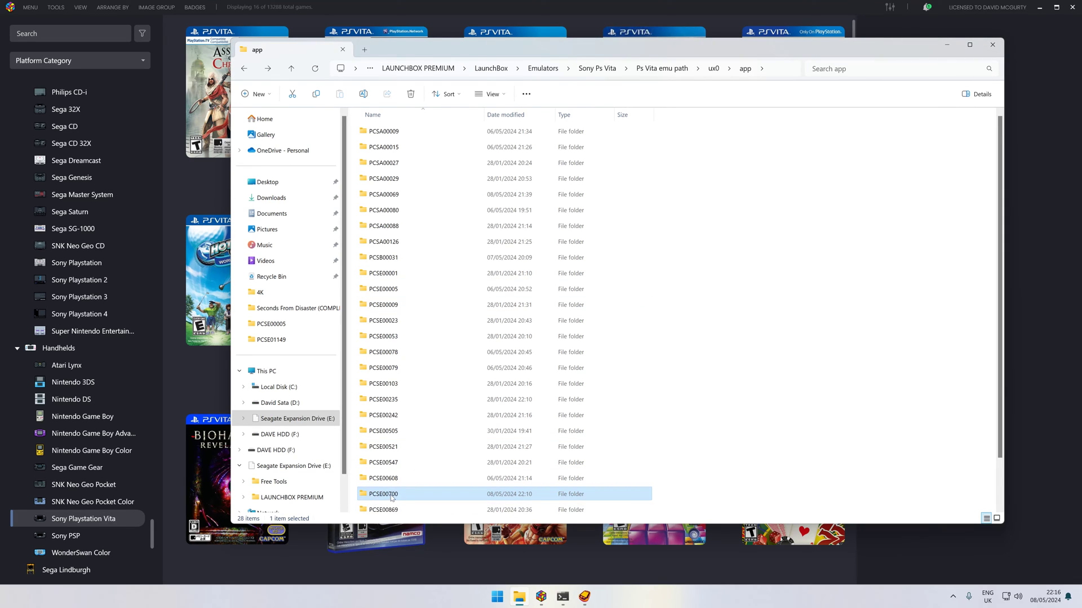
pyautogui.rightClick(384, 494)
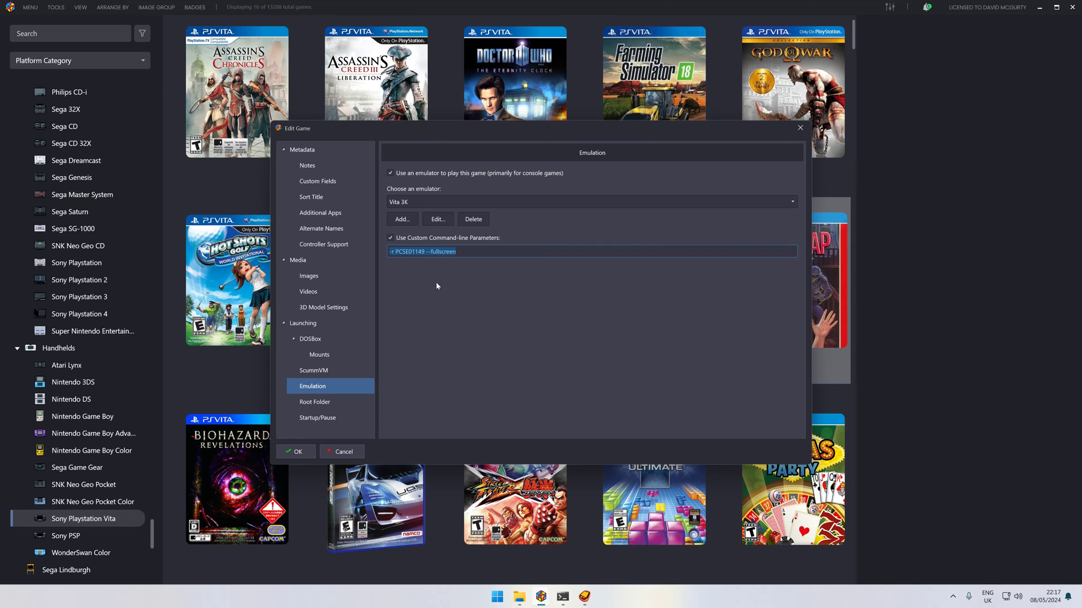
# Reopen Emulation settings, enable custom parameters and enter '-r PCSE01149 --fullscreen'.
pyautogui.click(294, 451)
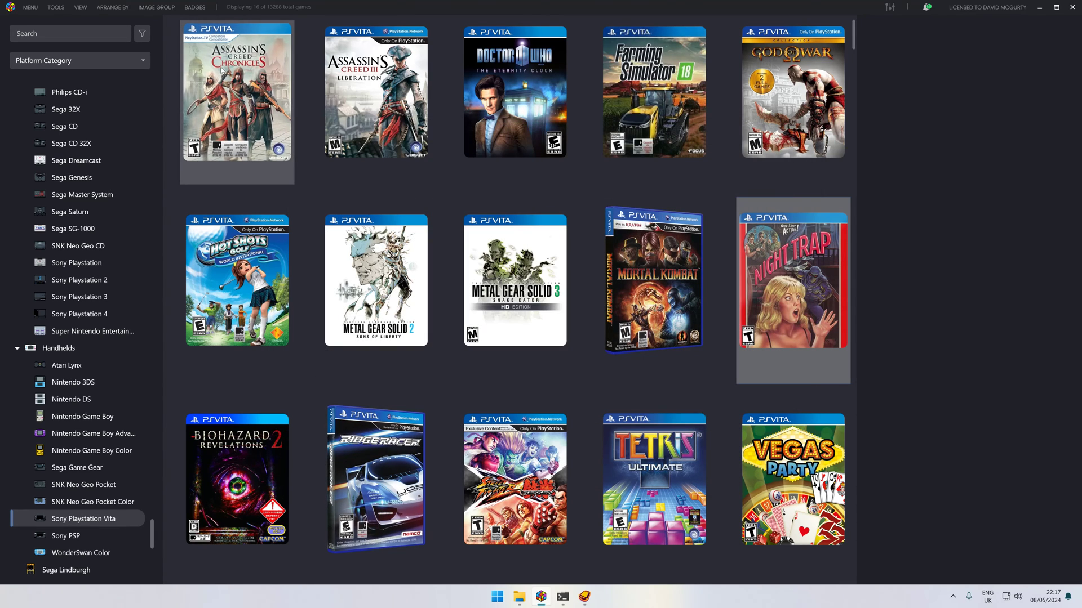
pyautogui.rightClick(236, 92)
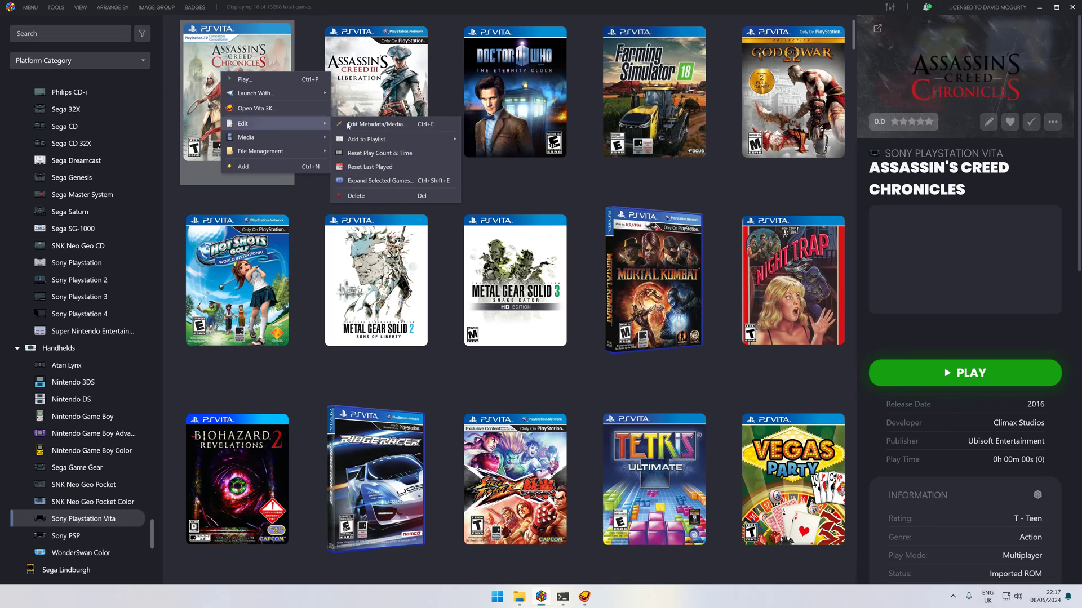
pyautogui.click(376, 124)
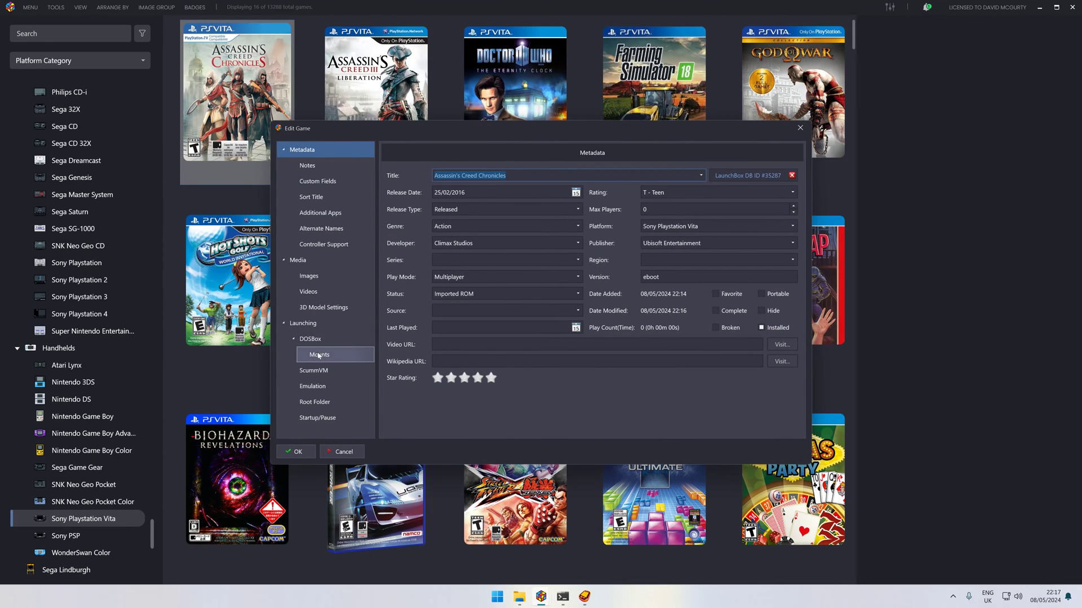
pyautogui.click(313, 387)
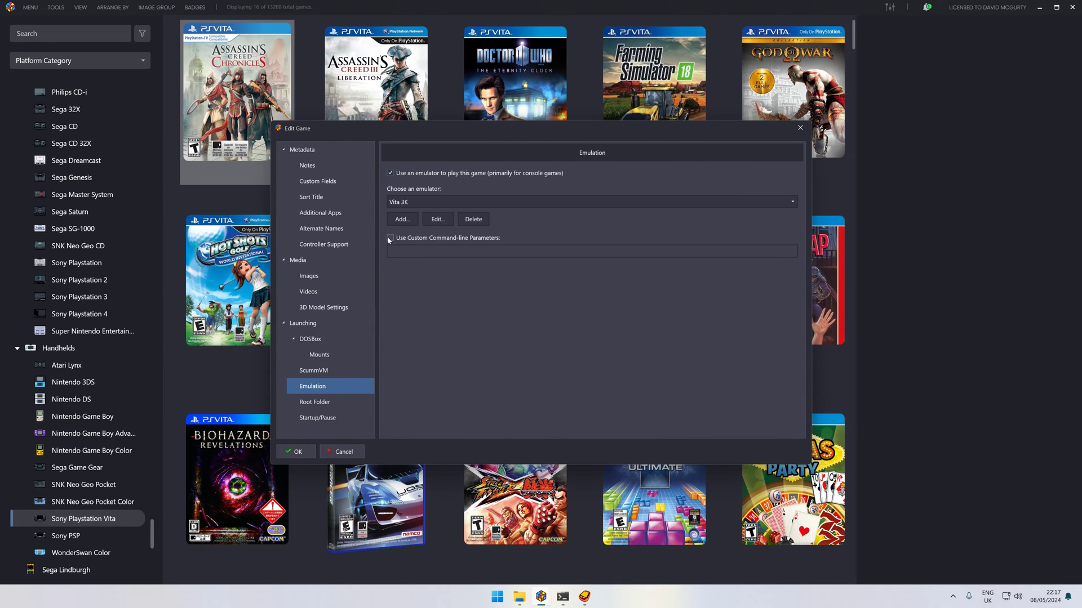
pyautogui.click(390, 238)
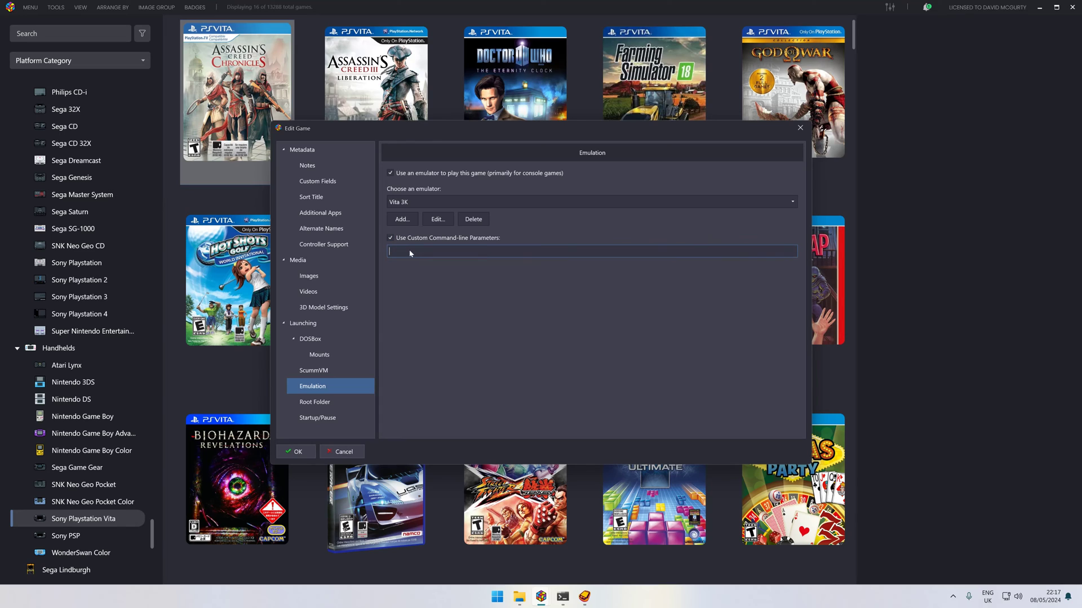
pyautogui.write('-r PCSE01149 --fullscreen')
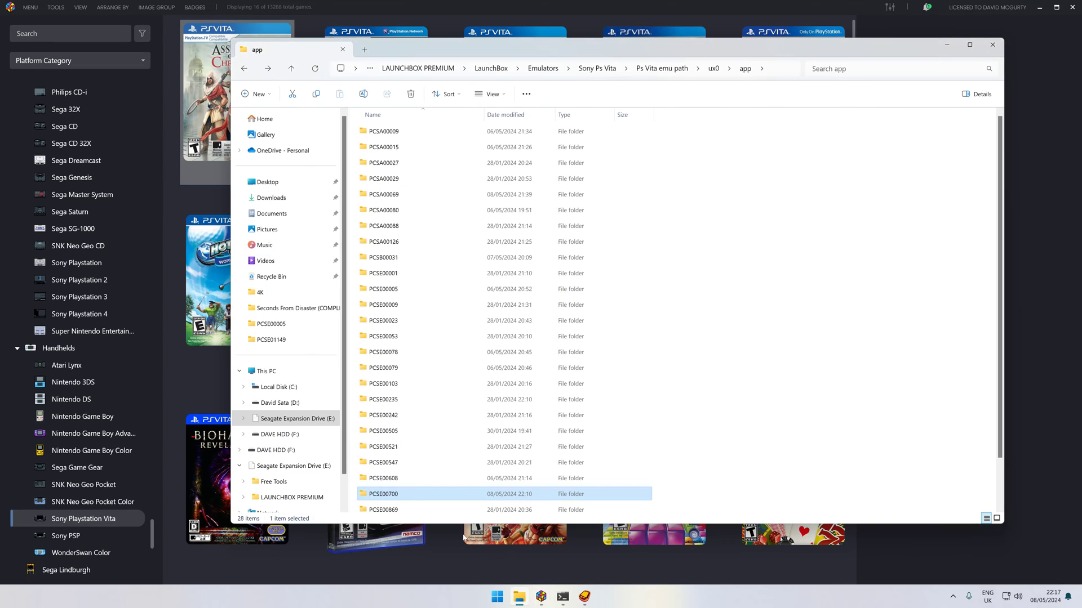
# Copy the folder name PCSE00700 and paste it over the old game ID in the parameters.
pyautogui.rightClick(385, 494)
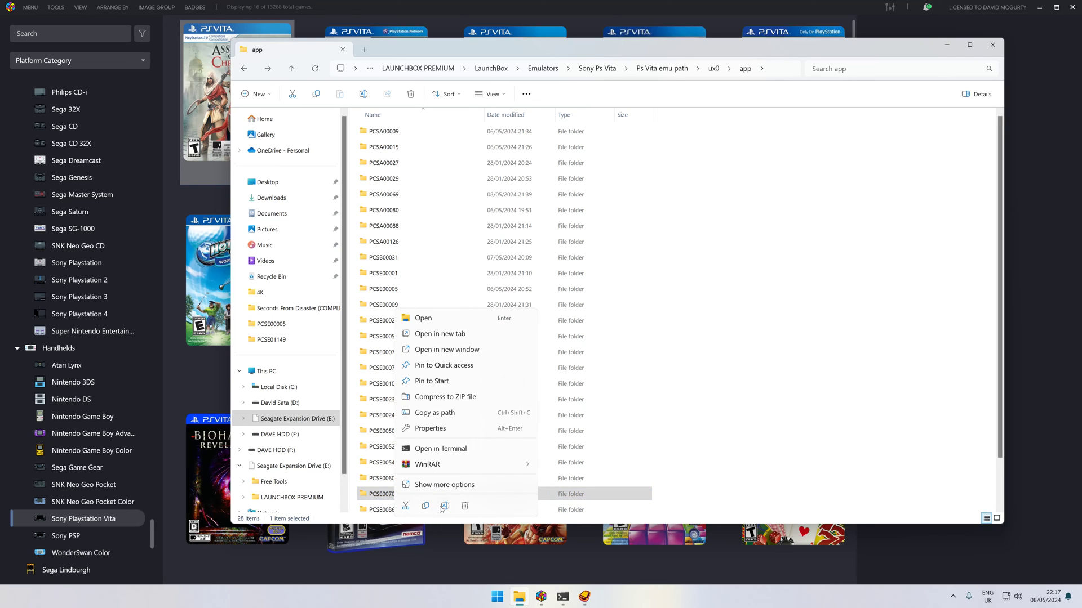
pyautogui.moveTo(444, 506)
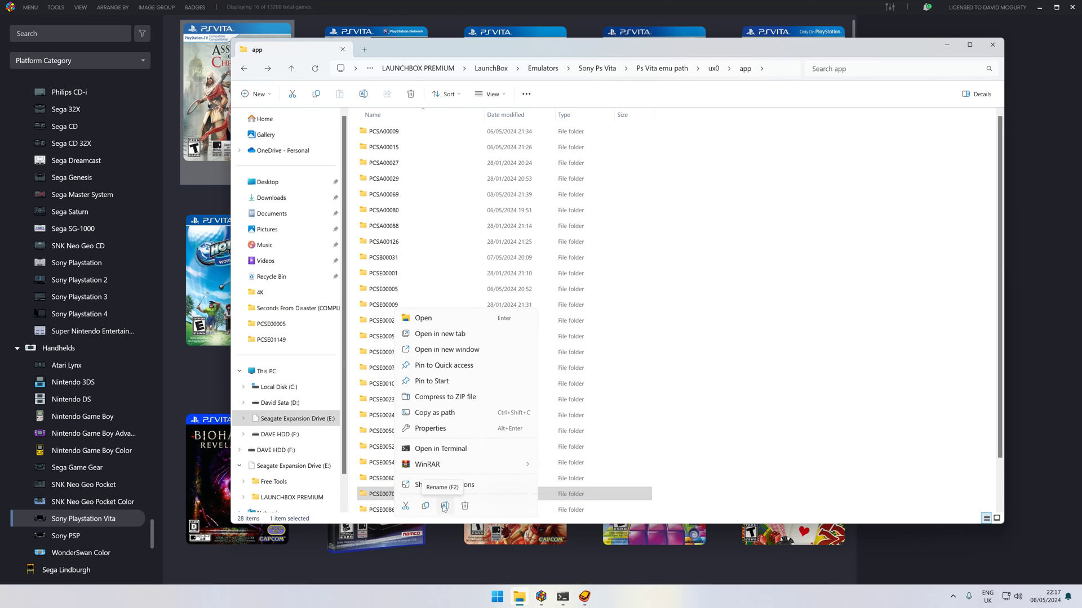
pyautogui.click(442, 486)
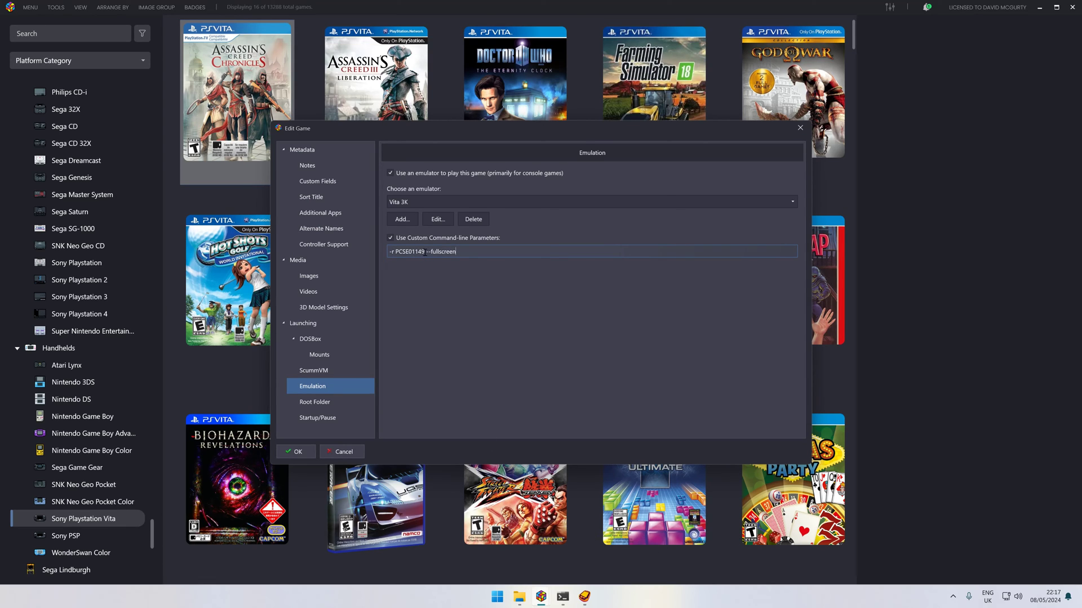
pyautogui.doubleClick(412, 251)
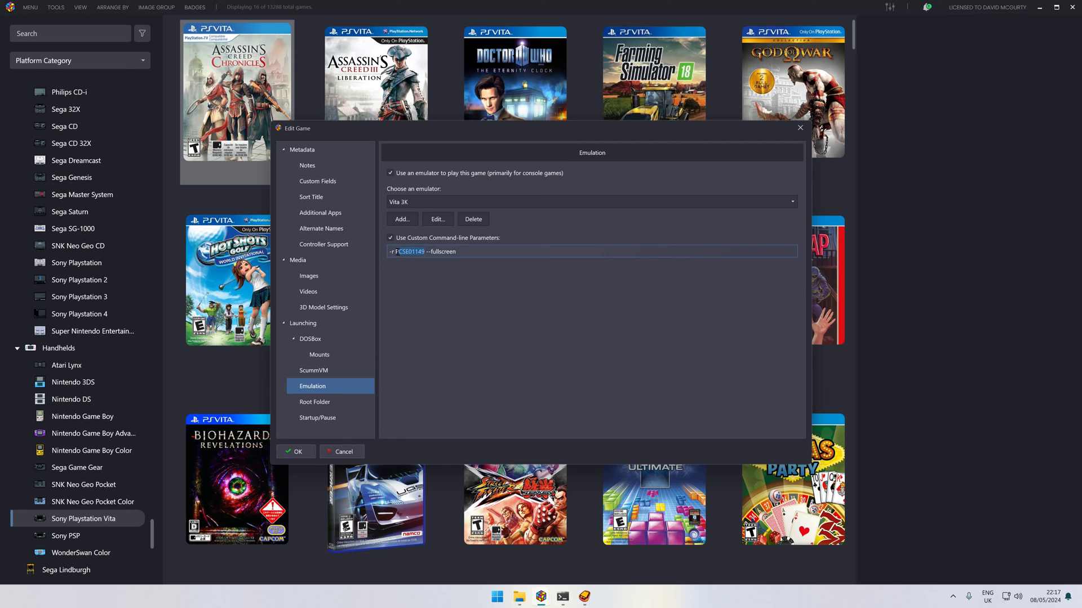
pyautogui.rightClick(411, 252)
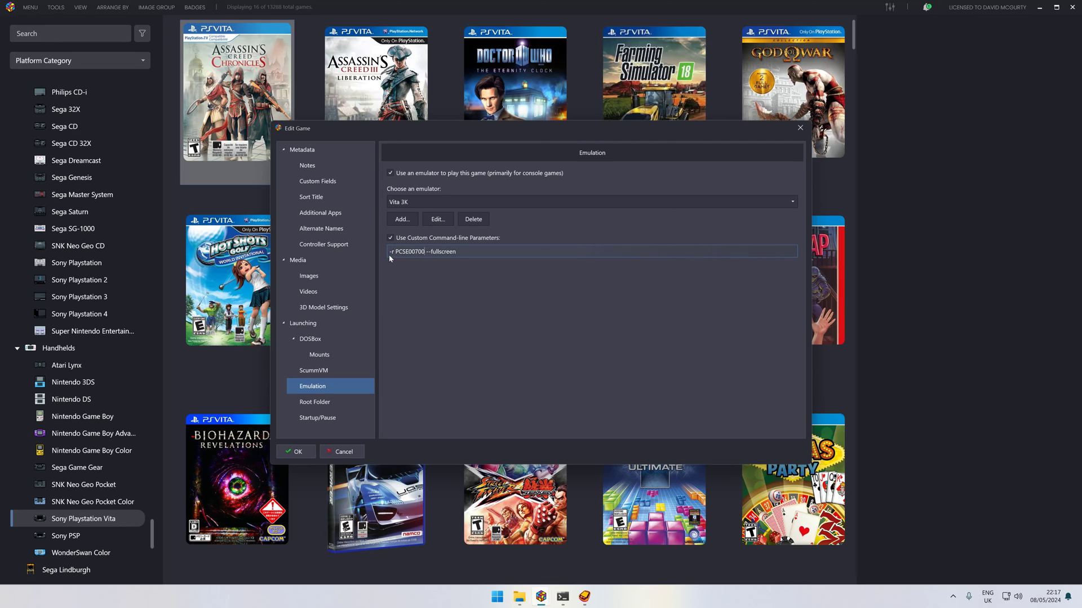
pyautogui.moveTo(398, 261)
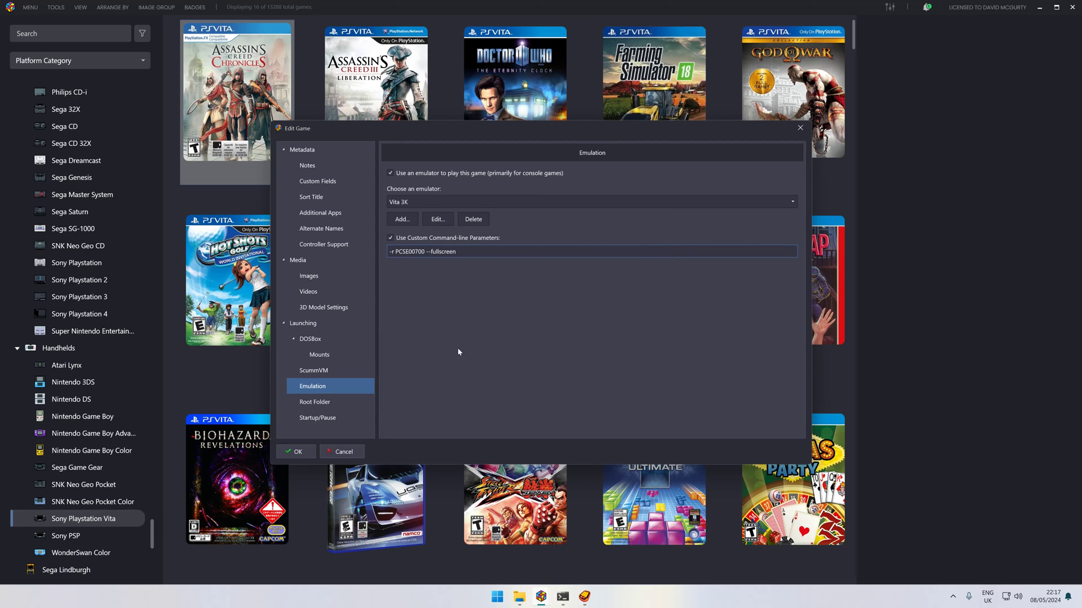
pyautogui.doubleClick(421, 251)
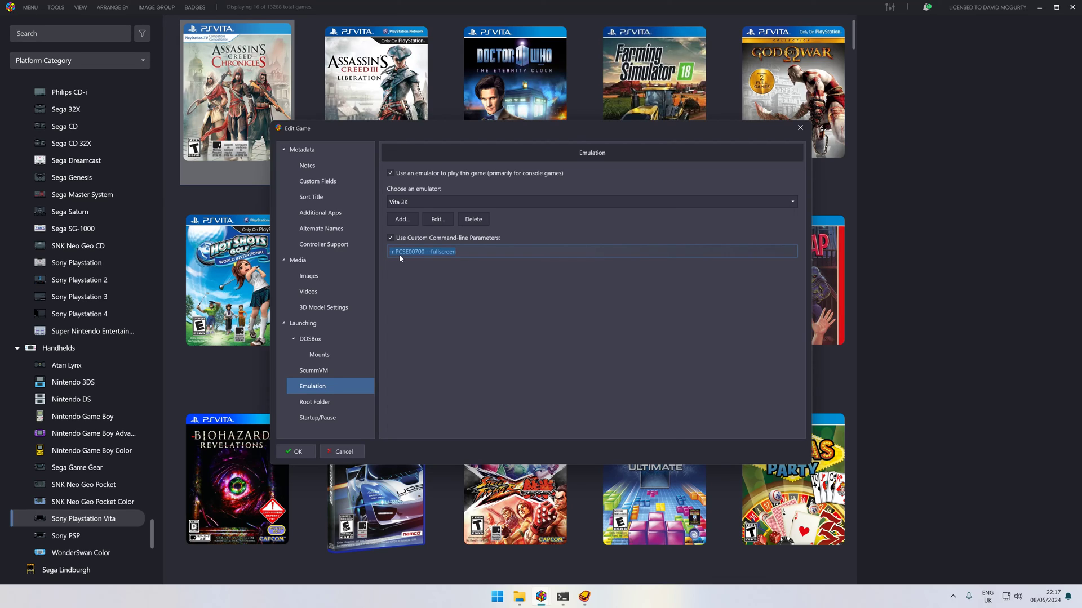
pyautogui.moveTo(463, 323)
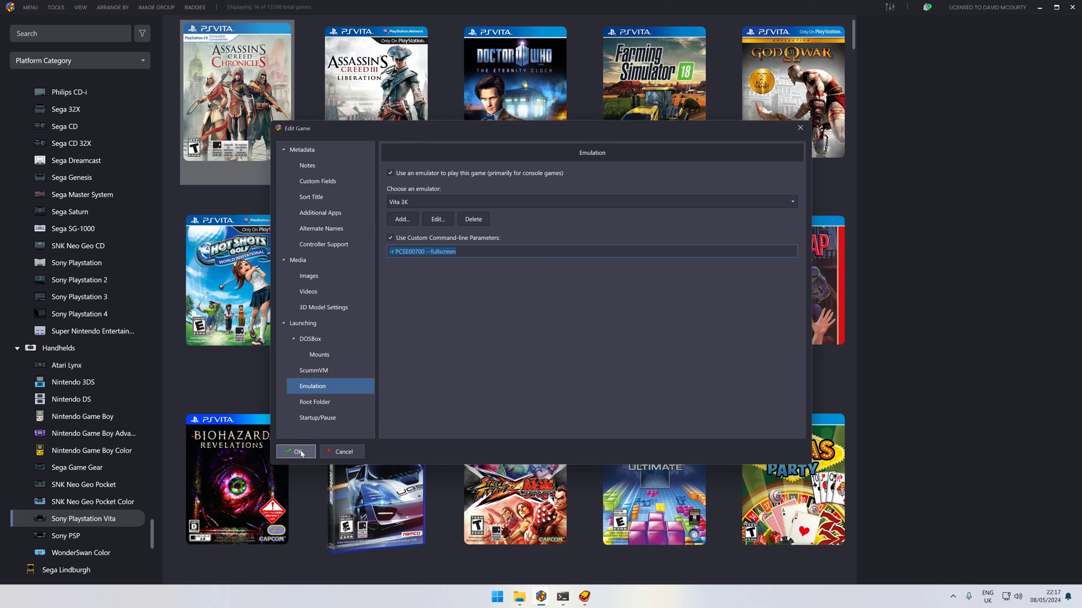
# Save the parameters, launch Assassin's Creed Chronicles in Vita3K, then force-close the frozen emulator.
pyautogui.click(295, 451)
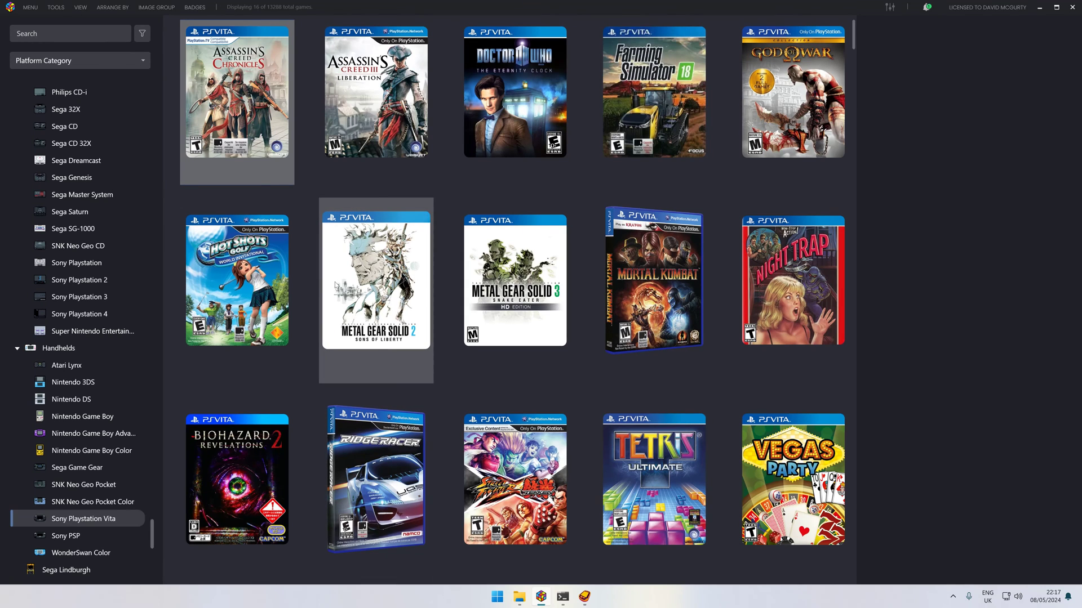
pyautogui.click(236, 90)
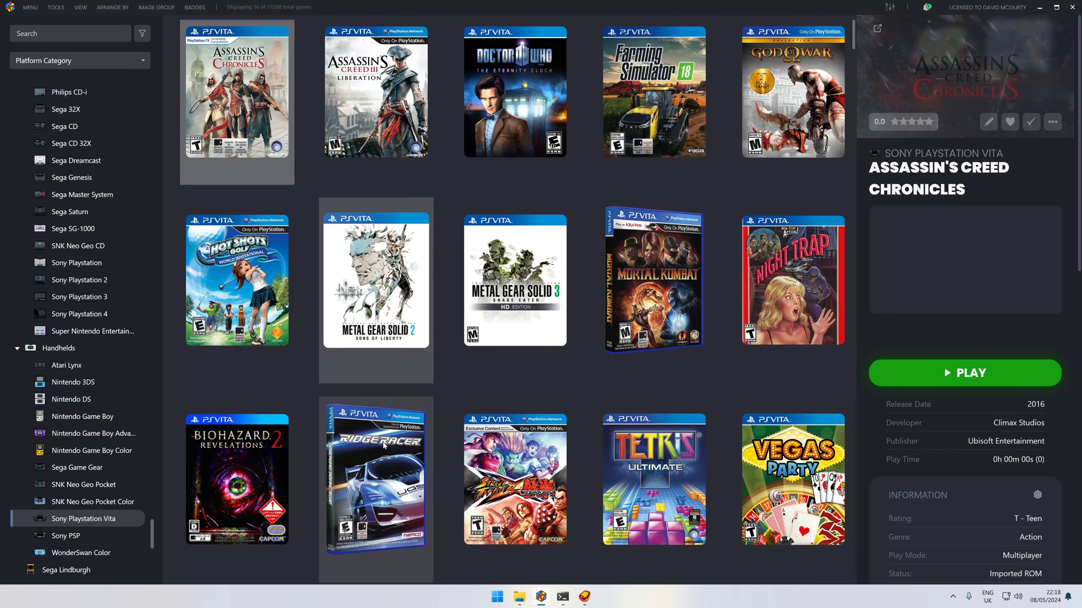
pyautogui.click(236, 101)
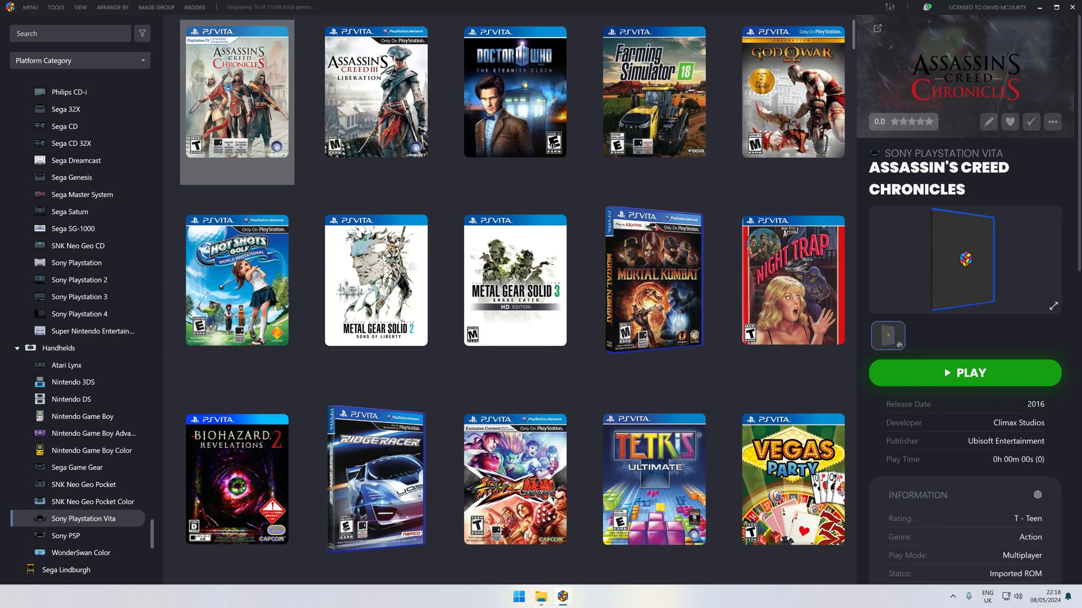
pyautogui.click(518, 596)
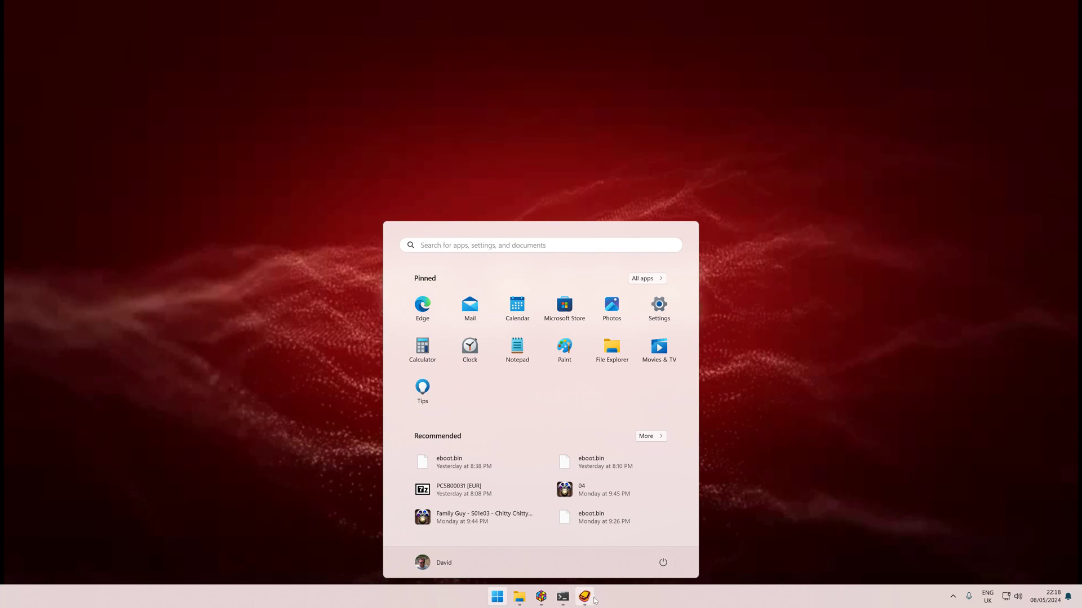
pyautogui.moveTo(584, 596)
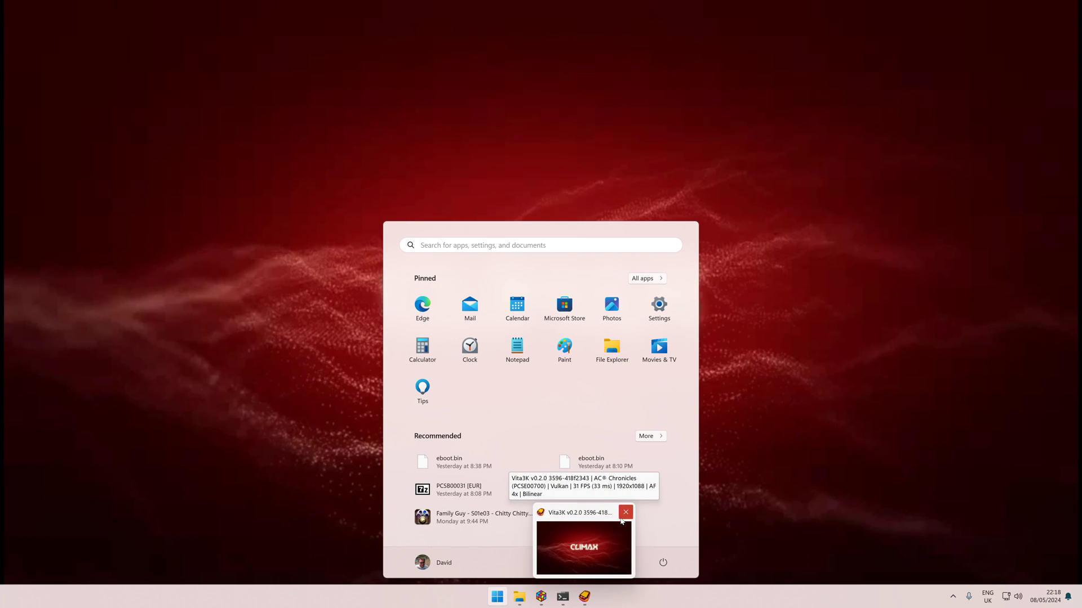
pyautogui.click(625, 512)
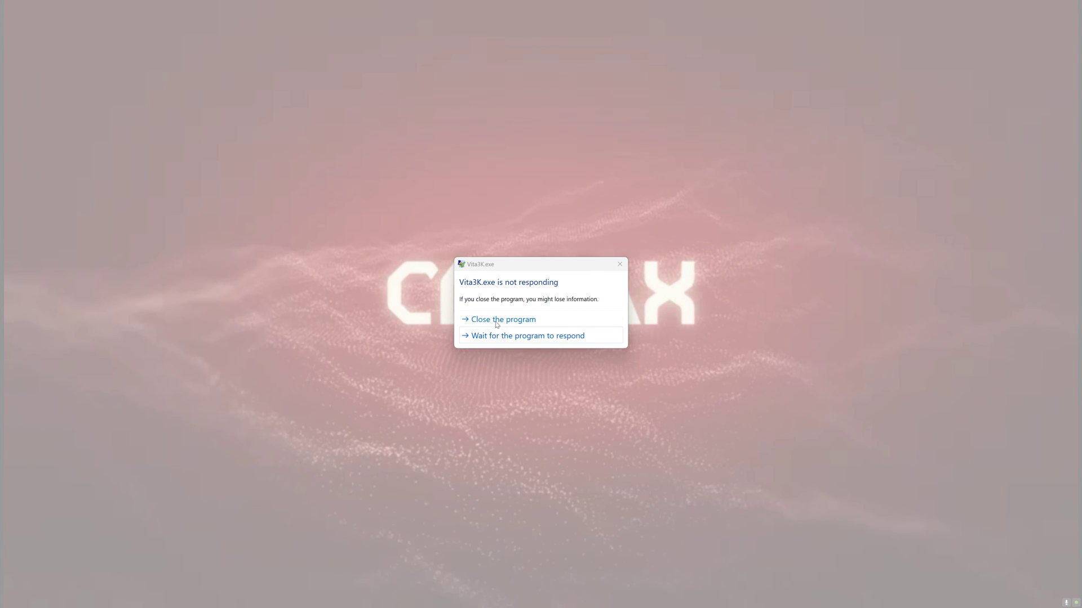
pyautogui.click(501, 319)
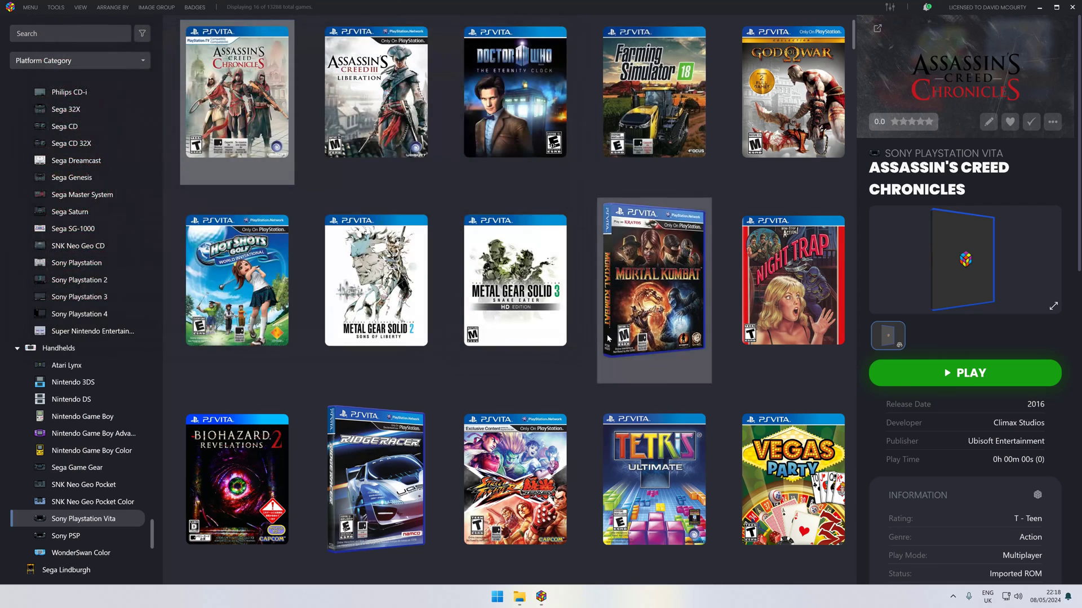
# Launch Night Trap: 25th Anniversary Edition from the library into Vita3K, reaching its main menu.
pyautogui.click(792, 279)
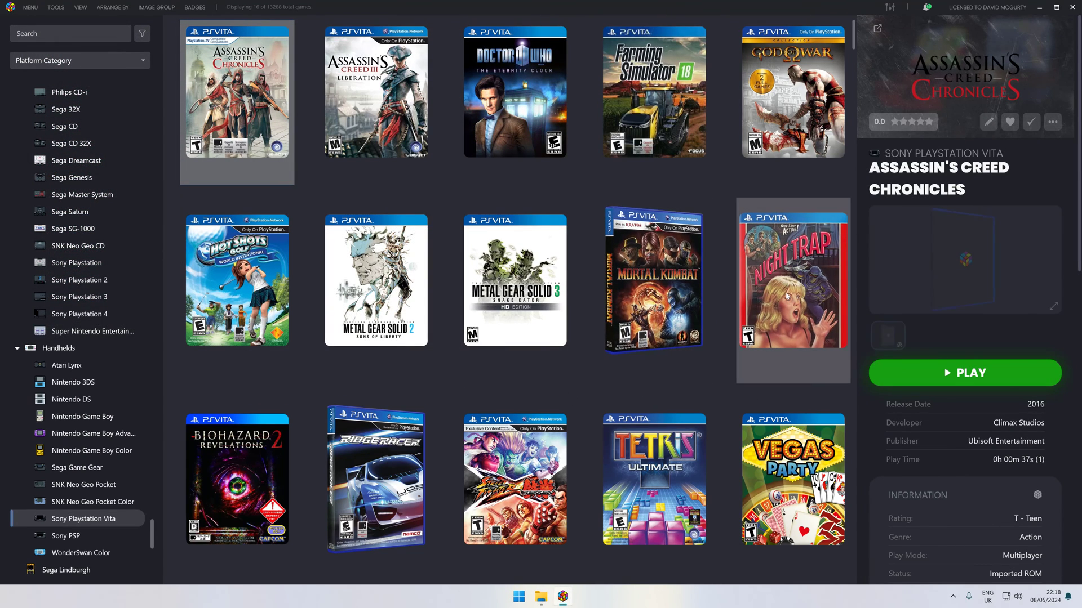
pyautogui.moveTo(792, 286)
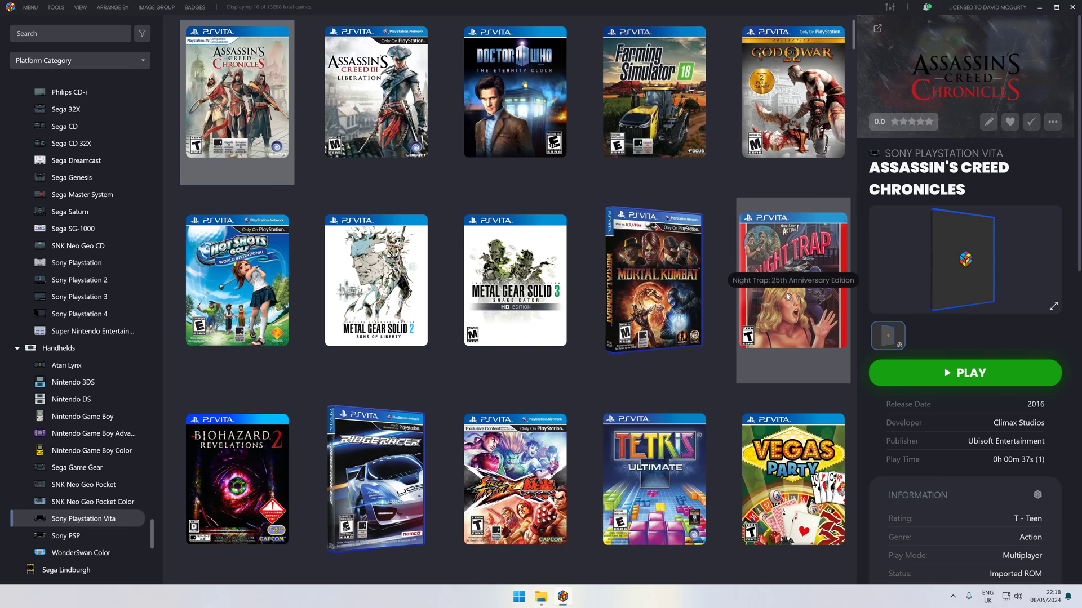
pyautogui.doubleClick(792, 279)
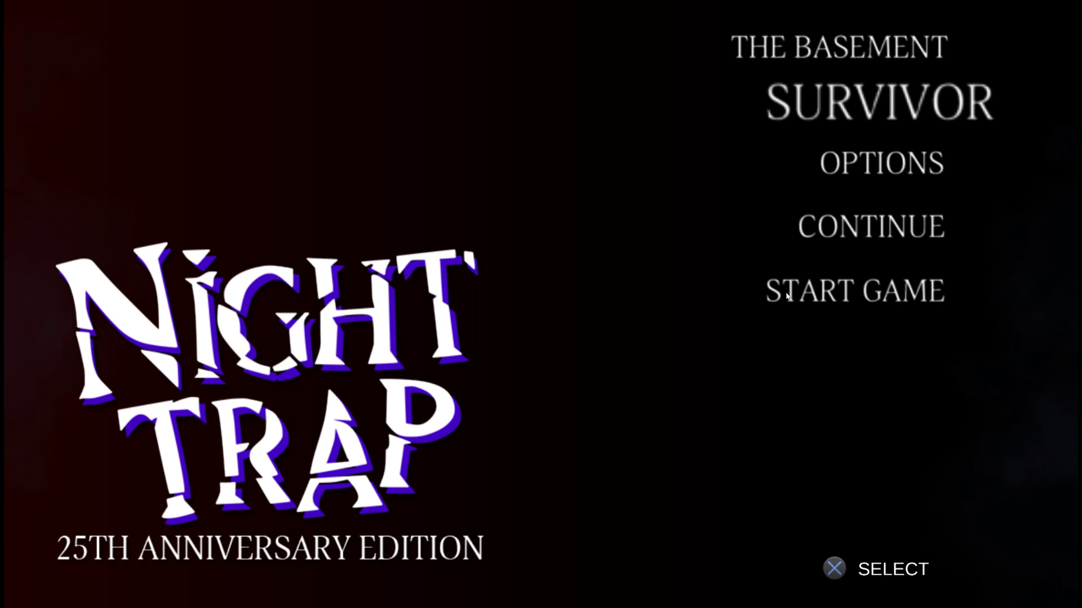
pyautogui.click(496, 596)
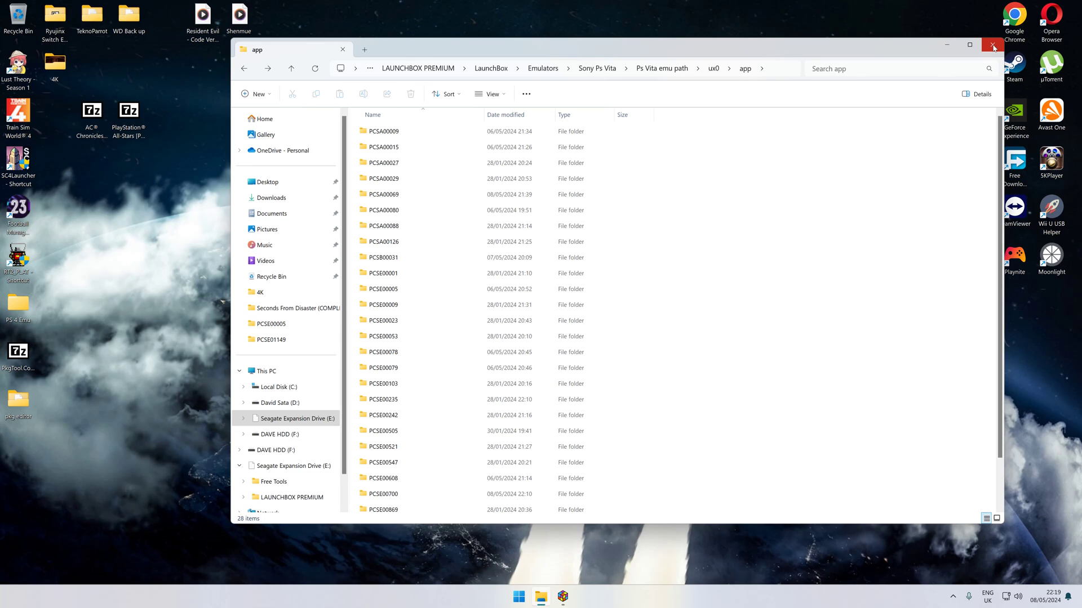
pyautogui.moveTo(580, 525)
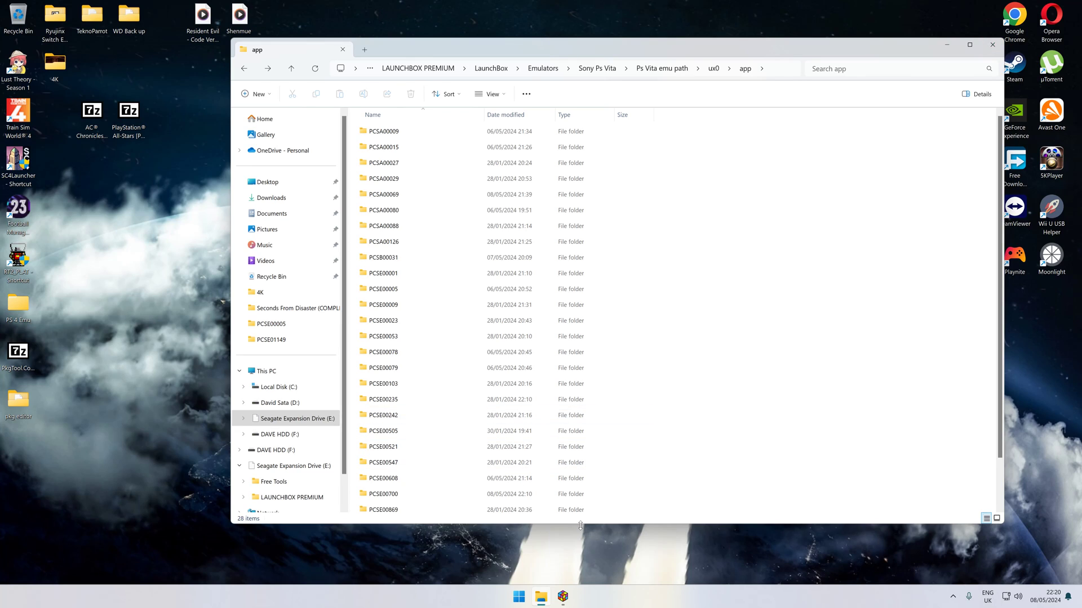